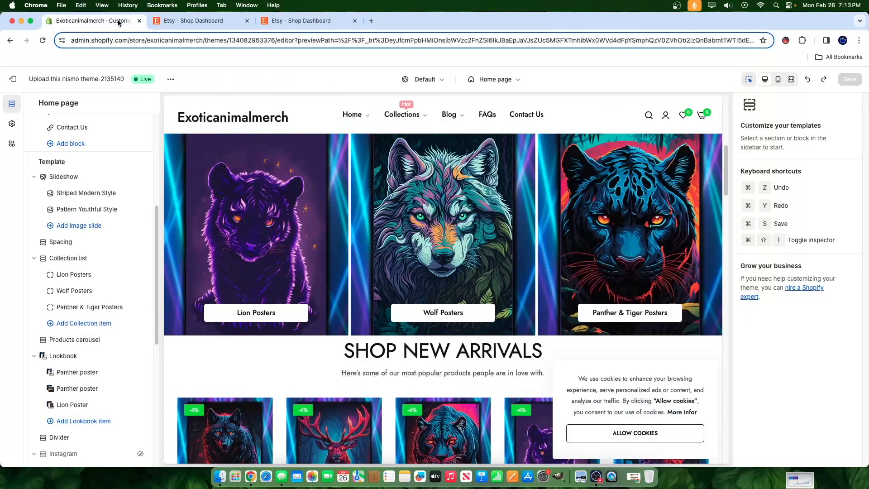
mouse_move(370, 21)
text(yoycol.com)
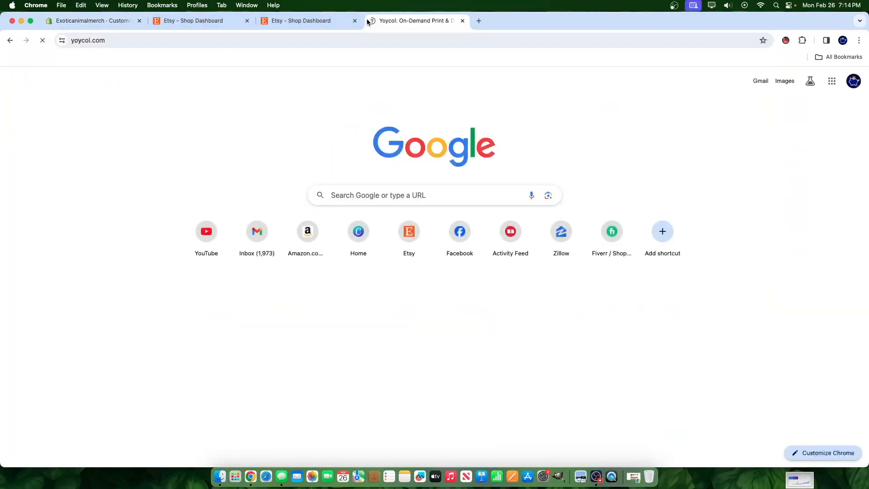
- Review the AnimalPosterWorld Etsy dashboard, then return to the Yoycol homepage tab
click(193, 21)
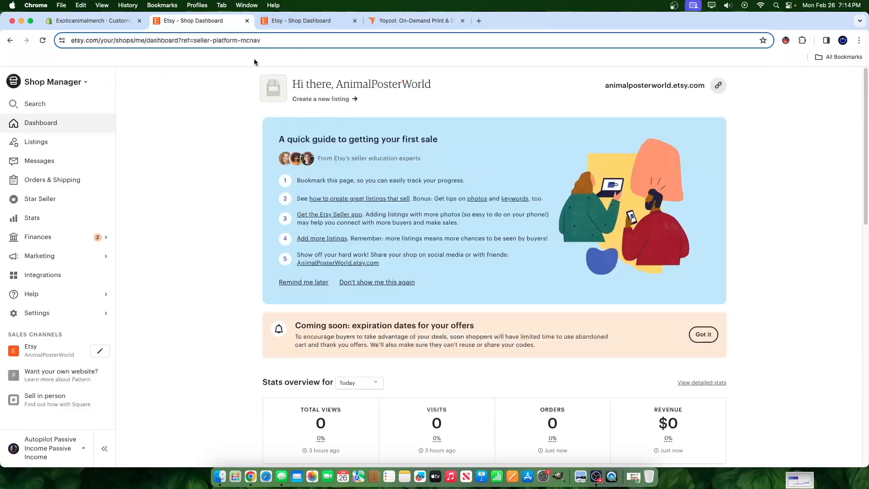
mouse_move(193, 149)
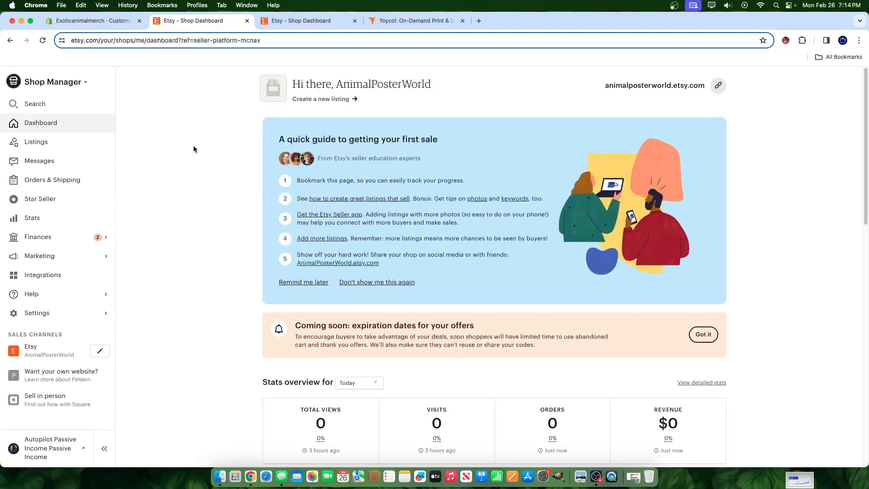
mouse_move(224, 162)
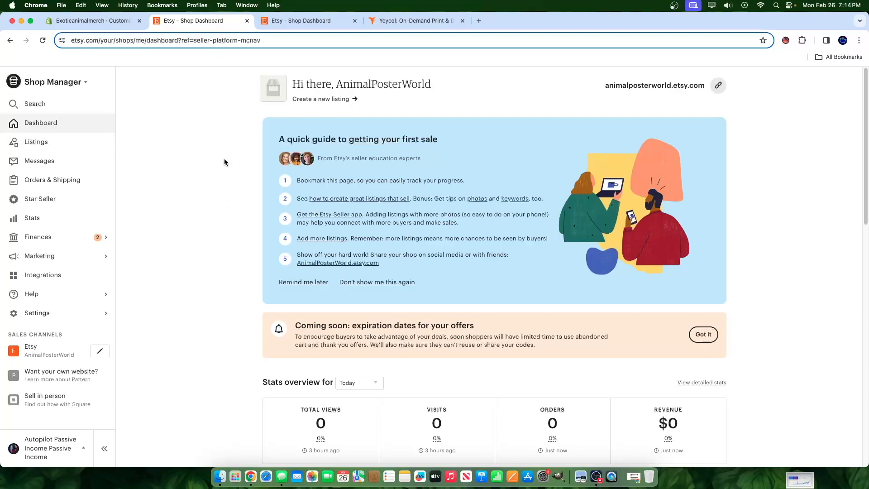
mouse_move(227, 161)
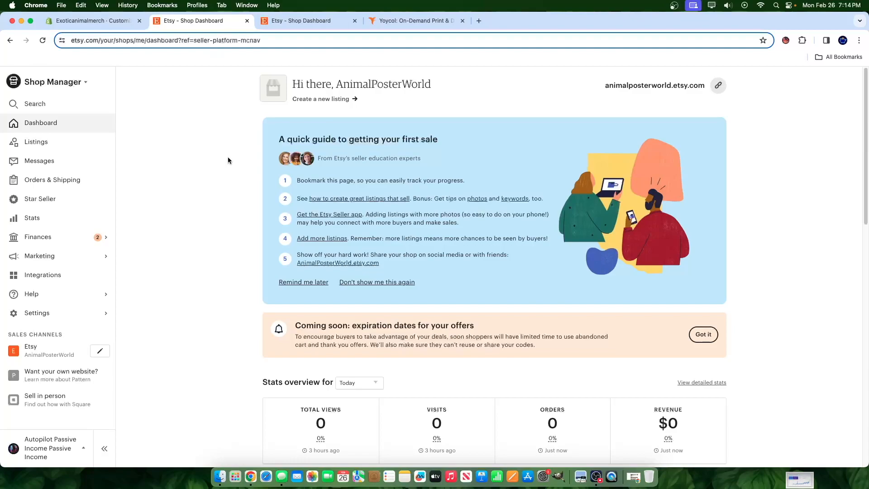
mouse_move(170, 130)
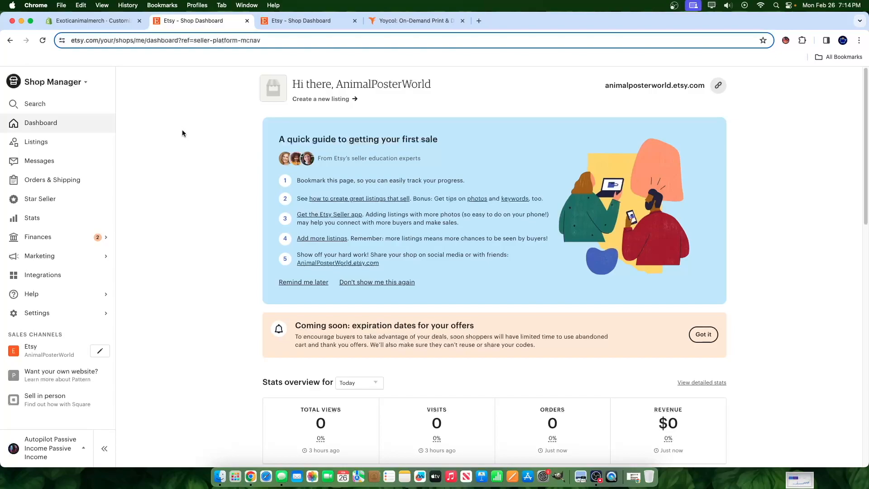
click(414, 20)
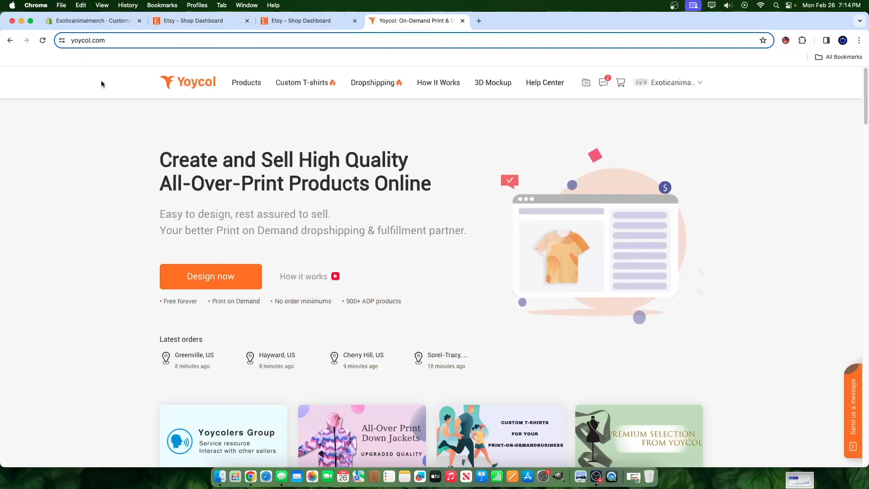
- View the Exoticanimalmerch Shopify home page preview, dismissing cookies and scrolling to Shop New Arrivals
click(91, 20)
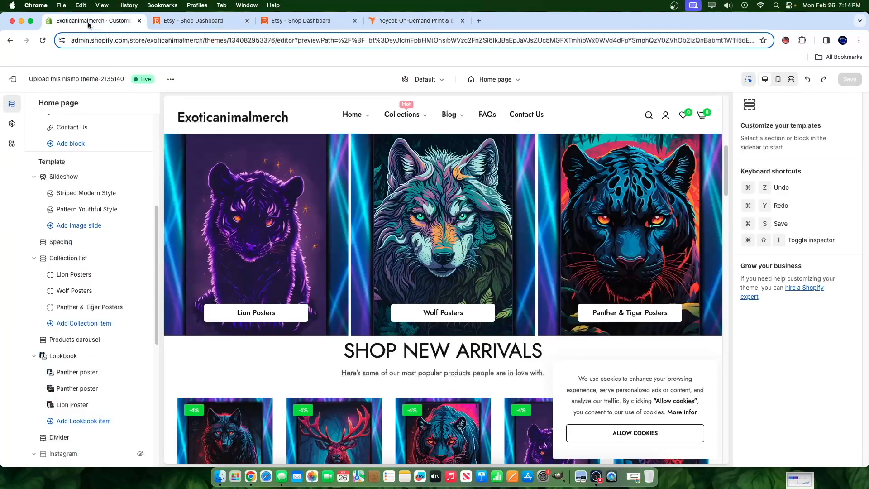
click(68, 258)
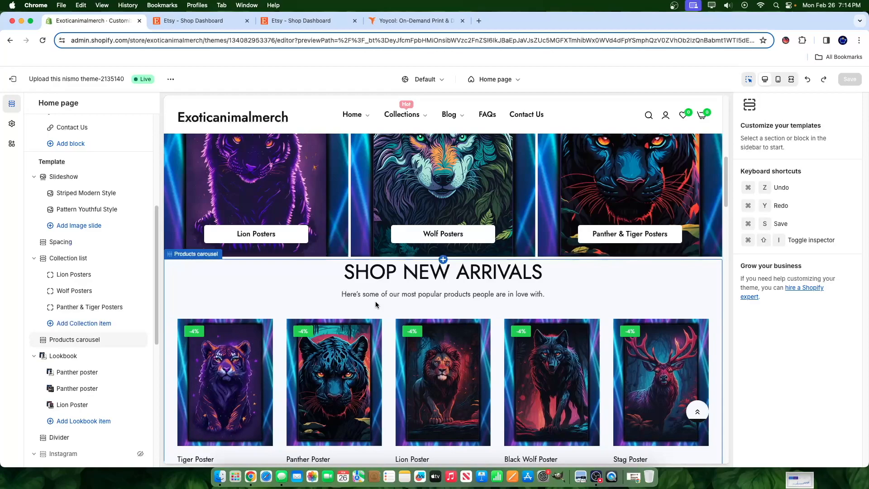
scroll(right, 3)
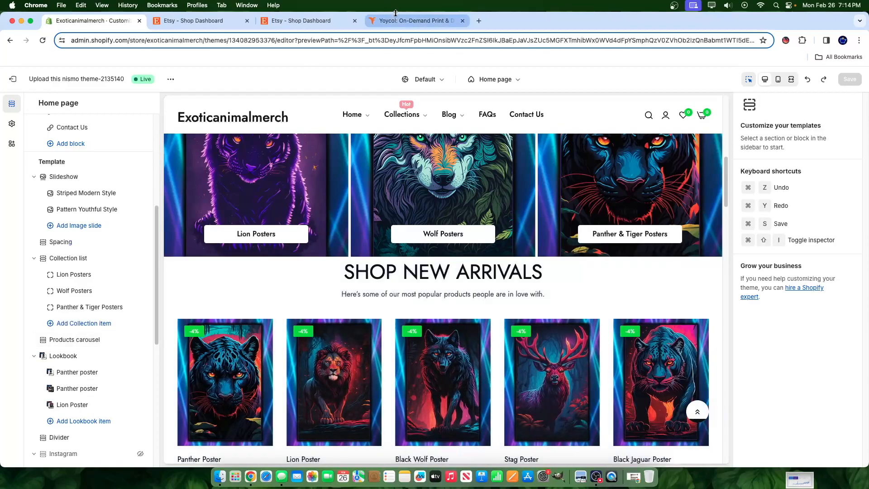
- Open the Yoycol account dashboard and check the connected stores
click(415, 21)
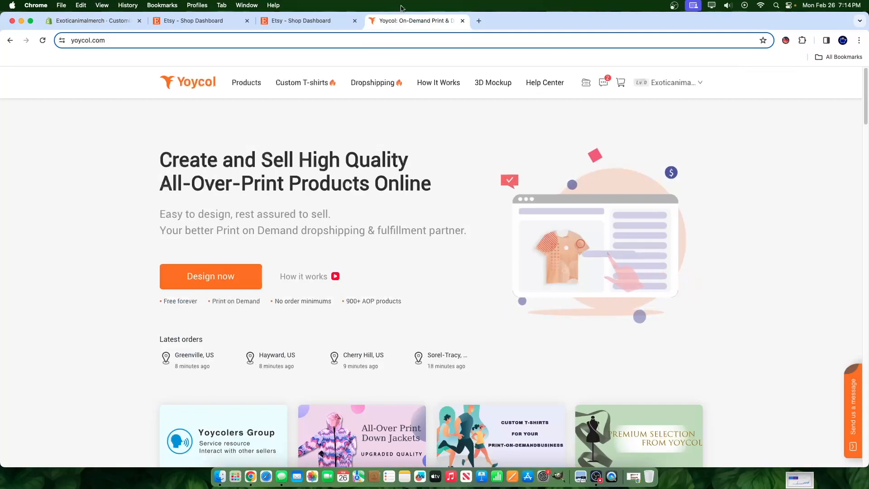
click(671, 83)
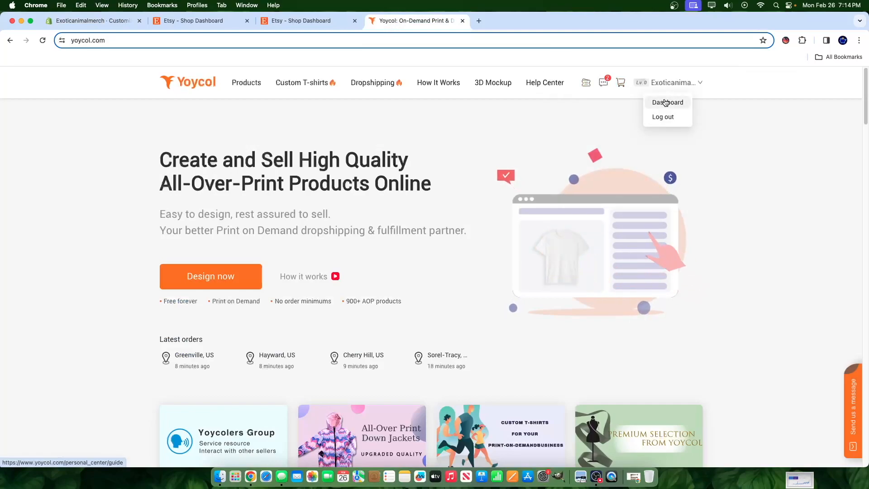
click(667, 103)
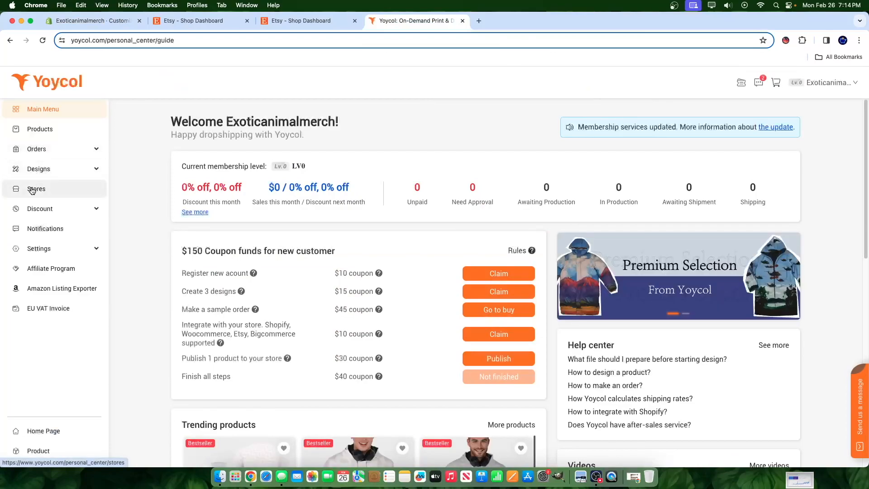
click(37, 188)
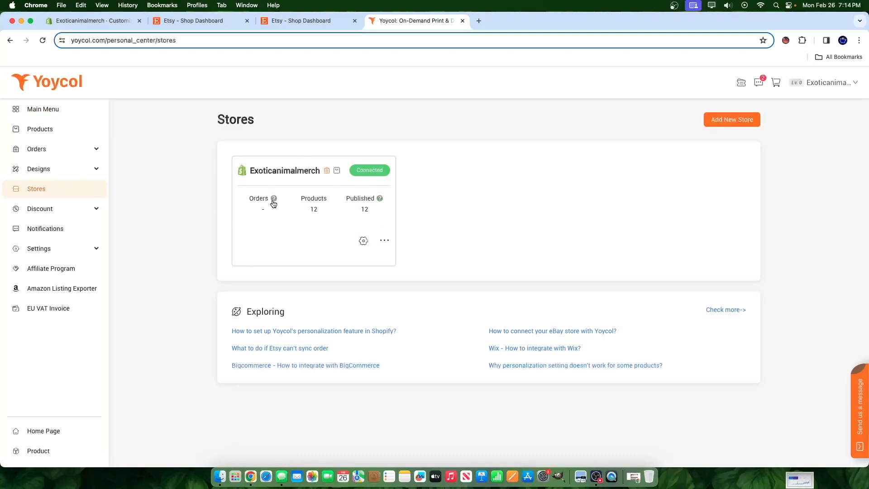
- Visit Products, then open Designs > Product Templates listing the paper poster templates
click(40, 128)
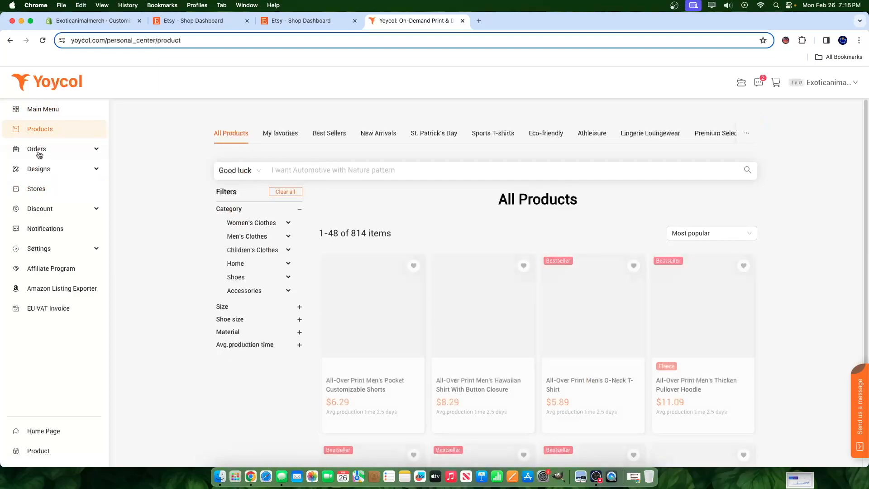
click(38, 168)
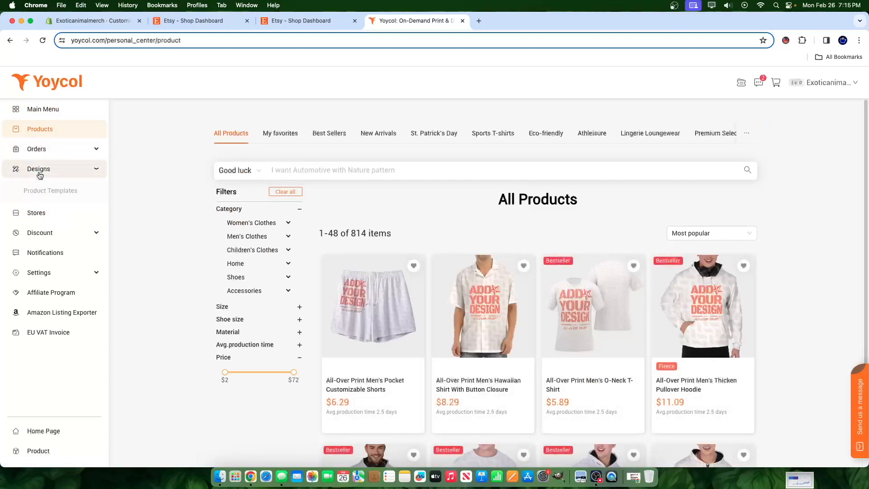
click(50, 190)
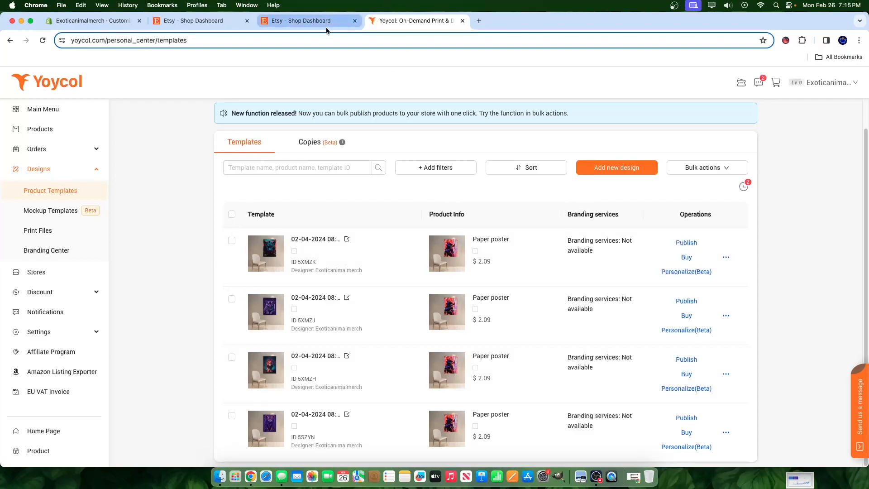
- Switch to the other Etsy tab showing AnimalPosterWorld's first-sale guide and today's stats
click(299, 21)
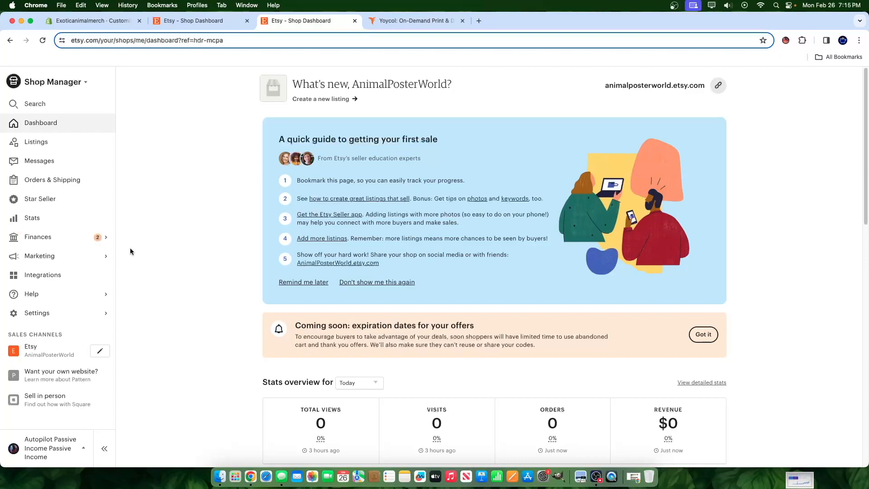
mouse_move(119, 237)
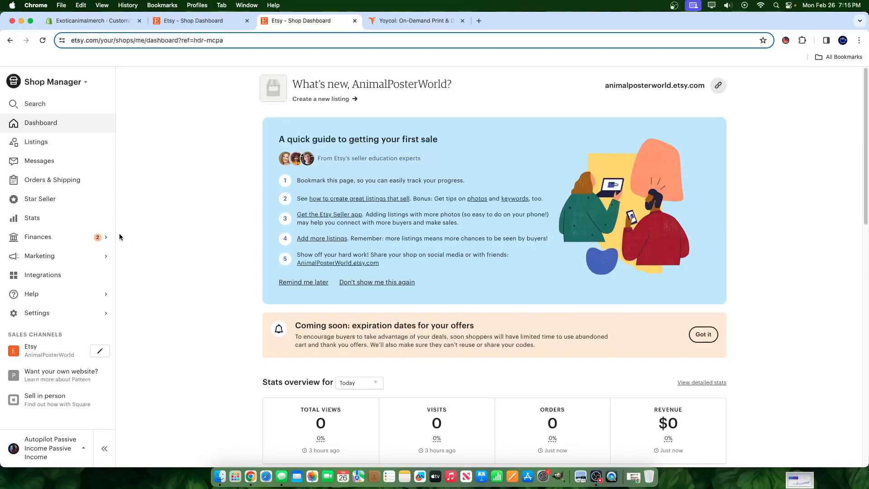
mouse_move(189, 184)
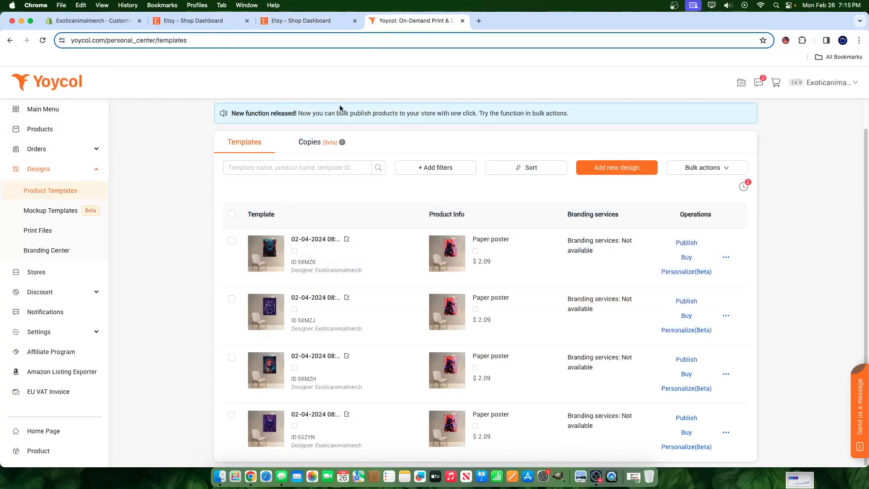
mouse_move(190, 183)
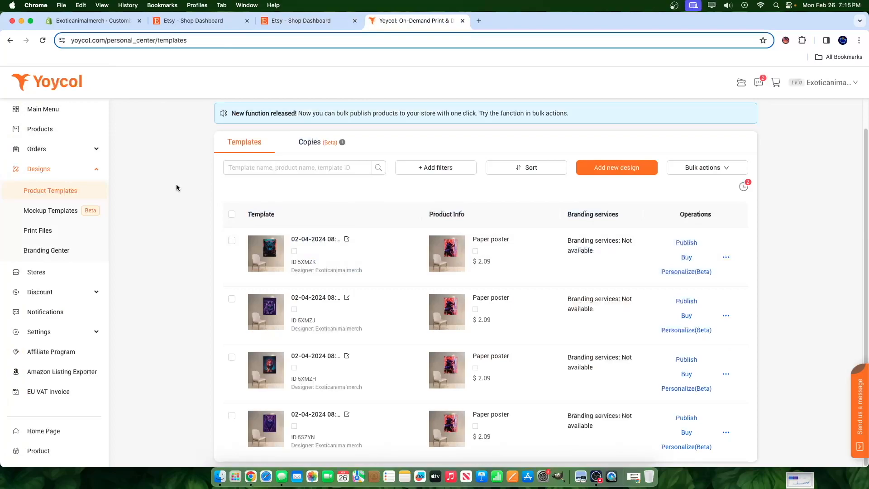
mouse_move(112, 180)
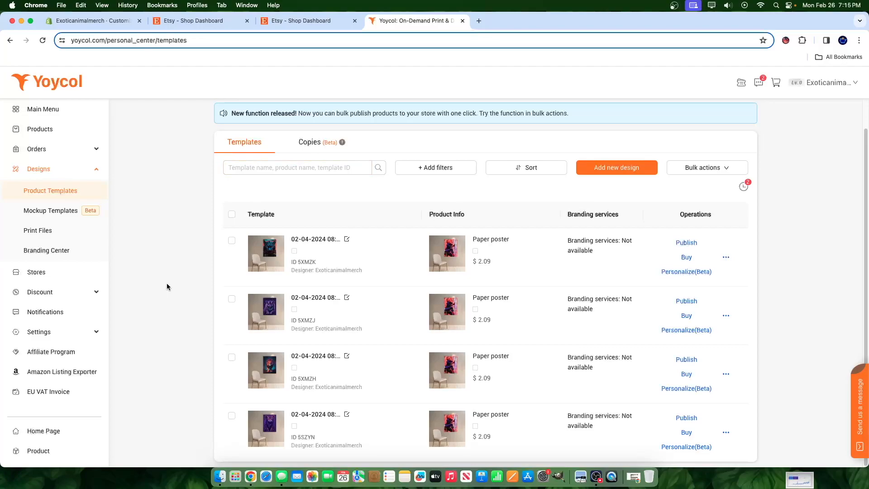
mouse_move(163, 282)
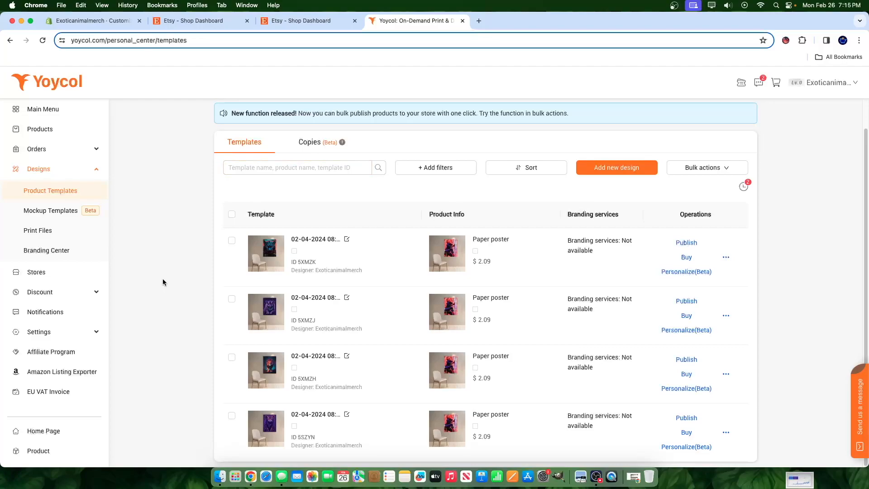
mouse_move(96, 198)
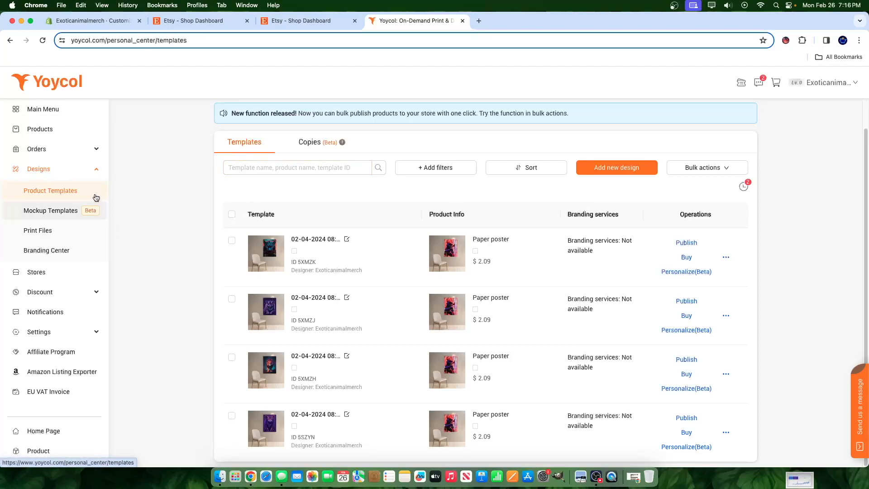
- Open Products in the sidebar to show the 814-item All Products catalog
click(40, 129)
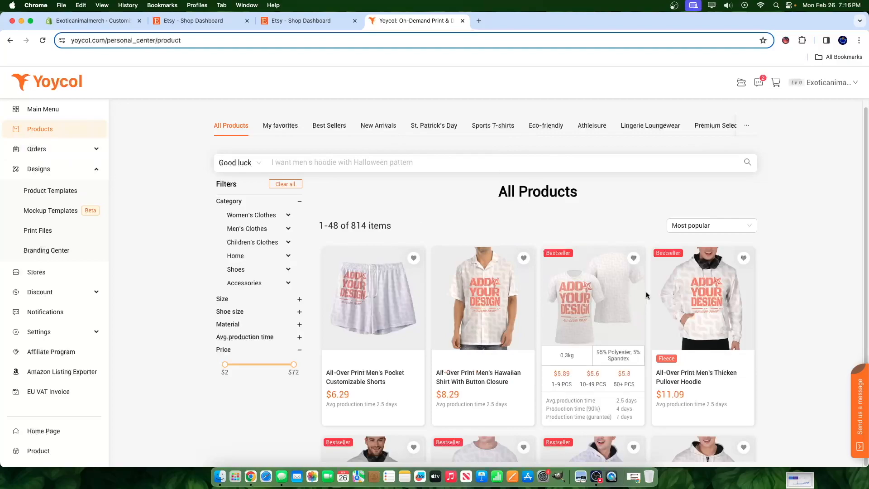
- Scroll through All Products, viewing clogs, tumblers, bomber jackets and door mats with price tiers
scroll(down, 3)
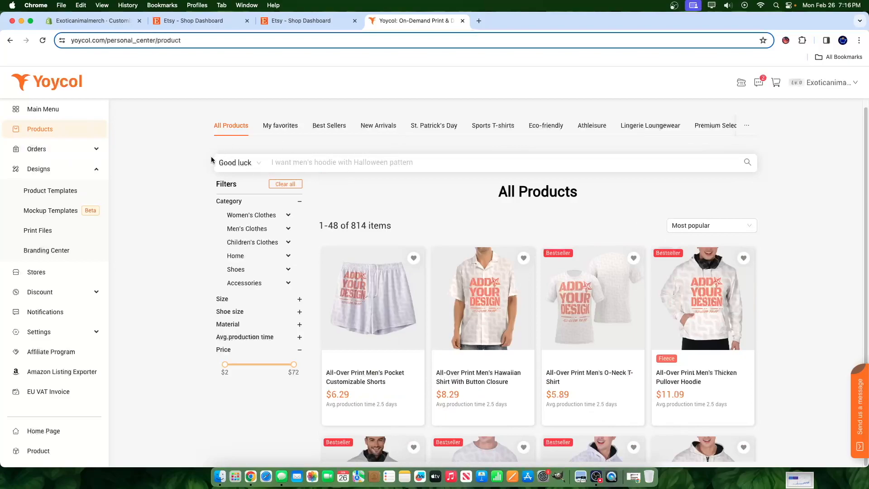
mouse_move(557, 215)
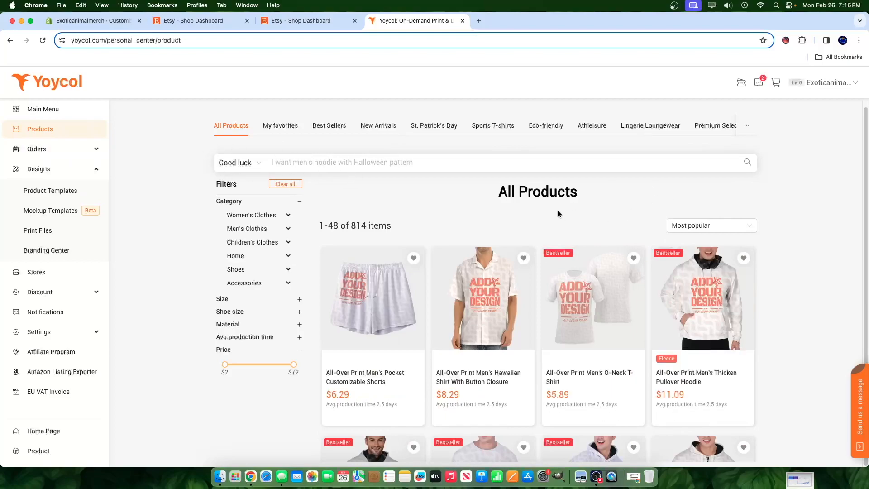
mouse_move(592, 298)
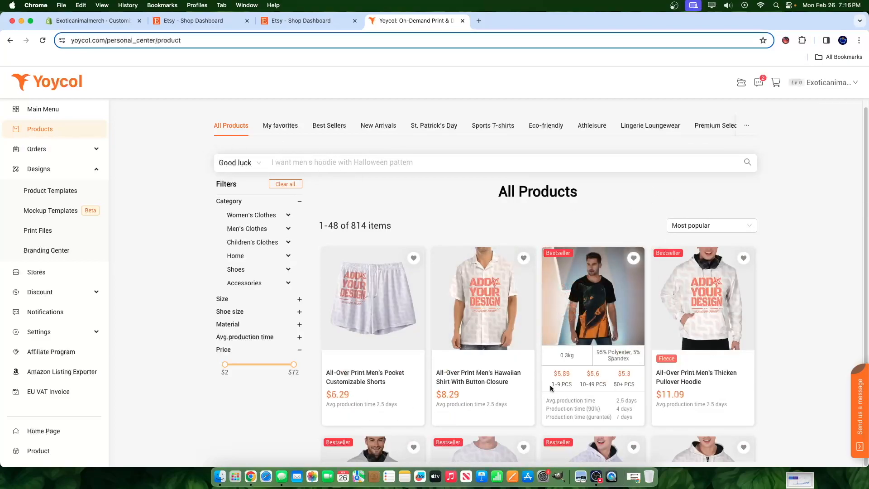
scroll(down, 3)
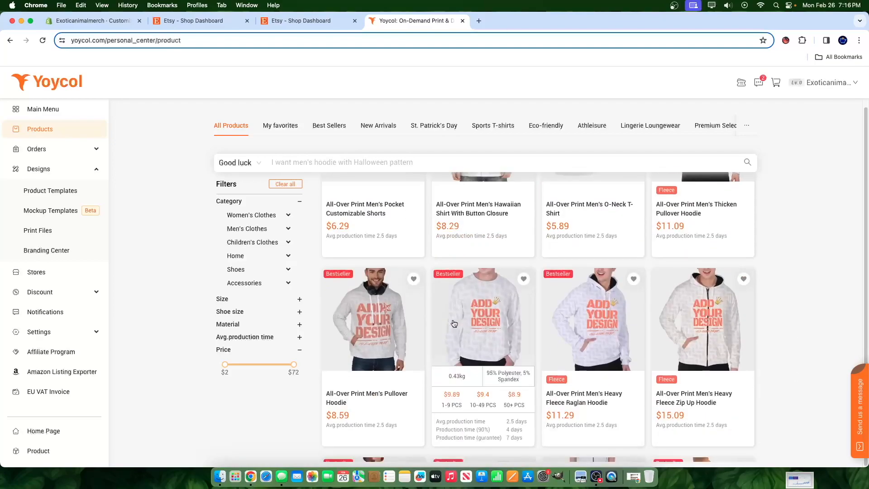
scroll(down, 3)
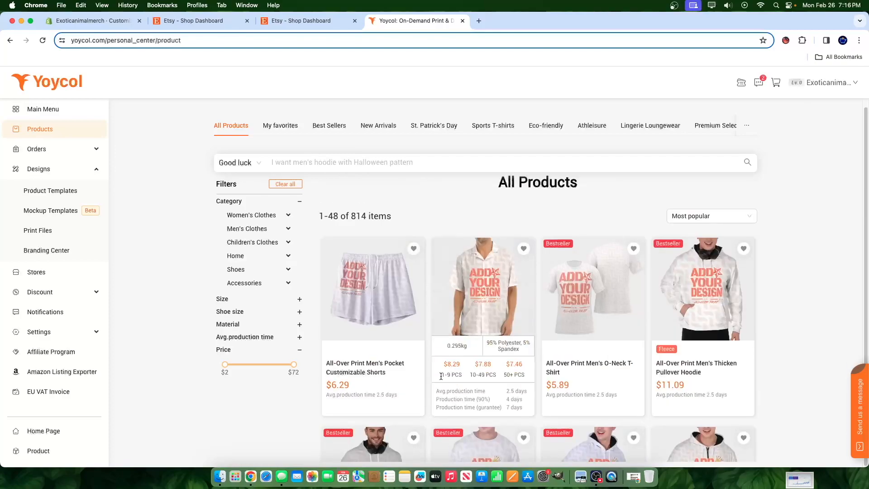
scroll(down, 3)
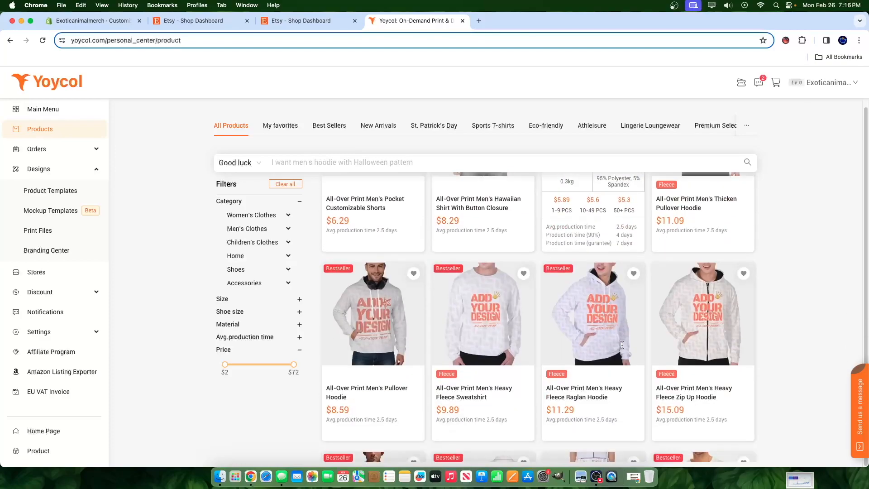
scroll(down, 3)
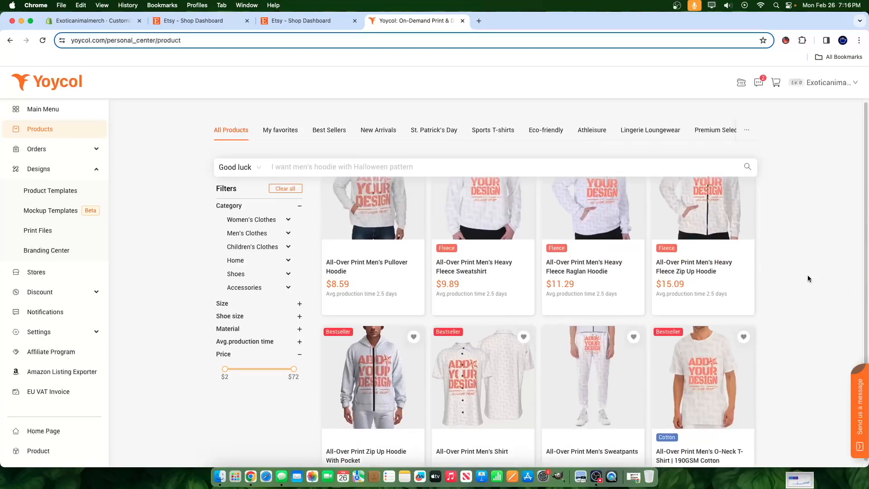
scroll(down, 3)
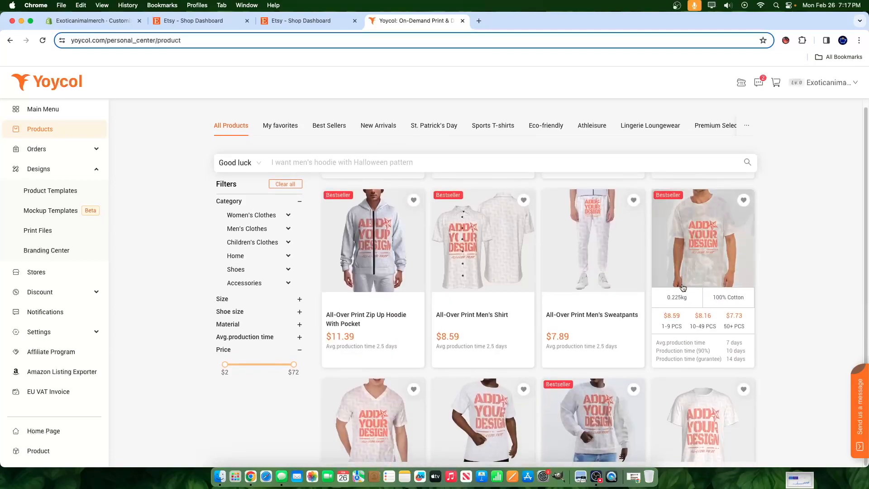
scroll(down, 3)
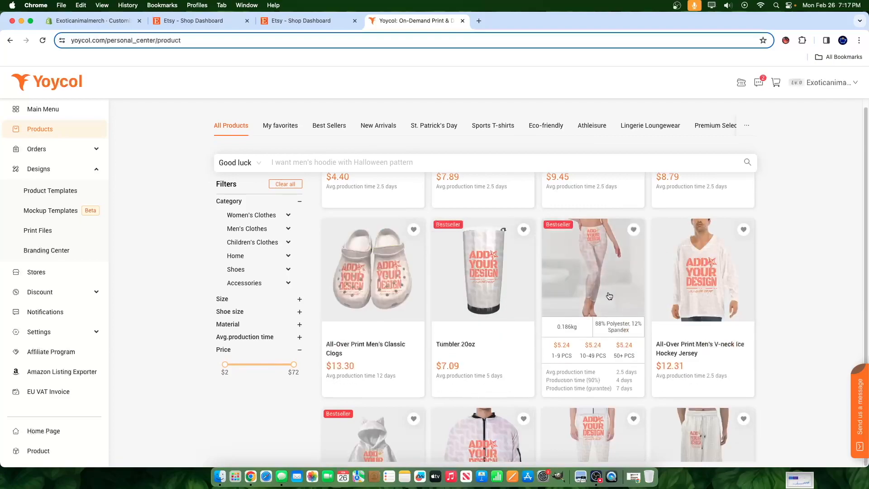
scroll(down, 3)
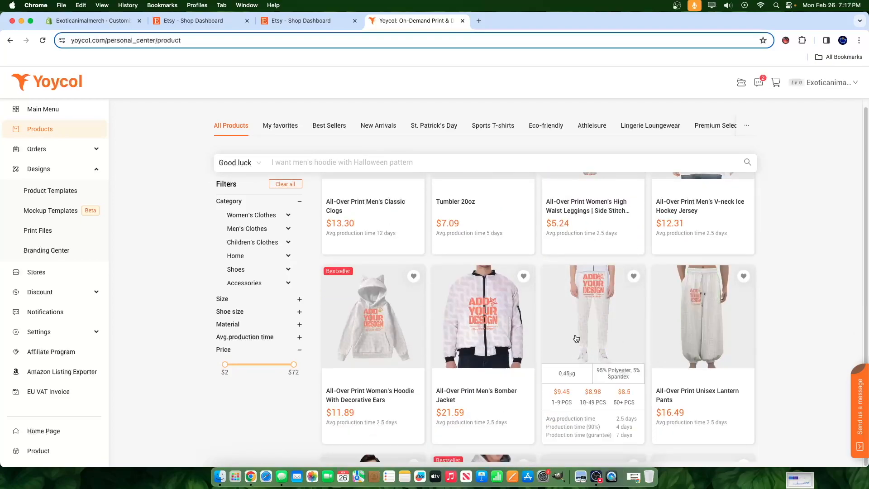
scroll(down, 3)
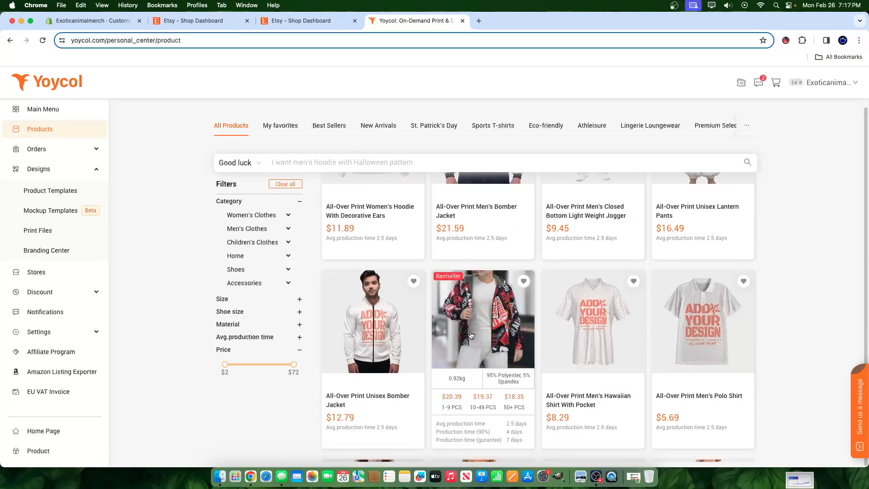
scroll(down, 3)
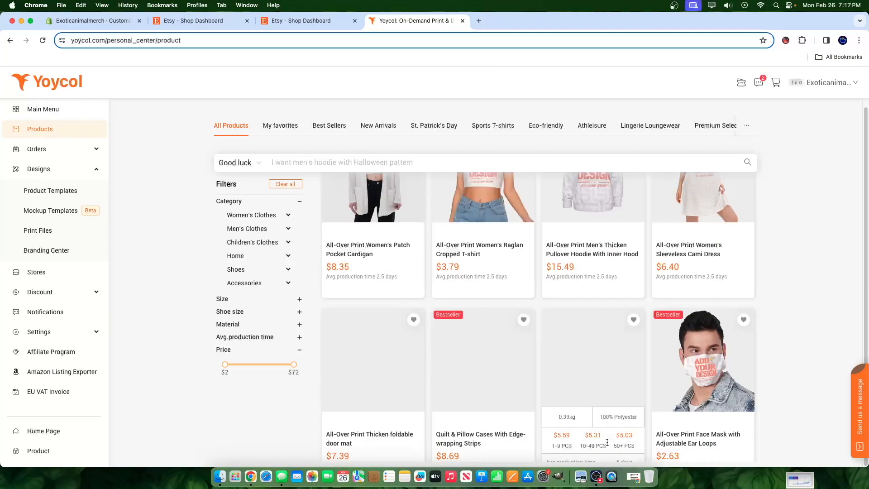
scroll(down, 3)
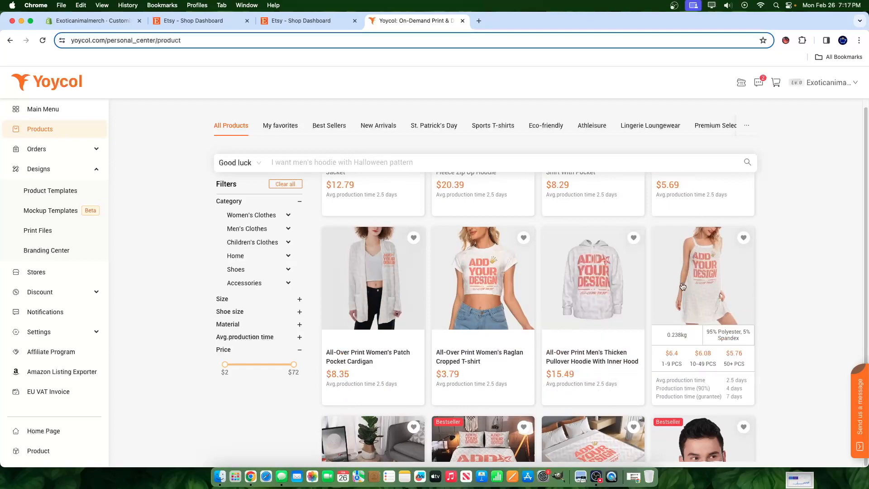
scroll(down, 3)
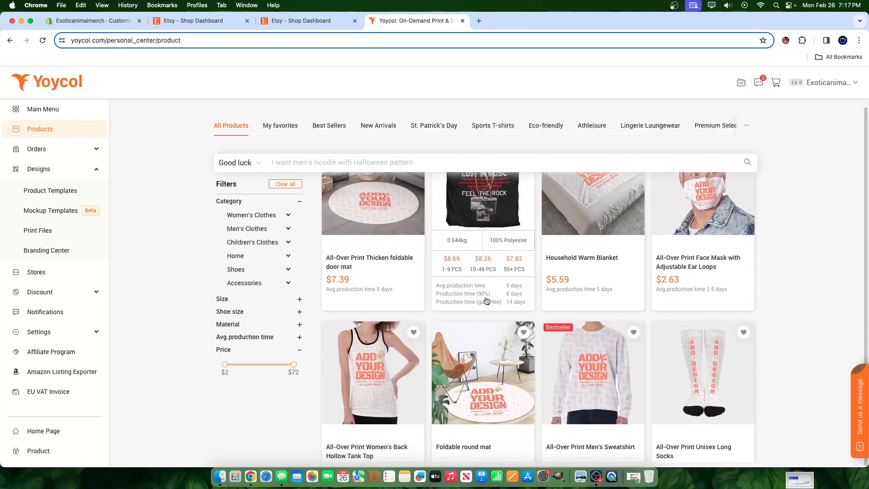
scroll(down, 3)
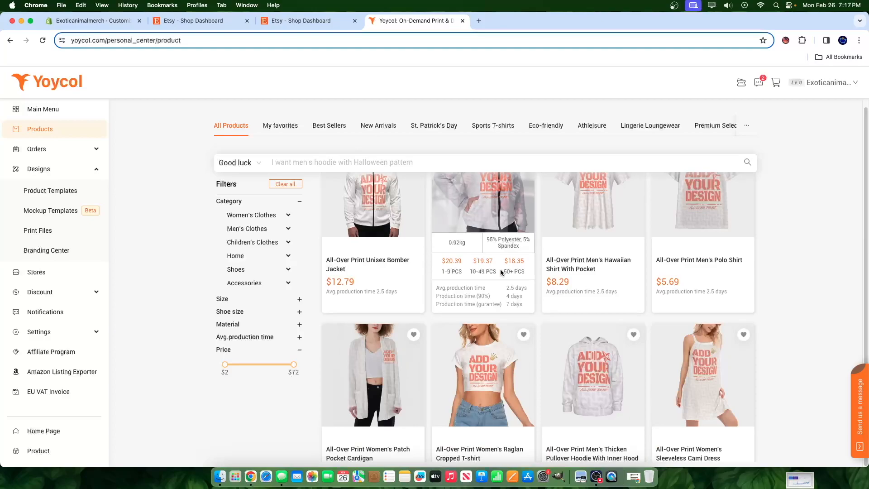
scroll(down, 3)
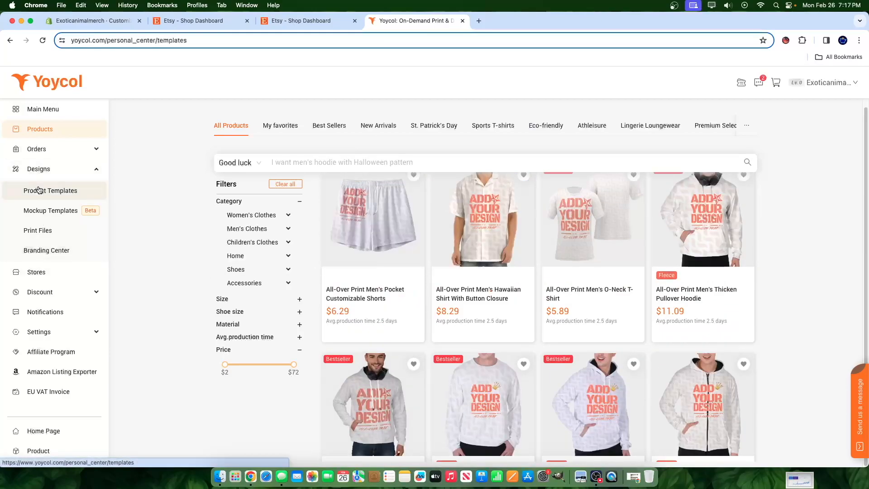
- Open template 5XMZK, the $5.29 black panther paper poster, for editing
click(50, 190)
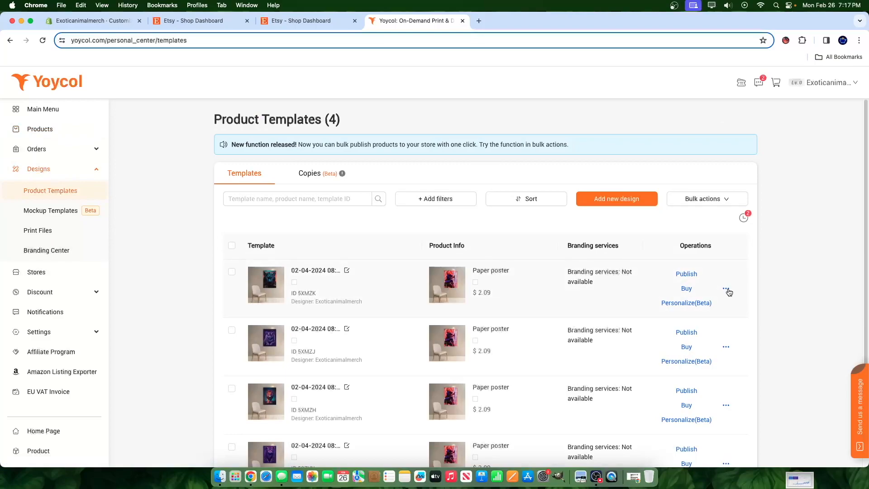
click(347, 271)
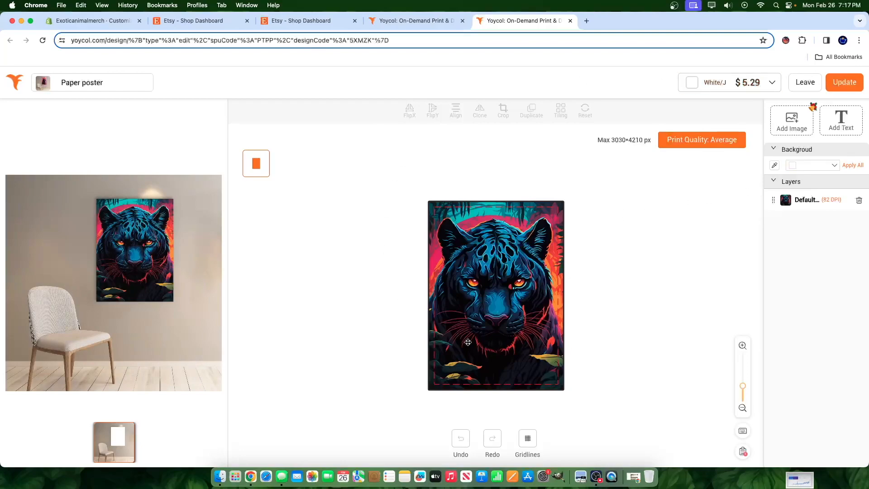
mouse_move(598, 301)
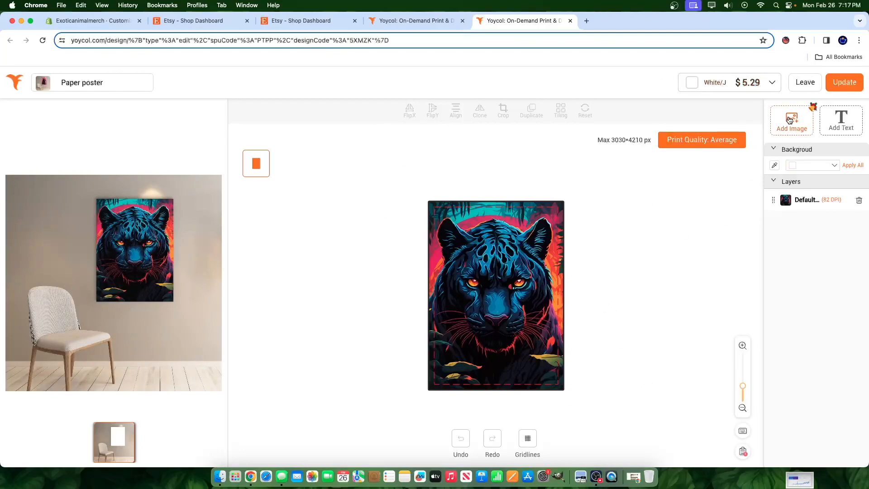
- Open the Print Files library, browse the Styles color-art images, then return to Uploads
click(791, 120)
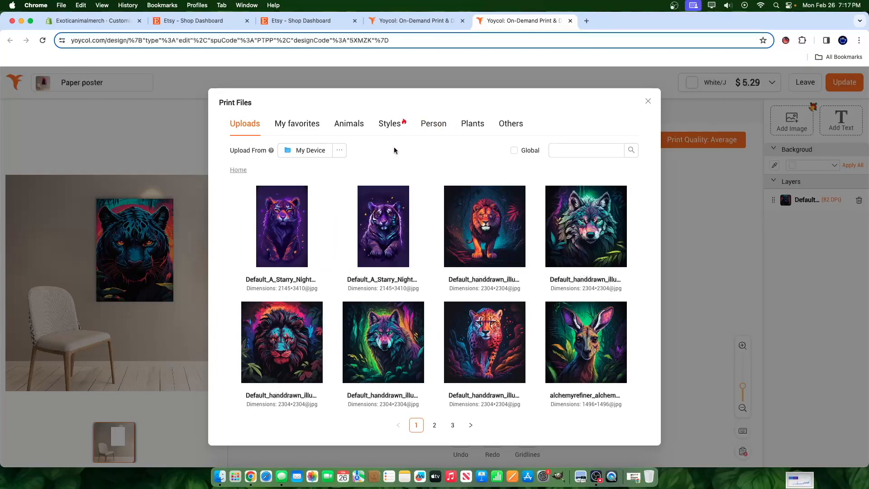
click(389, 123)
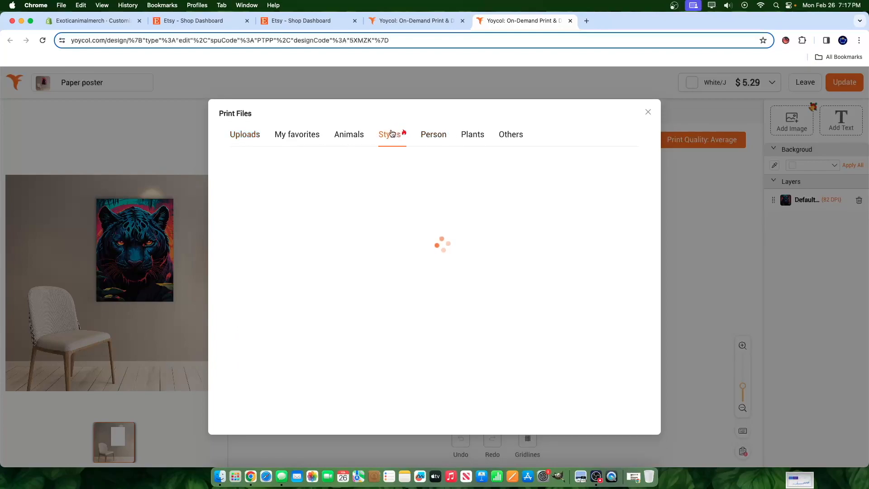
click(389, 133)
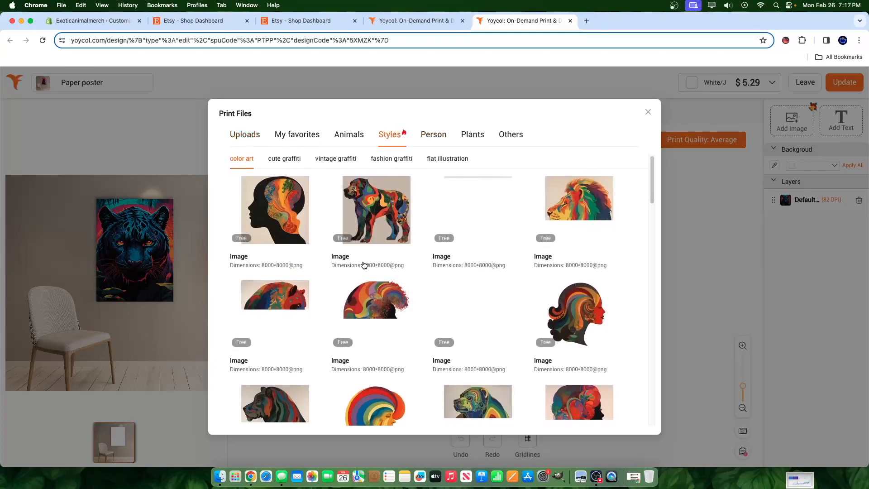
scroll(down, 3)
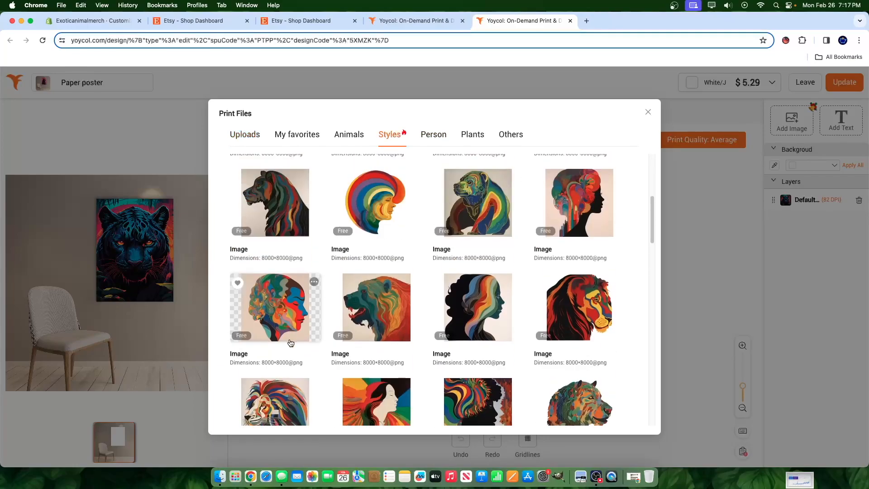
scroll(down, 3)
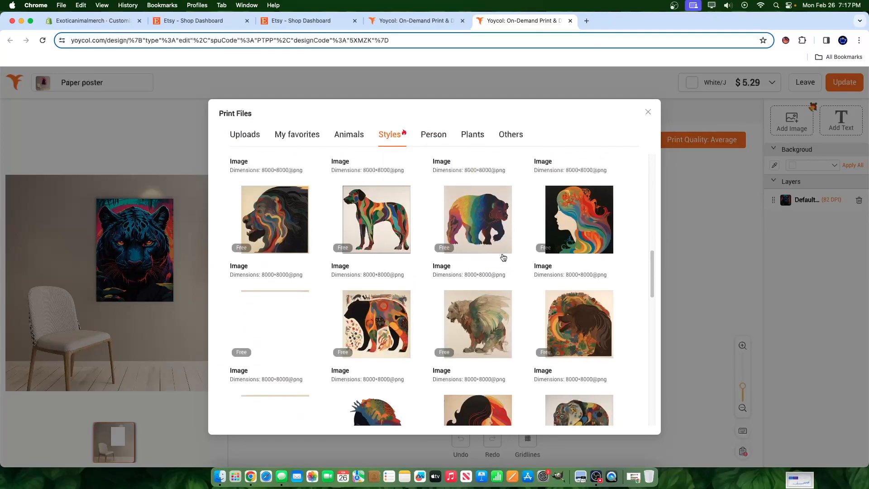
scroll(down, 3)
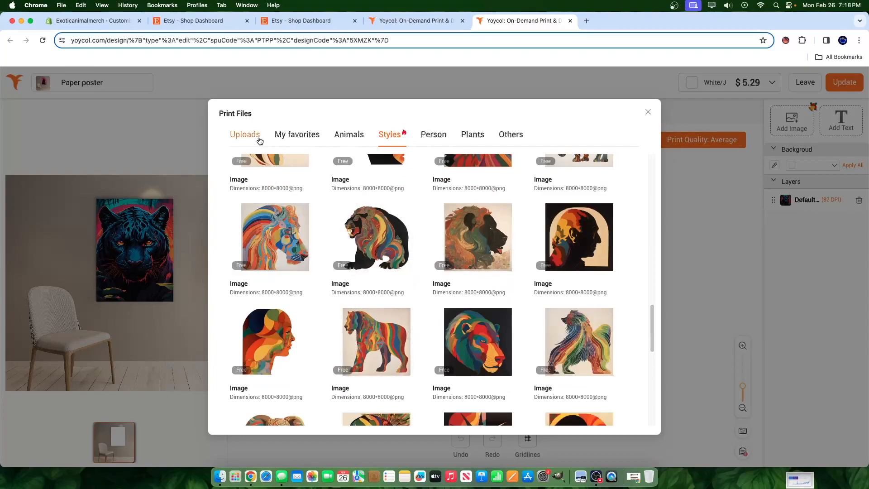
click(244, 137)
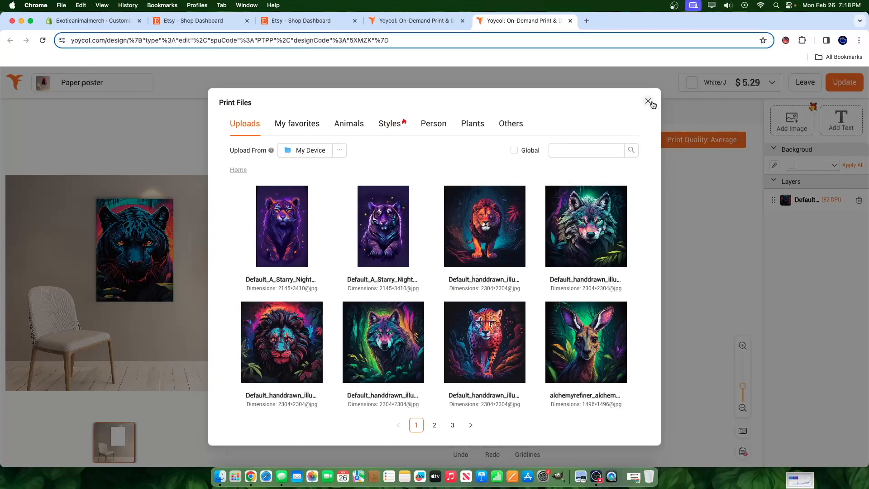
- Leave the editor unchanged, then open and dismiss the Publish store chooser
click(648, 103)
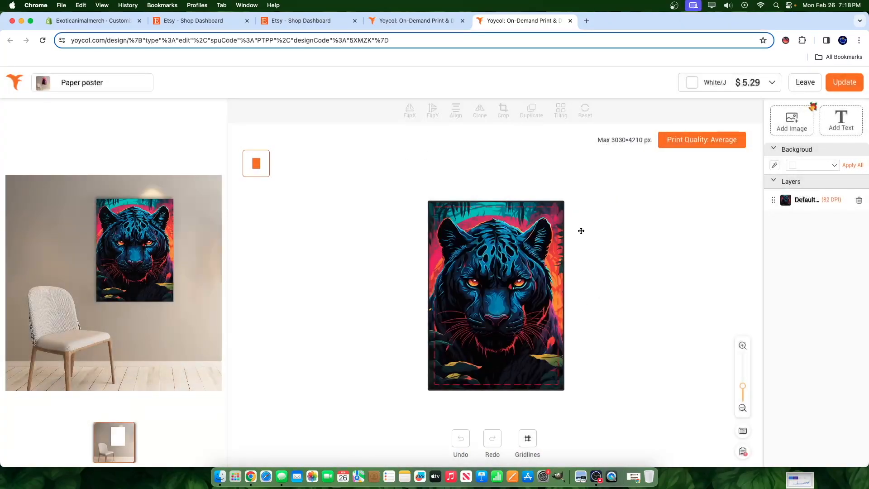
click(843, 82)
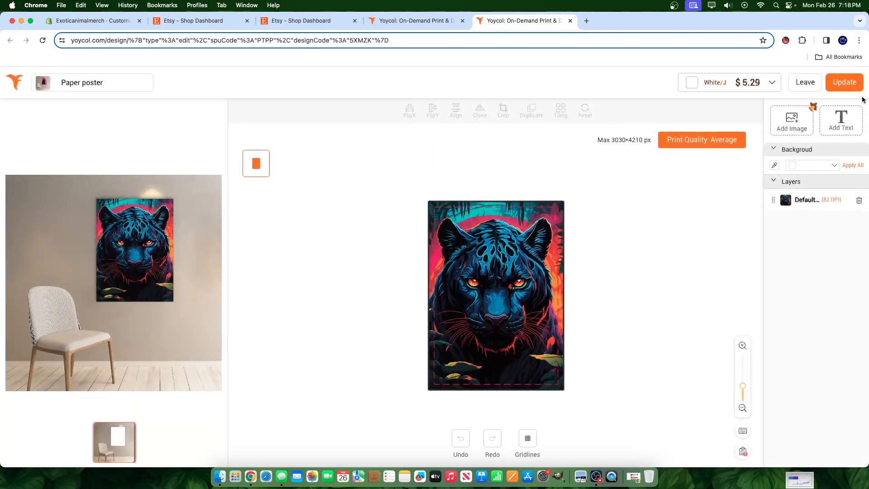
click(804, 82)
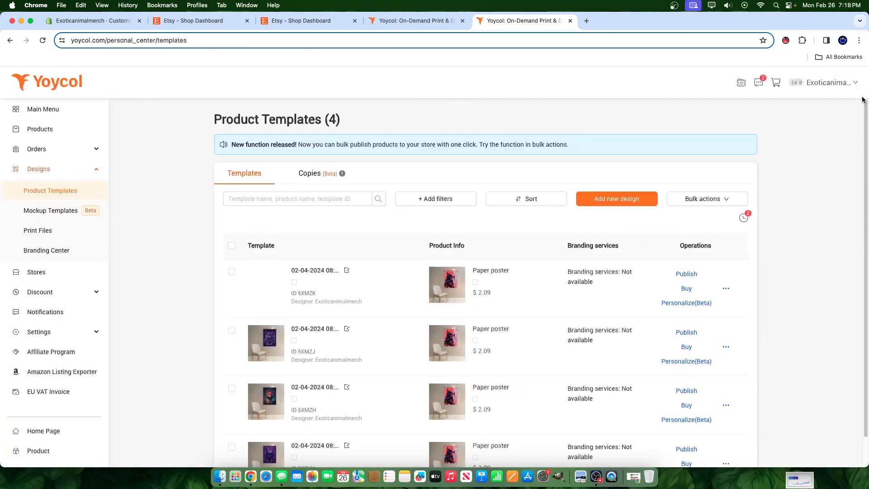
click(686, 274)
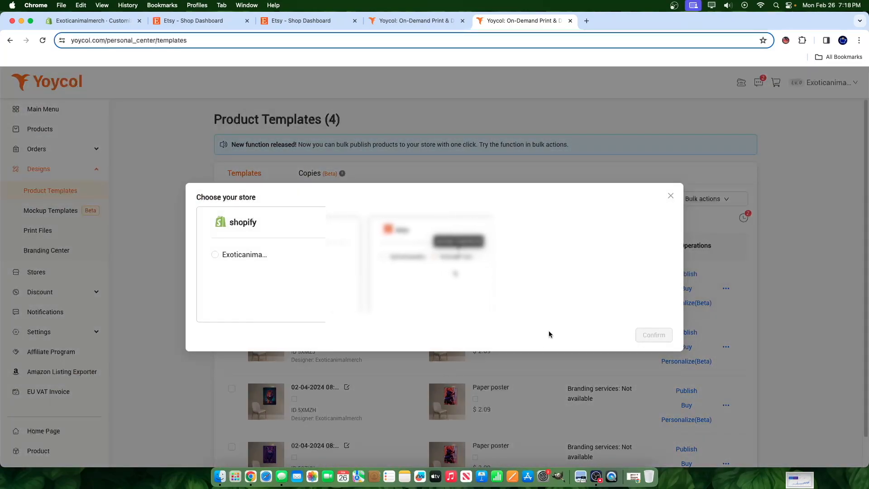
click(670, 196)
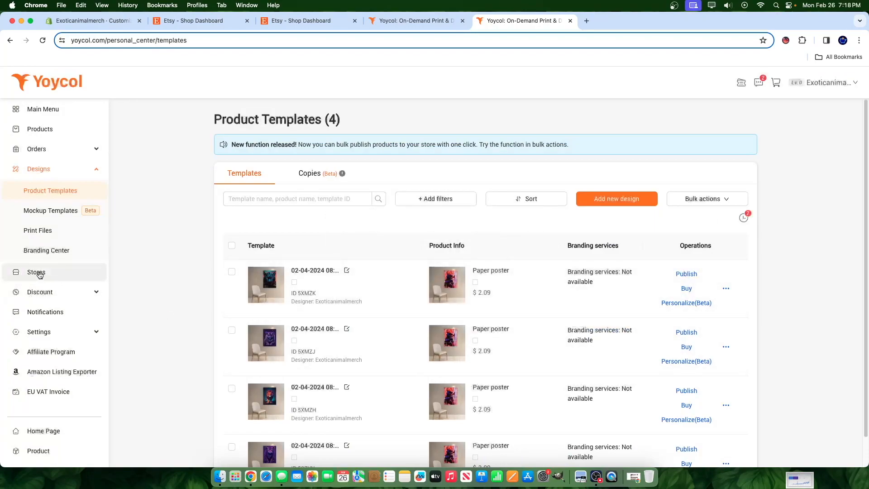
- Add a new store from Stores and choose Connect under Etsy in Marketplaces
click(37, 272)
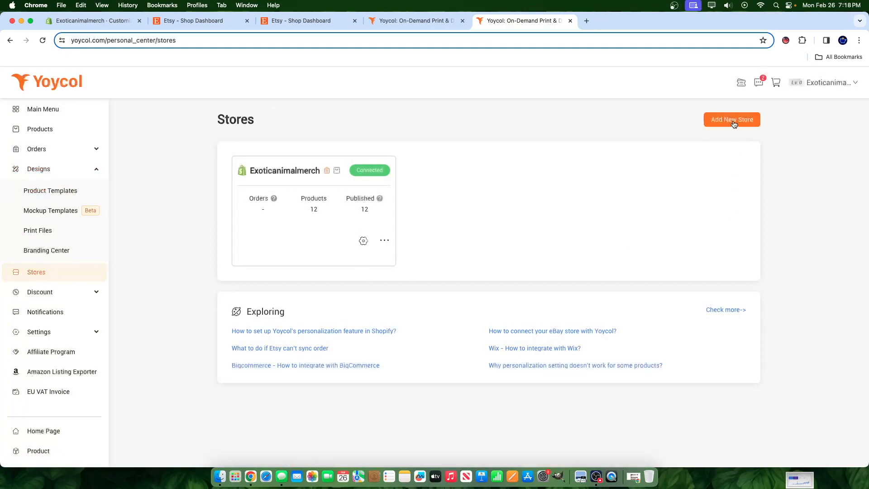
click(731, 119)
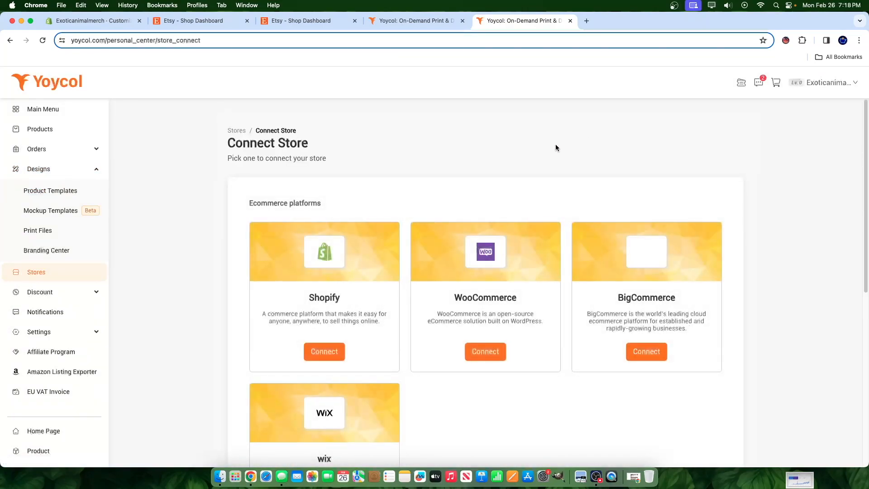
scroll(down, 3)
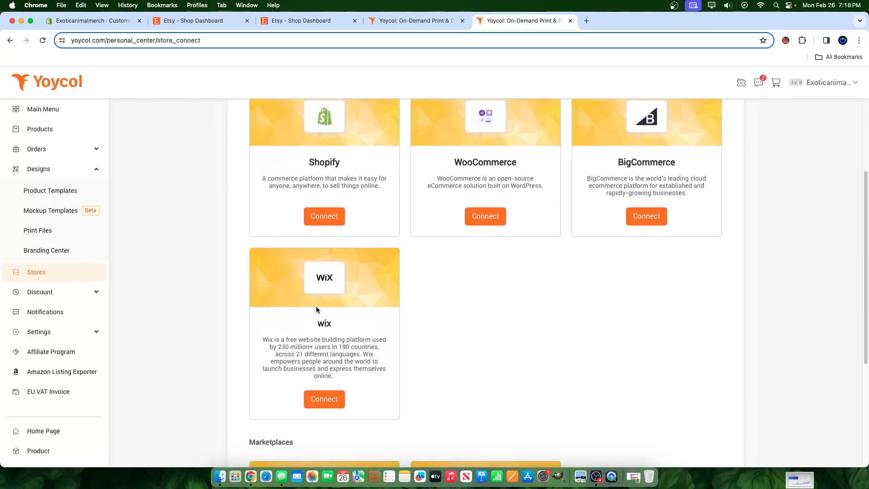
scroll(up, 3)
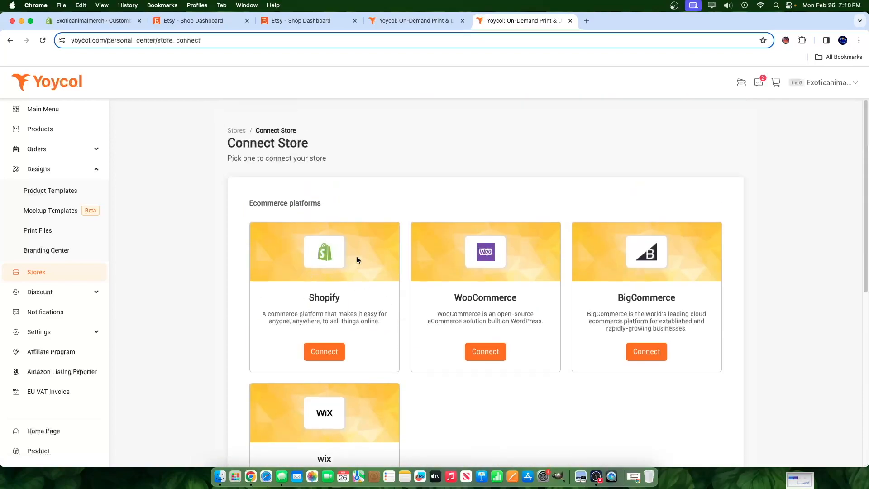
scroll(down, 3)
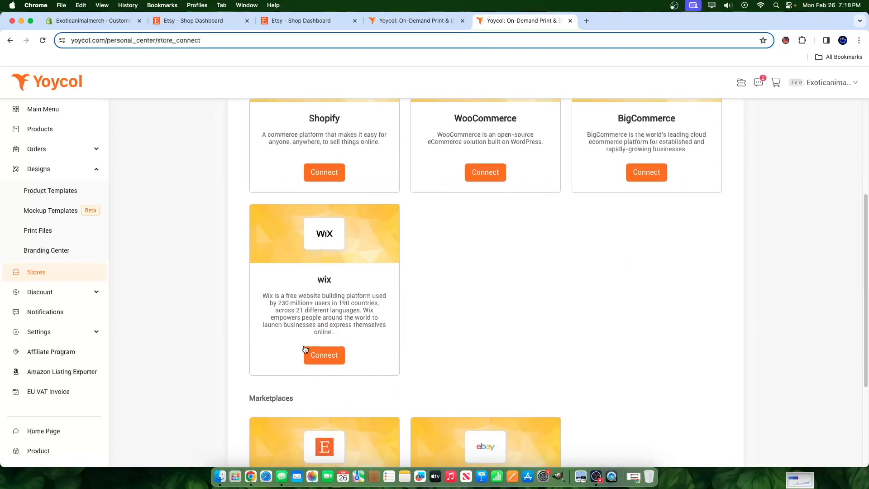
scroll(down, 3)
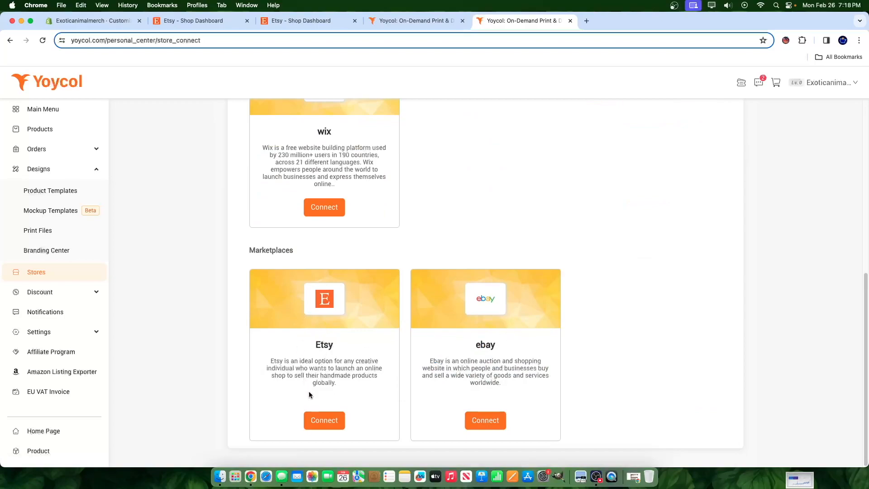
click(324, 420)
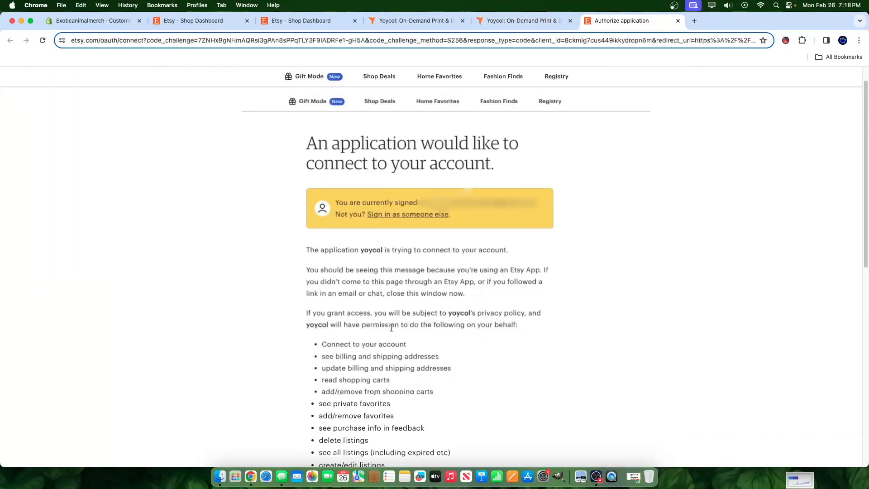
- Grant the Yoycol app access to the AnimalPosterWorld Etsy shop
scroll(down, 3)
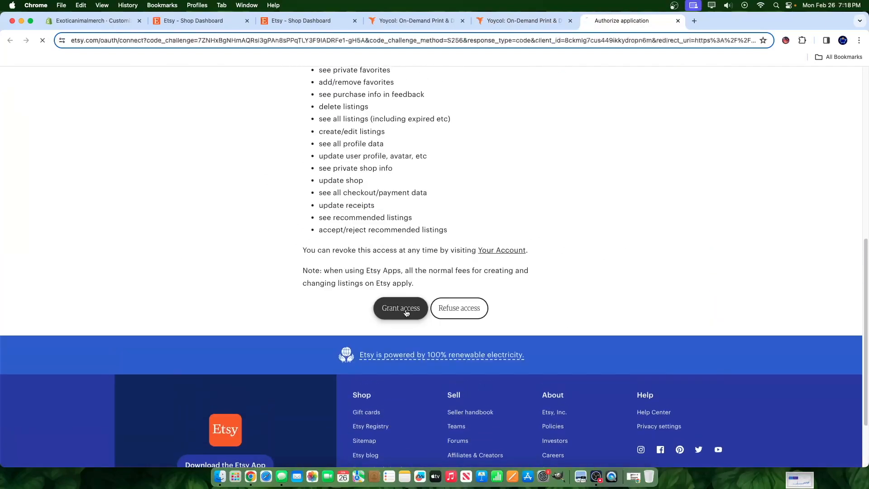
click(400, 308)
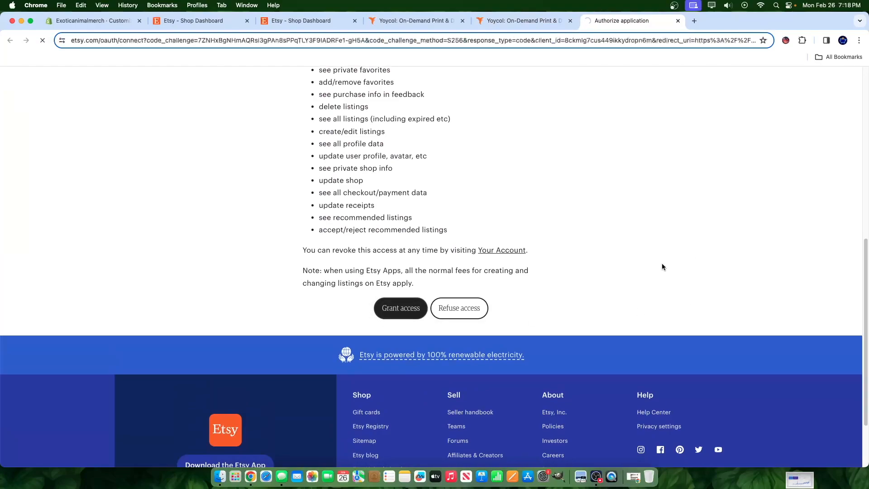
click(400, 308)
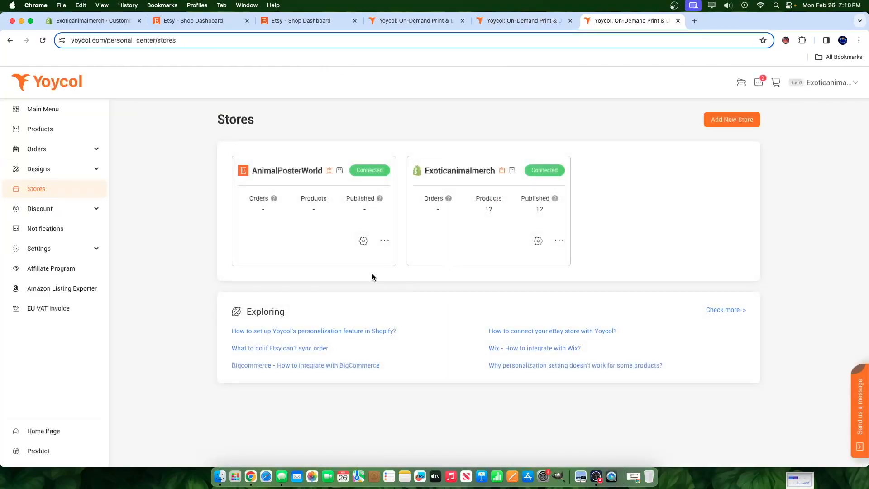
- Browse both stores' products, filter to Synced, and open the Panther poster for editing
click(286, 171)
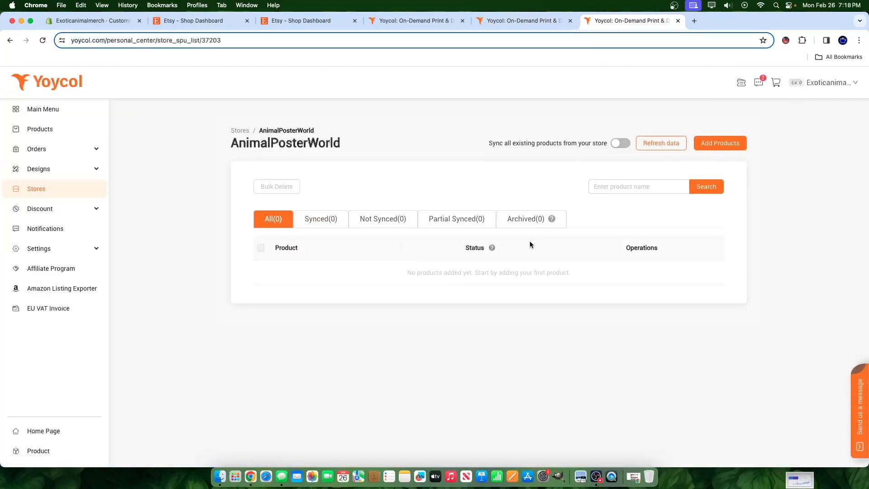
mouse_move(153, 178)
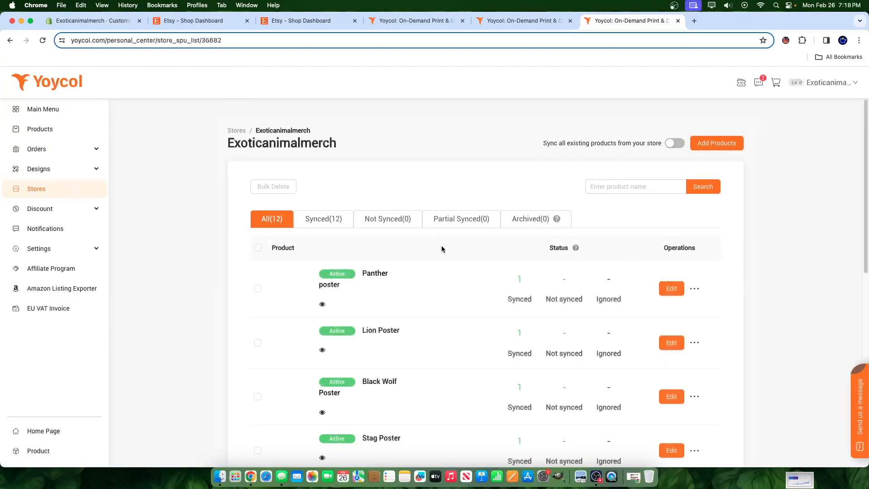
scroll(down, 3)
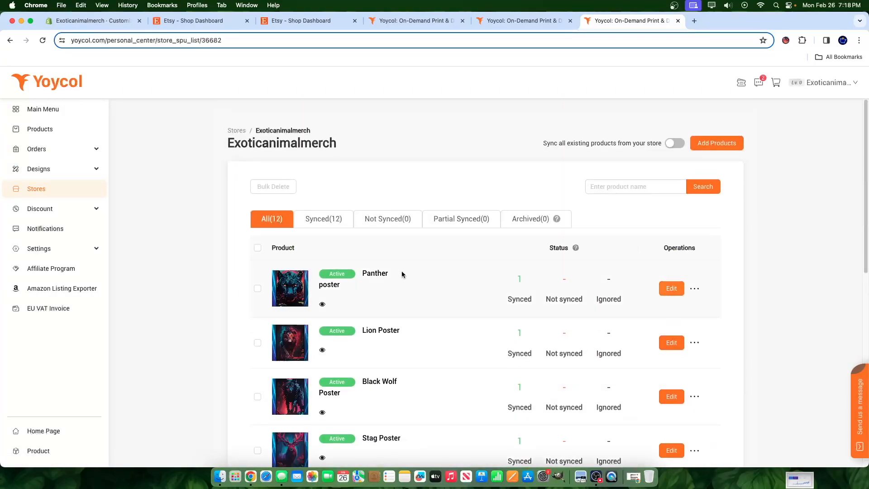
scroll(down, 3)
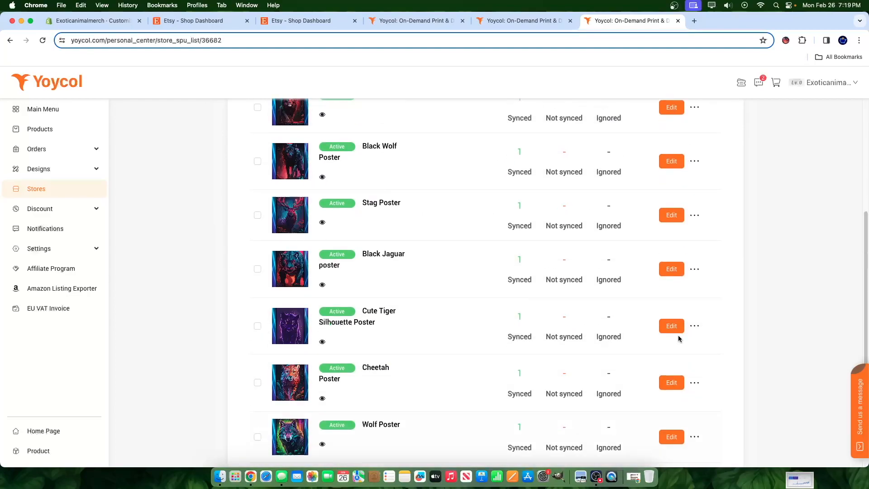
click(694, 342)
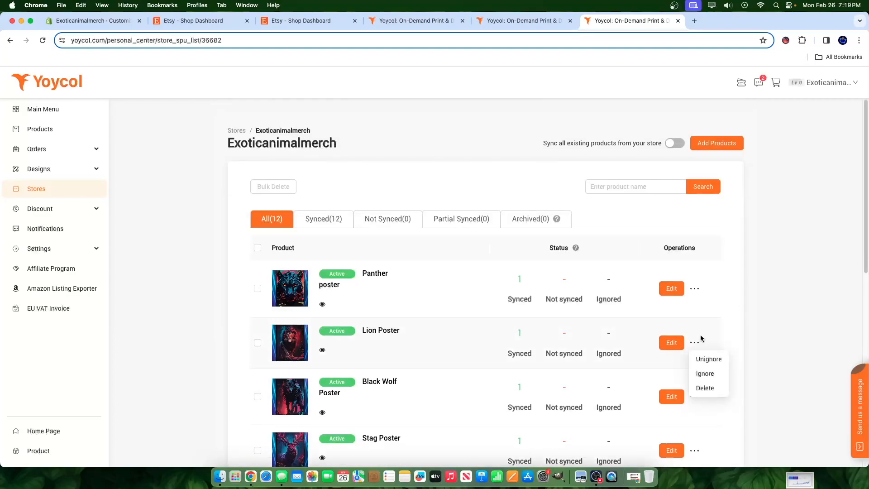
click(323, 218)
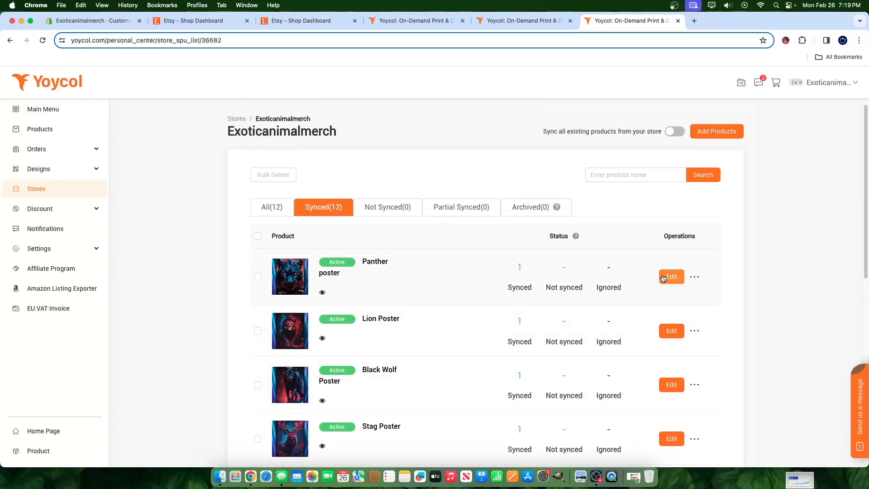
click(671, 277)
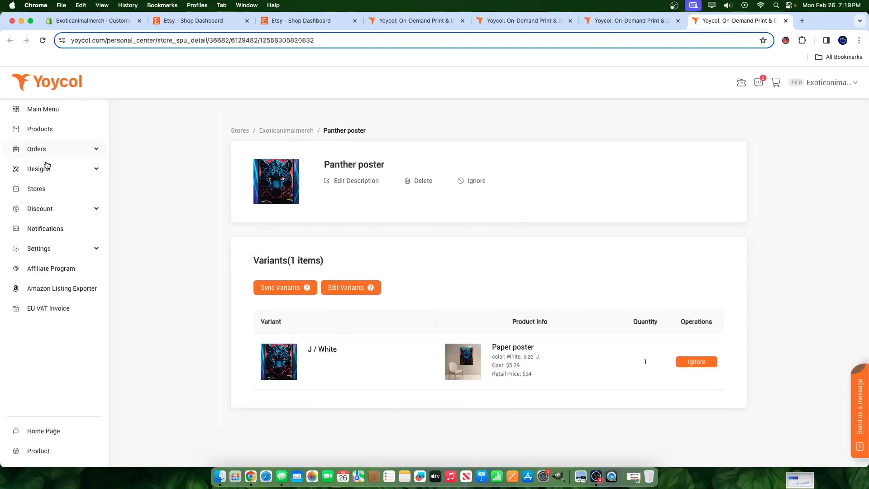
- From Designs > Product Templates, publish the first panther poster template to the Etsy store
click(36, 188)
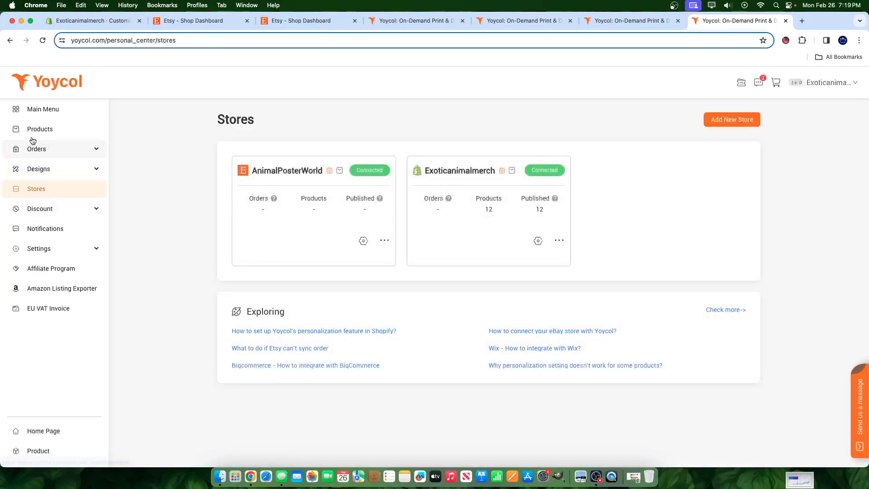
click(39, 169)
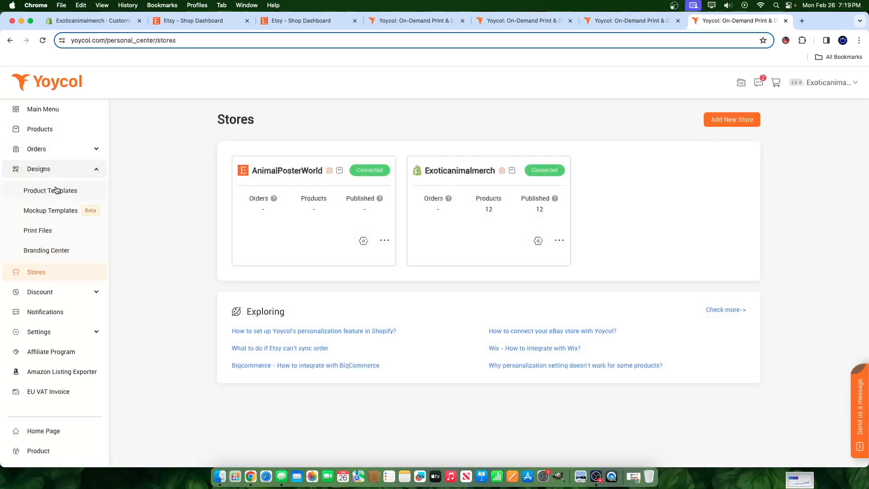
click(50, 191)
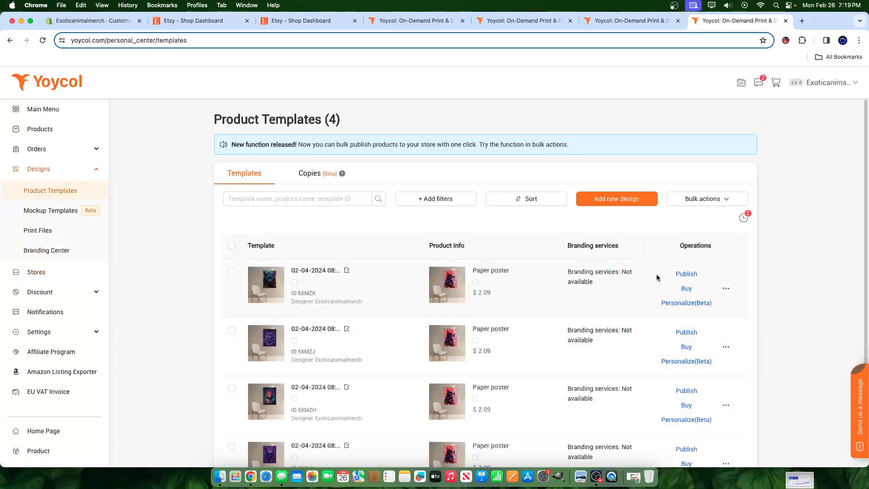
click(686, 273)
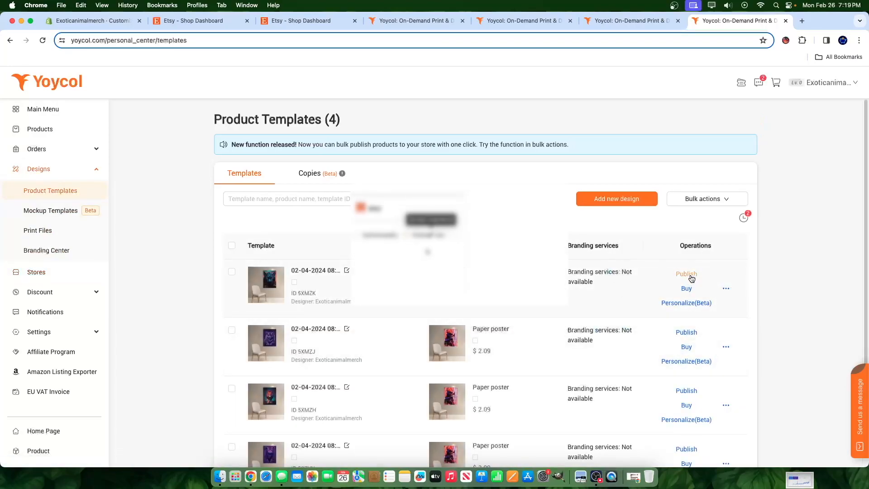
click(686, 274)
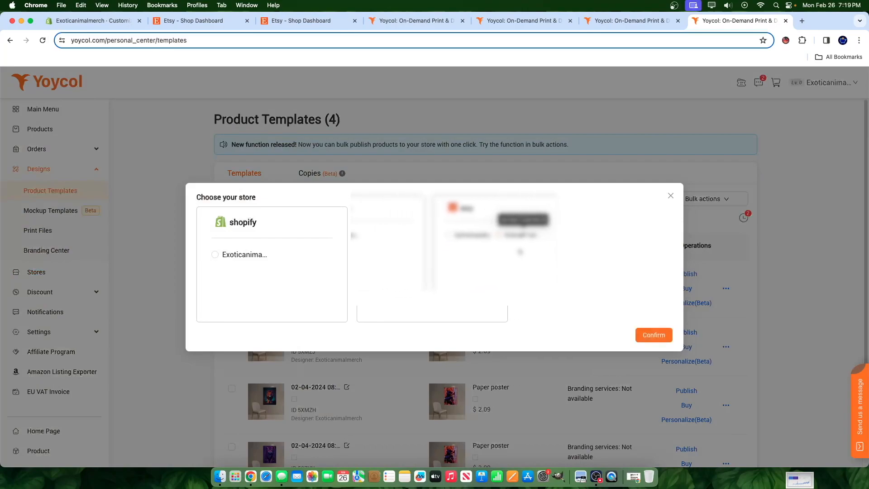
click(652, 335)
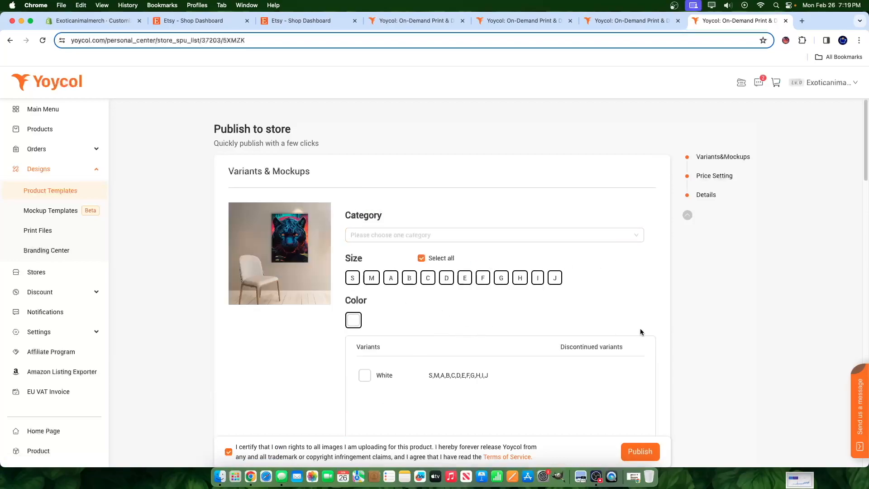
- Scroll down the Publish to store form and open the Category dropdown
scroll(down, 3)
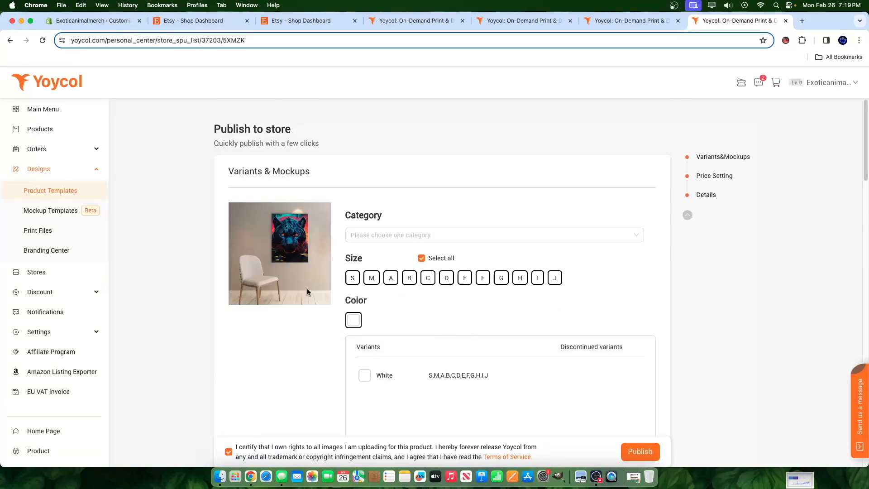
scroll(down, 3)
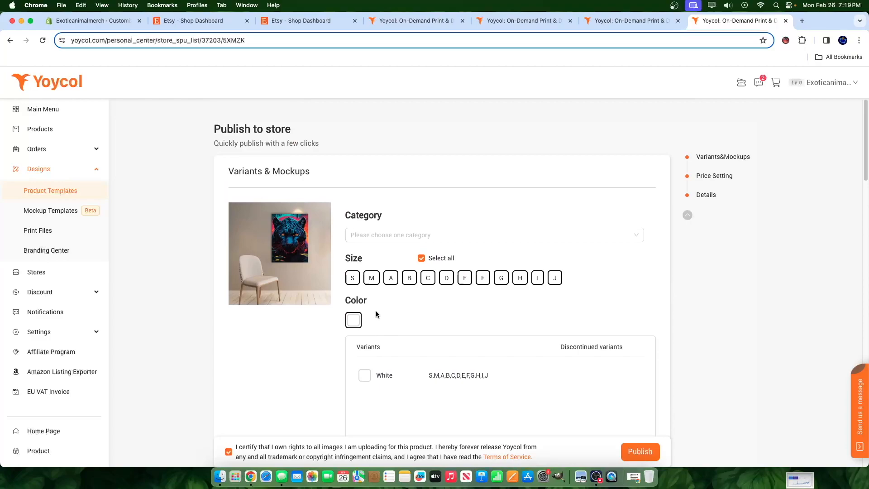
scroll(down, 3)
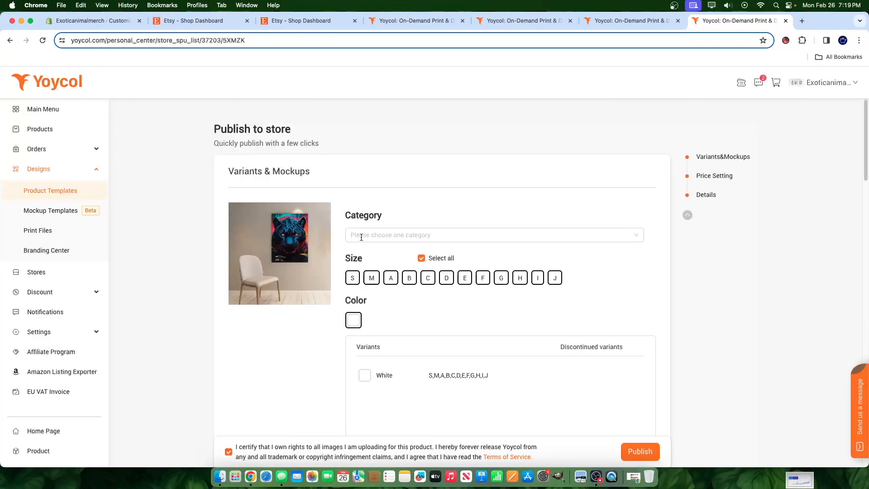
mouse_move(293, 237)
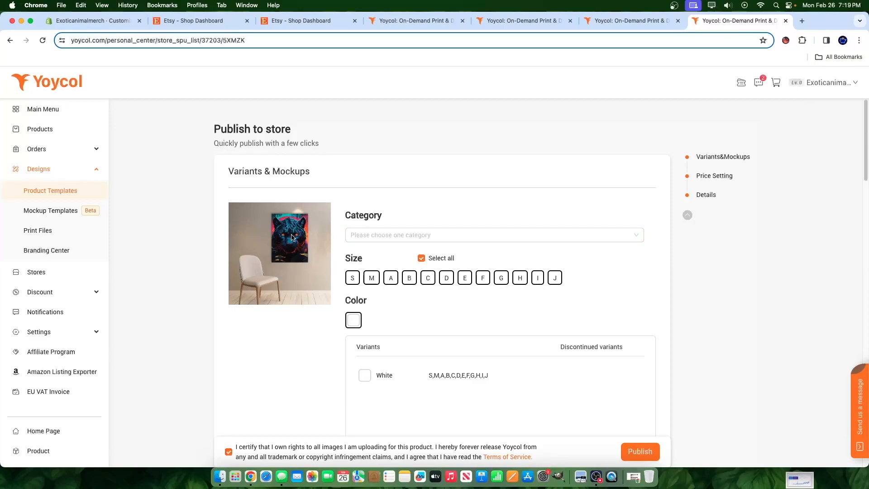
click(493, 235)
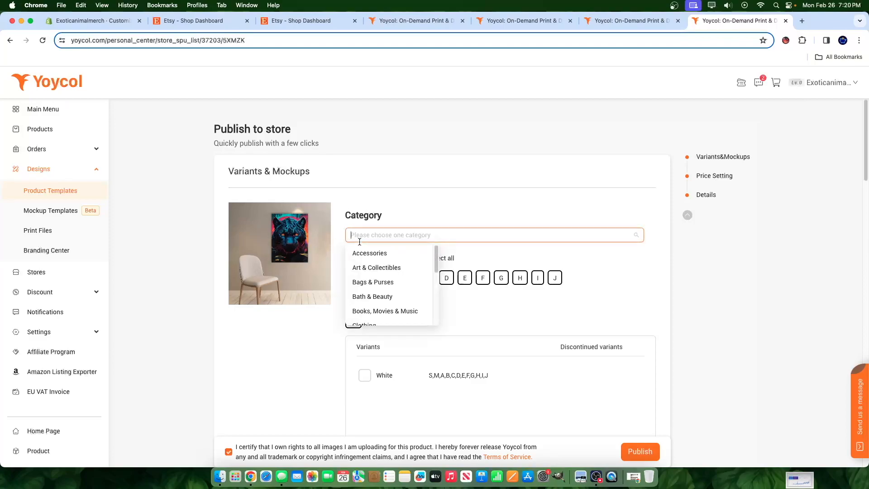
mouse_move(329, 249)
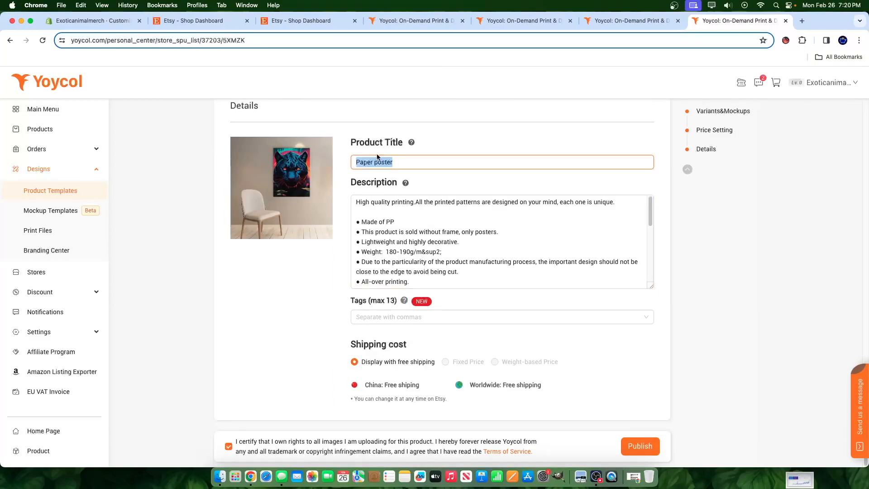
- Type 'Jaguar Panther Poster' as the Product Title in Details
text(J)
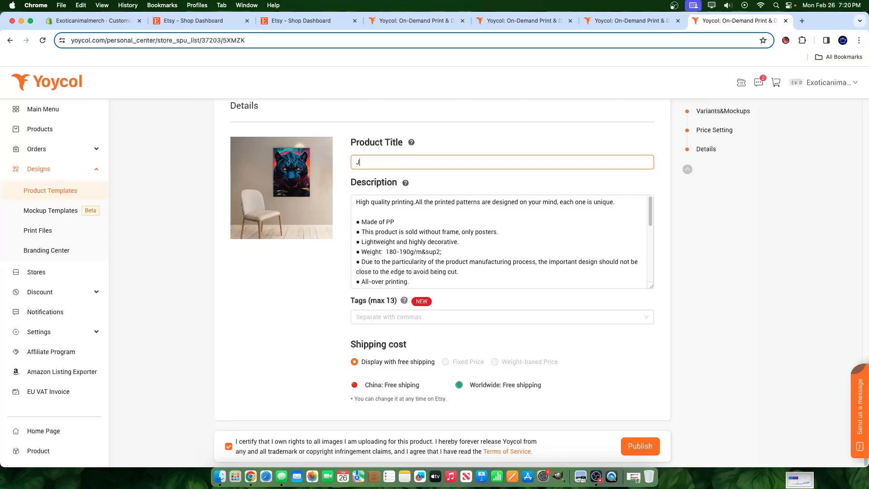
text(aguar Panther)
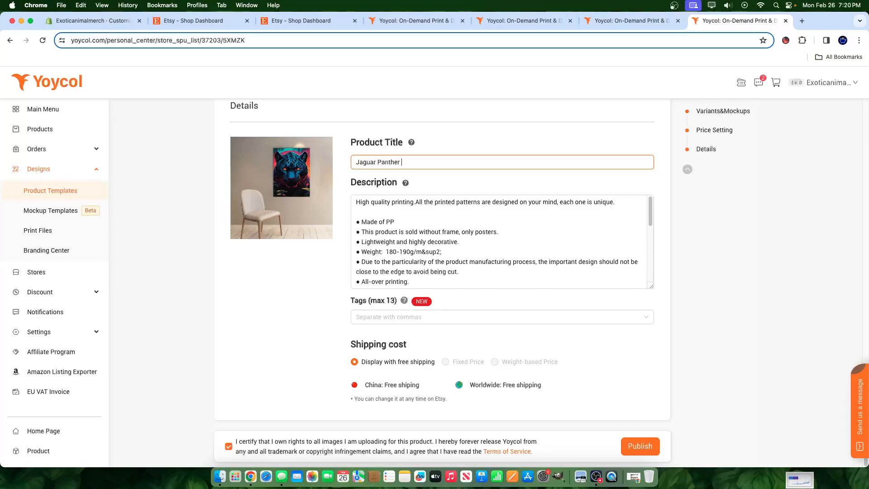
text(Poster)
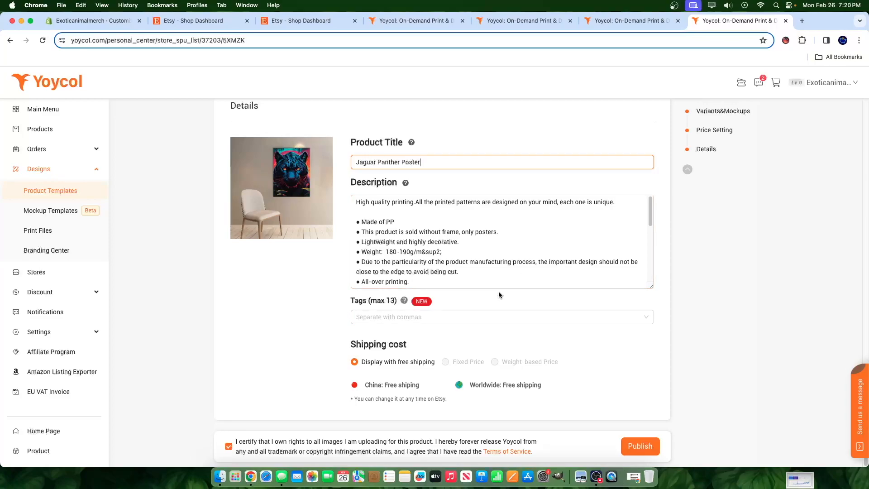
mouse_move(528, 374)
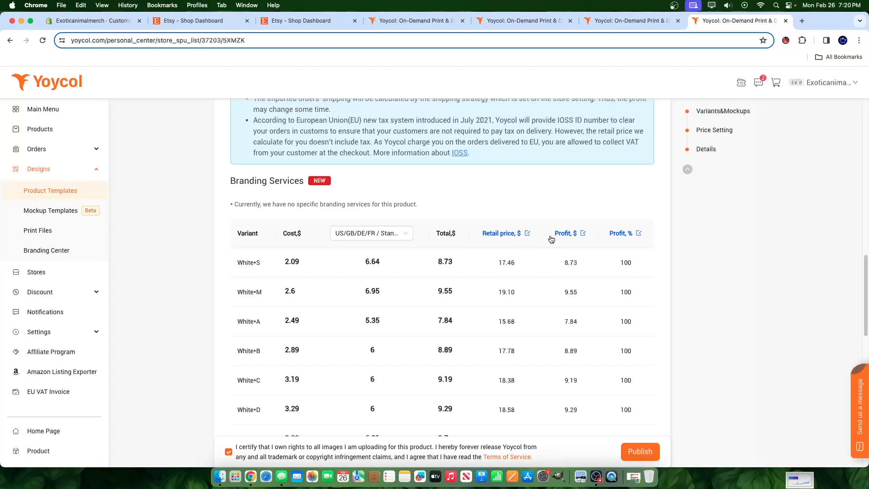
click(506, 262)
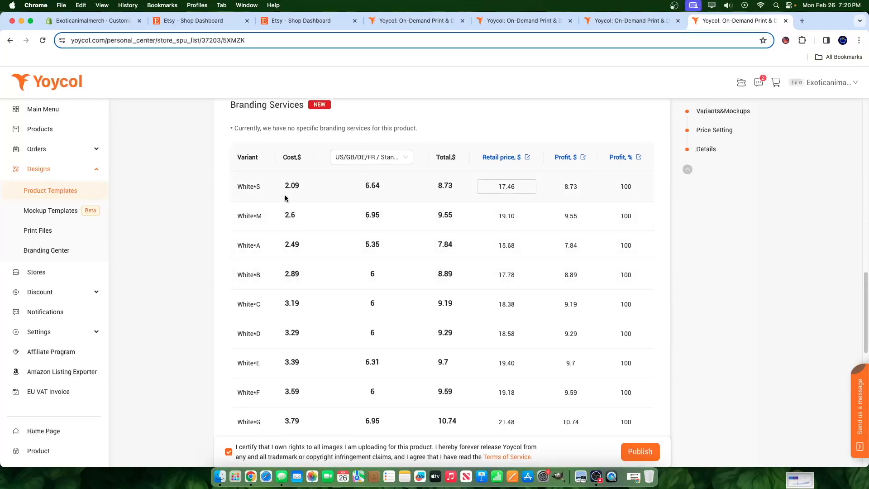
scroll(down, 3)
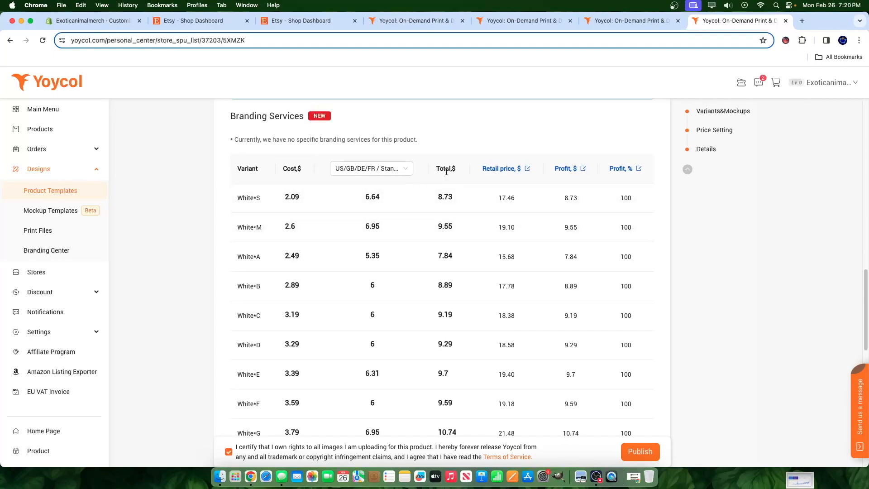
scroll(down, 3)
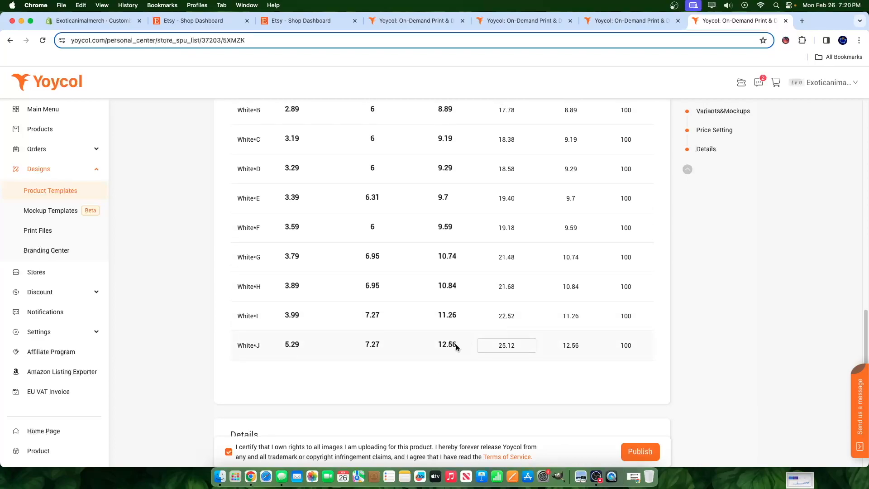
scroll(up, 3)
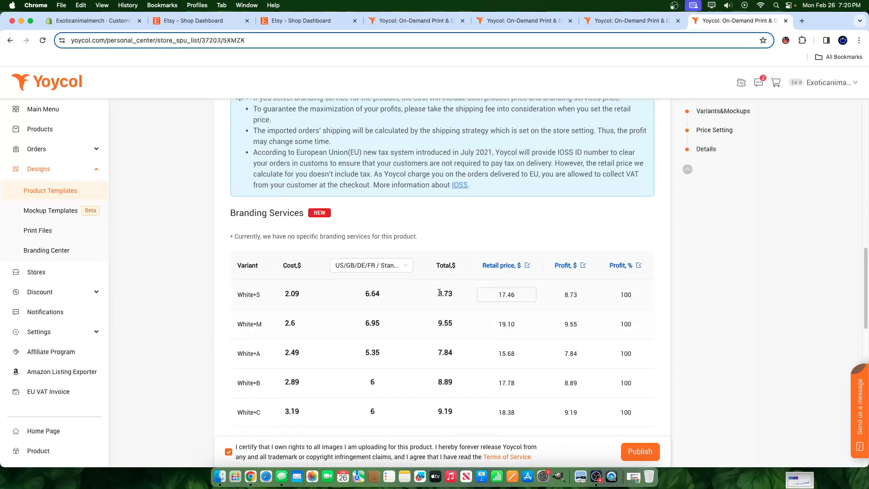
scroll(down, 3)
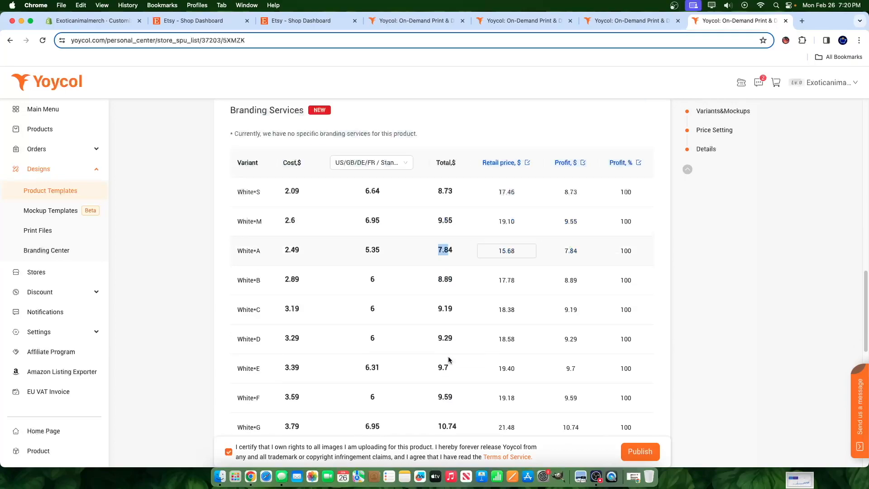
scroll(down, 3)
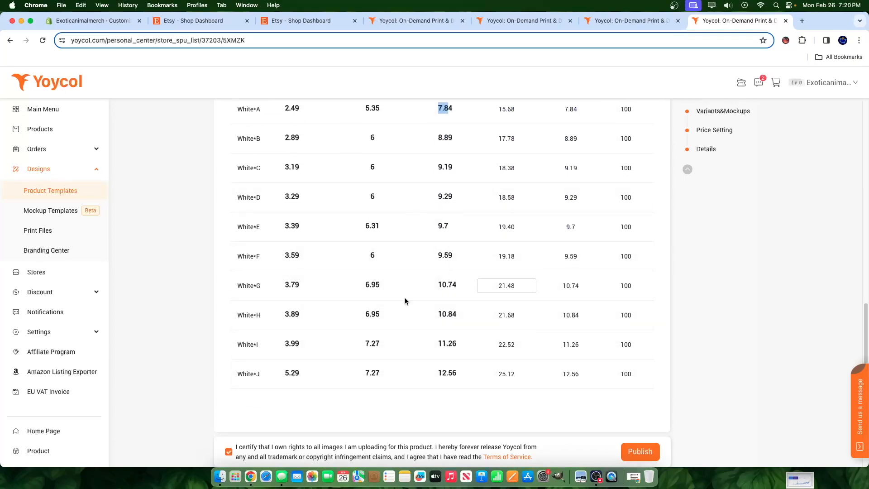
scroll(up, 3)
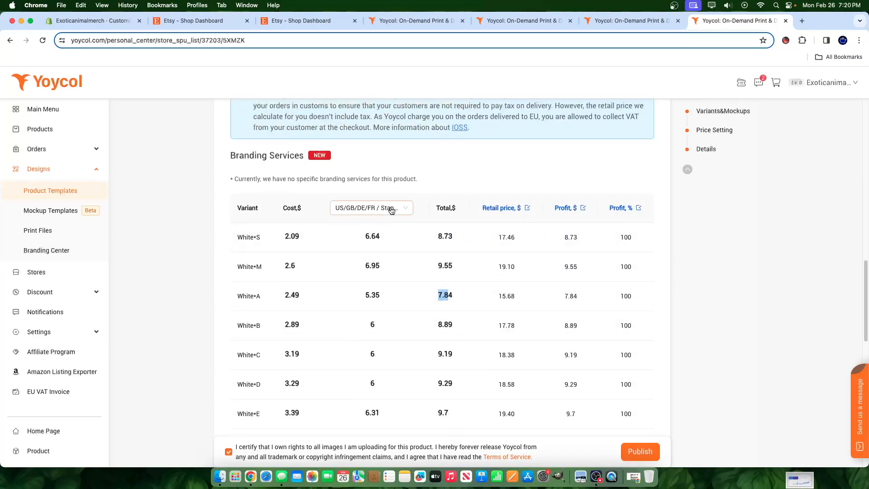
click(371, 207)
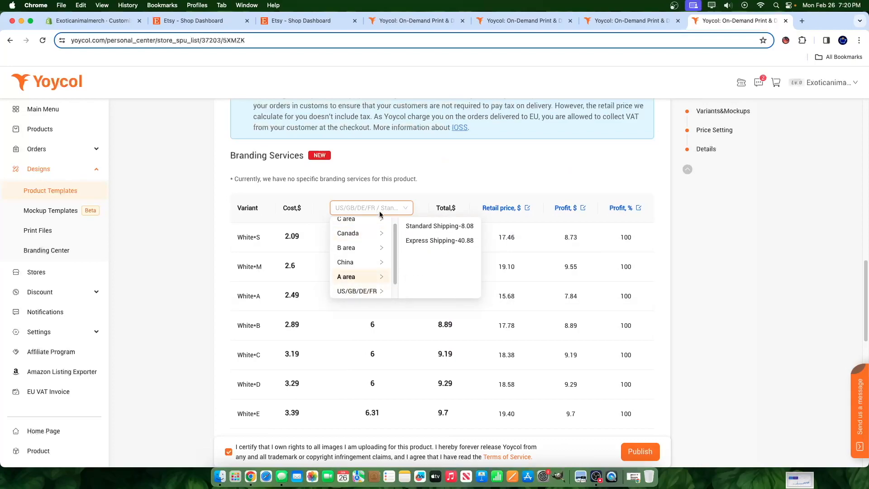
scroll(down, 3)
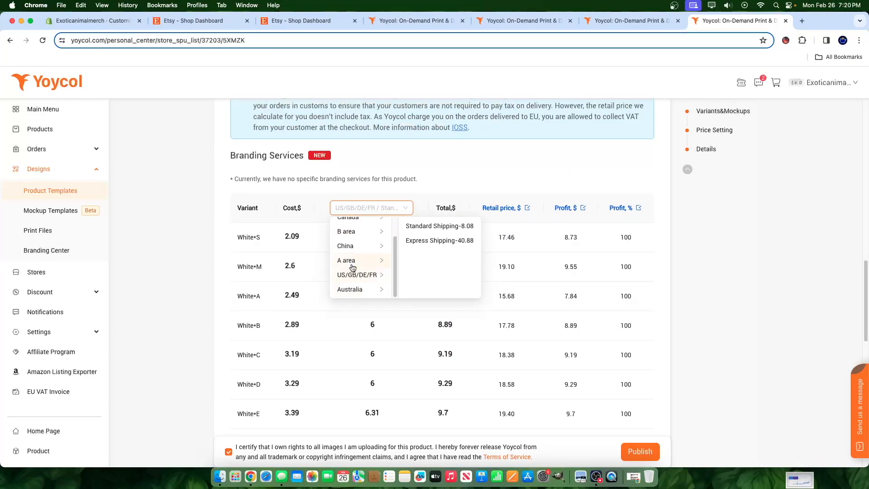
mouse_move(350, 289)
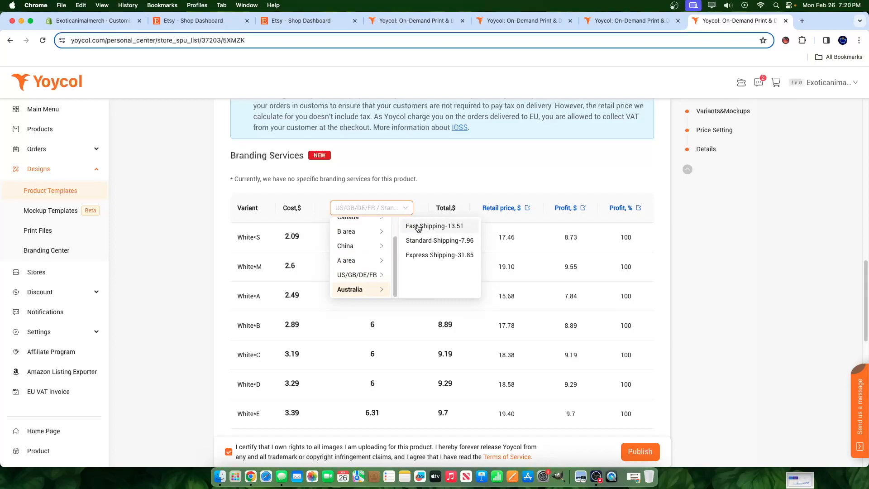
mouse_move(414, 261)
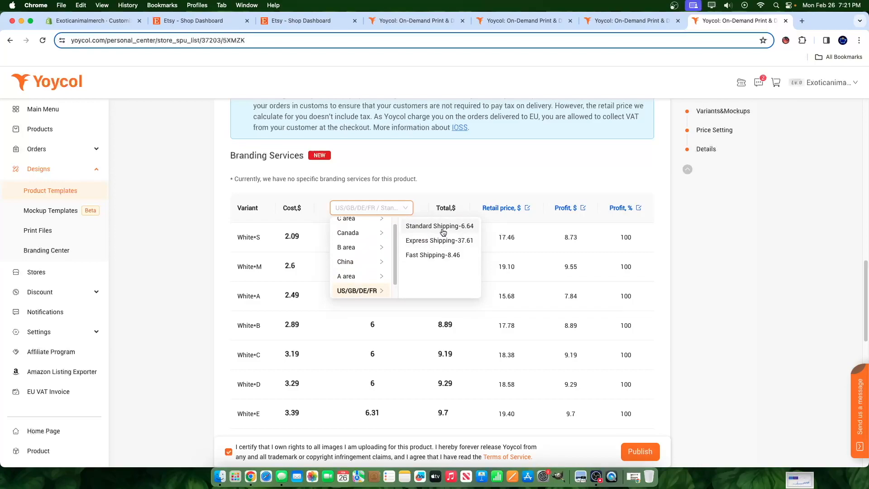
click(439, 225)
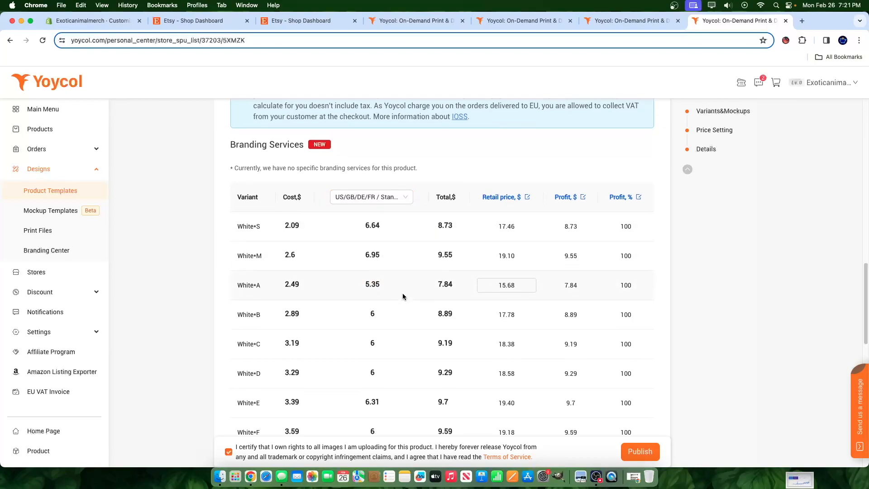
scroll(down, 3)
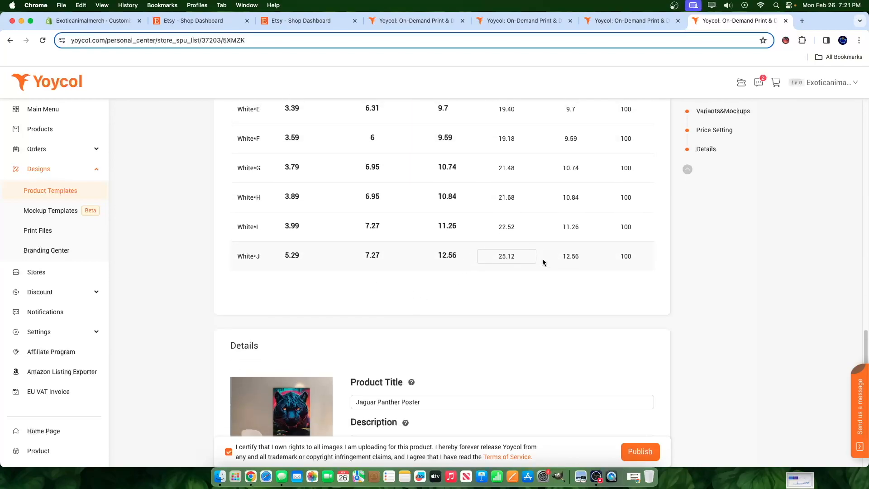
scroll(up, 3)
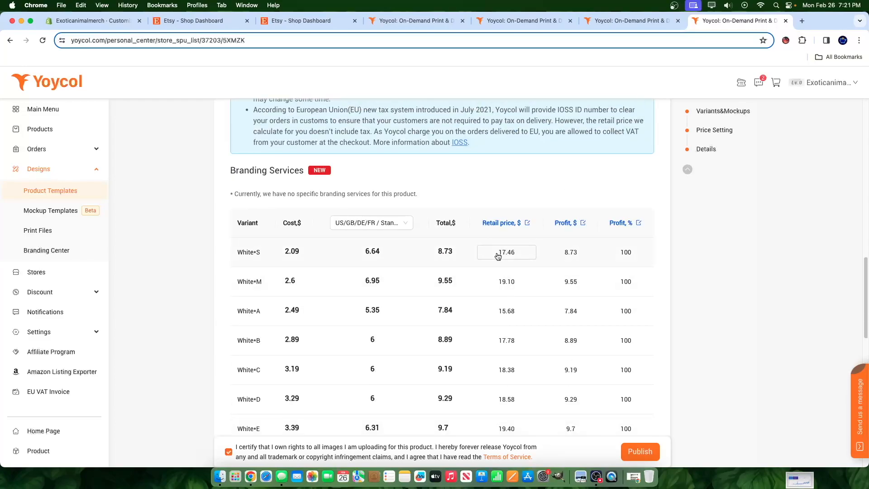
scroll(down, 3)
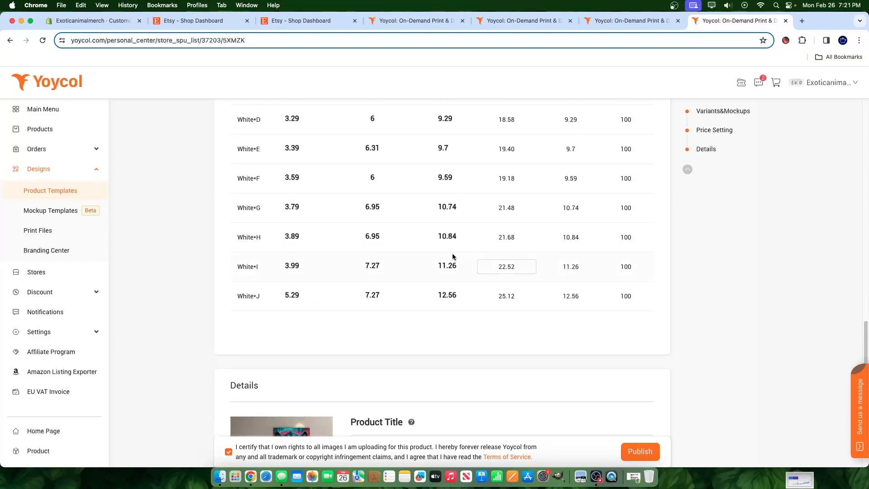
double_click(446, 295)
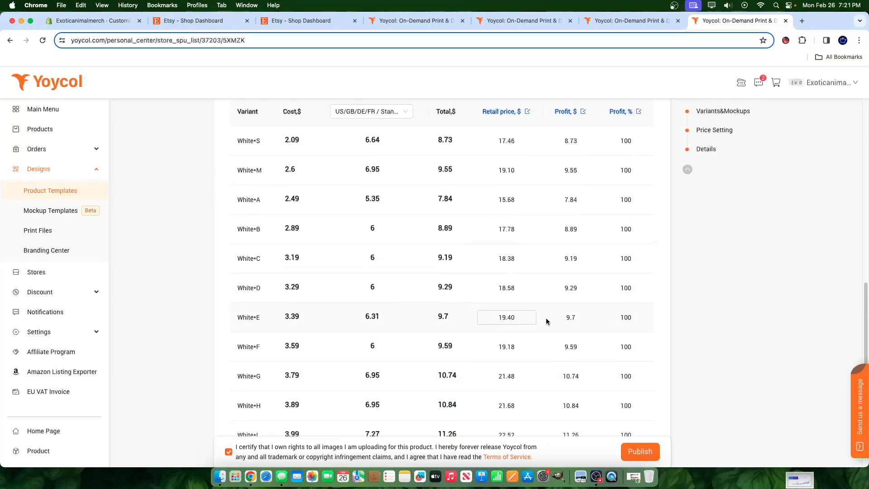
scroll(down, 3)
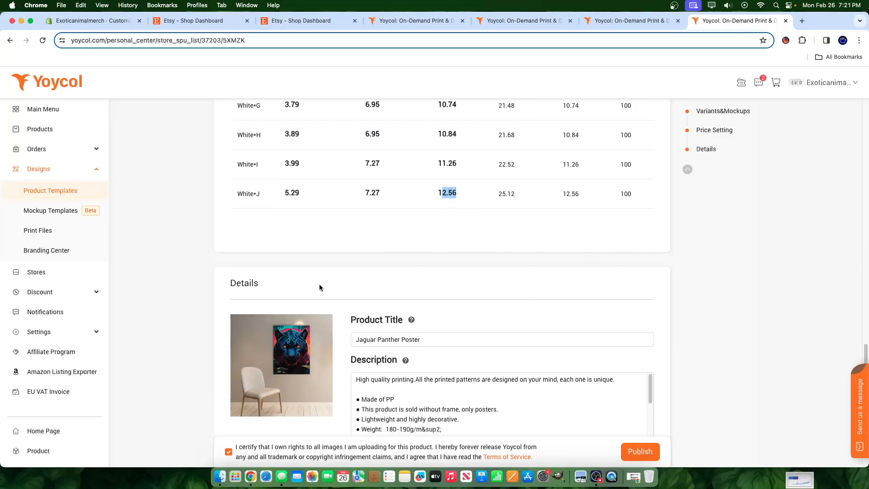
mouse_move(447, 248)
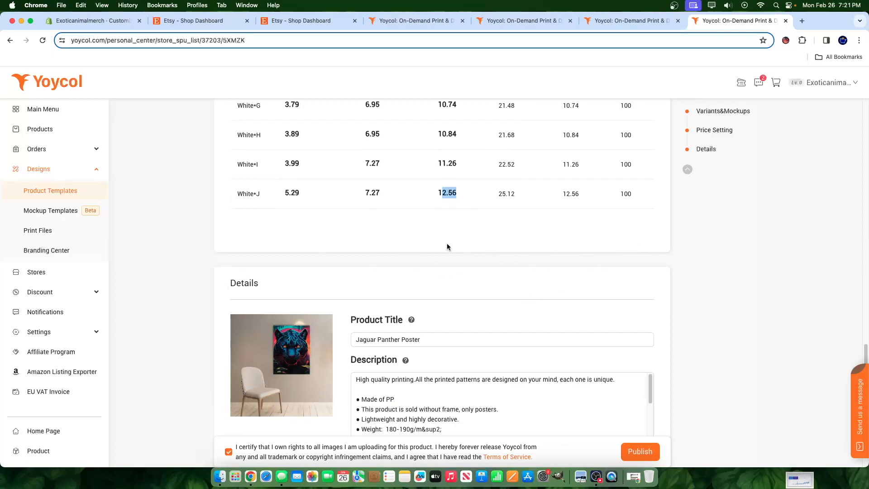
scroll(down, 3)
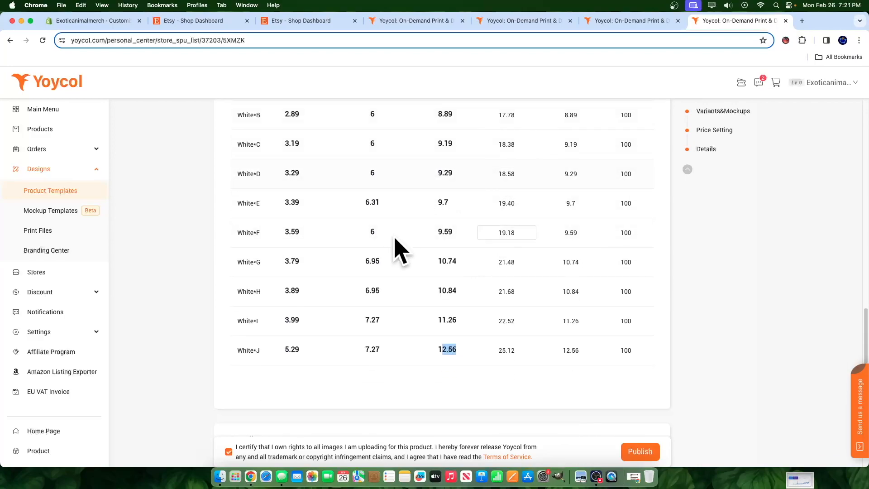
click(505, 261)
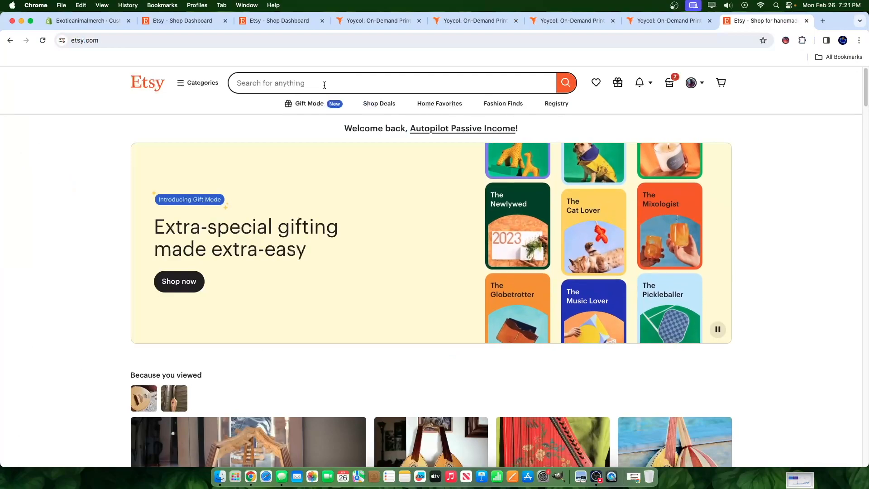
- Search Etsy for 'jaguar poster' and scroll through the 1,000+ listing results
text(jaguar)
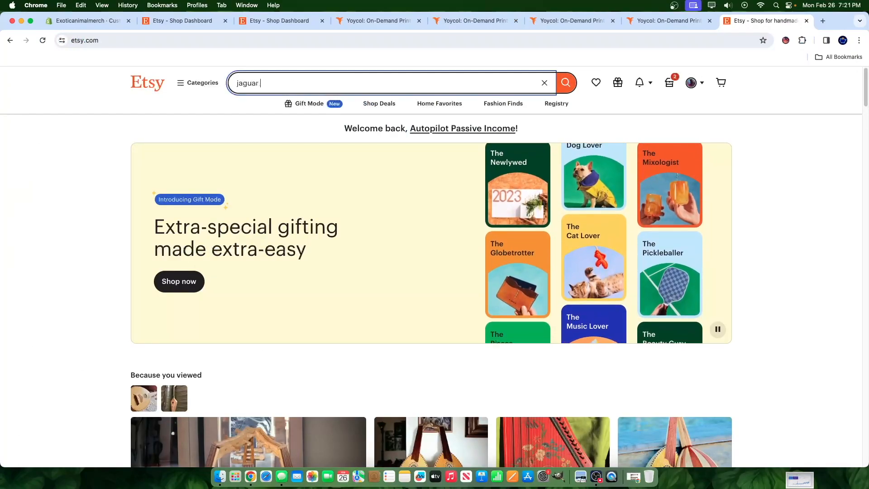
text(poster)
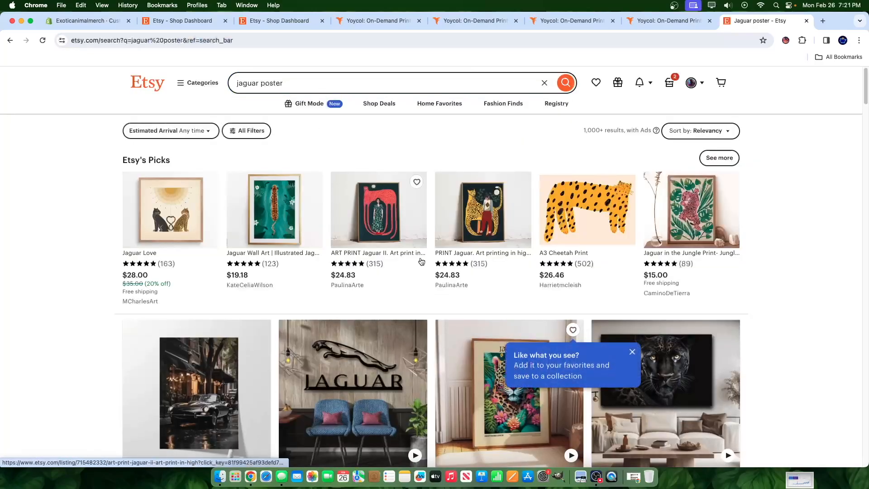
scroll(down, 3)
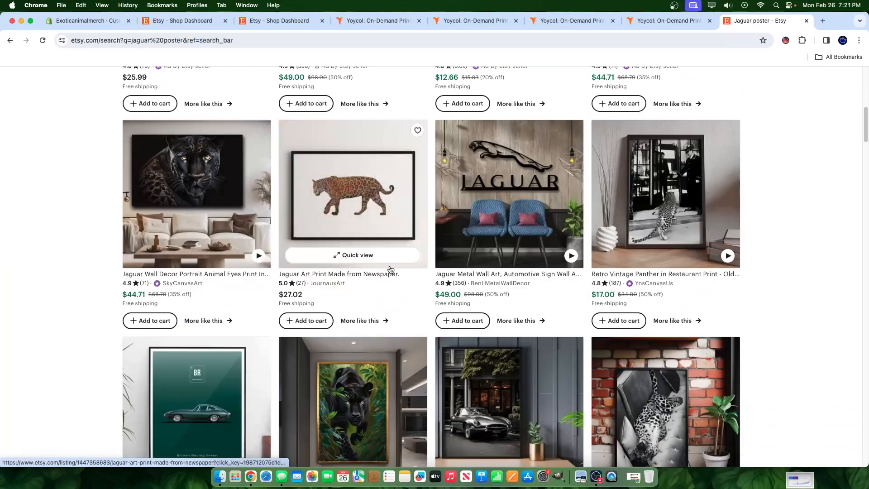
scroll(down, 3)
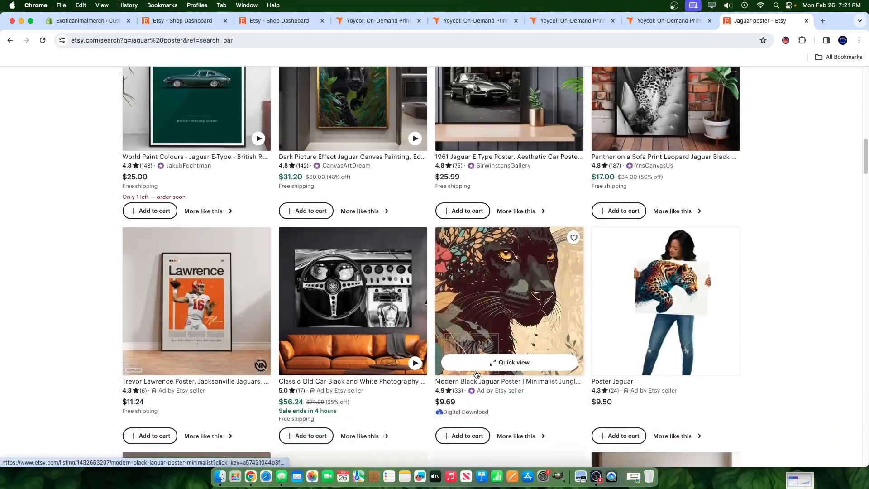
scroll(down, 3)
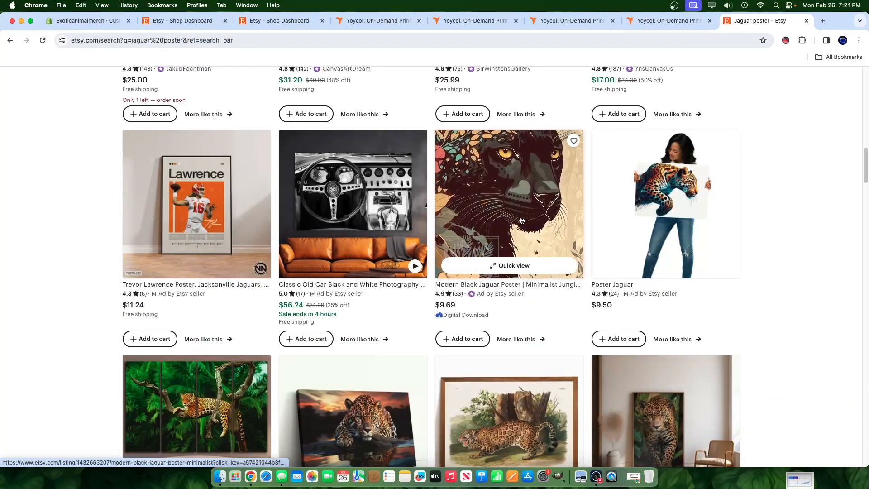
scroll(down, 3)
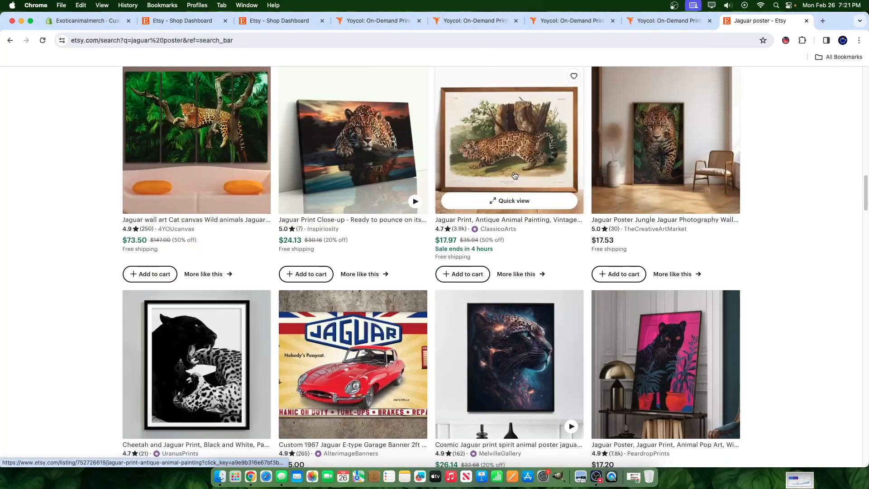
scroll(down, 3)
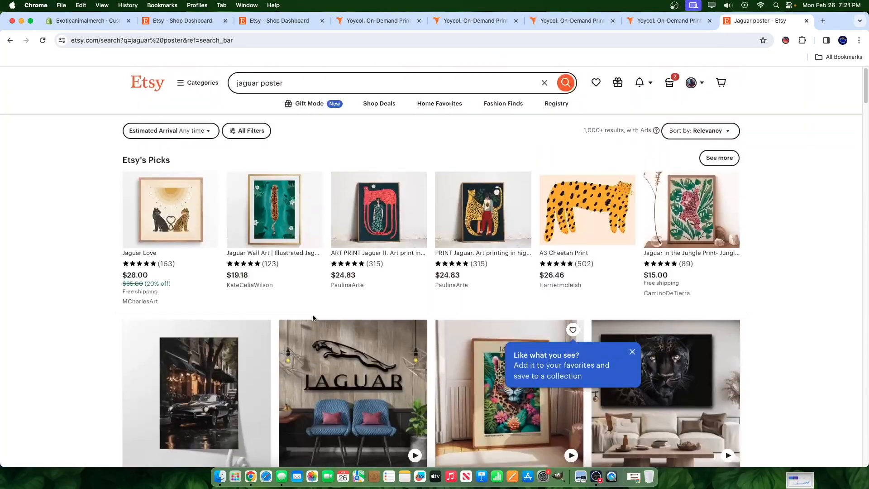
- Open and dismiss All Filters, then scroll a competitor's jaguar wall art listing
click(246, 131)
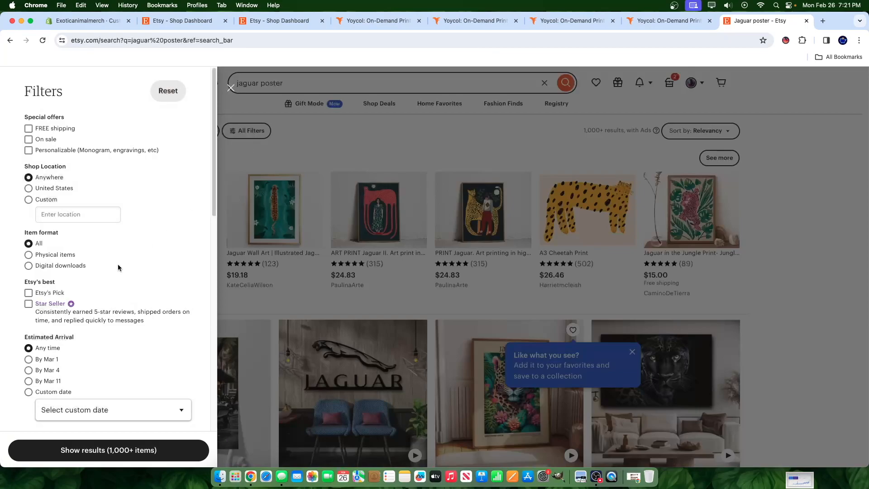
click(28, 254)
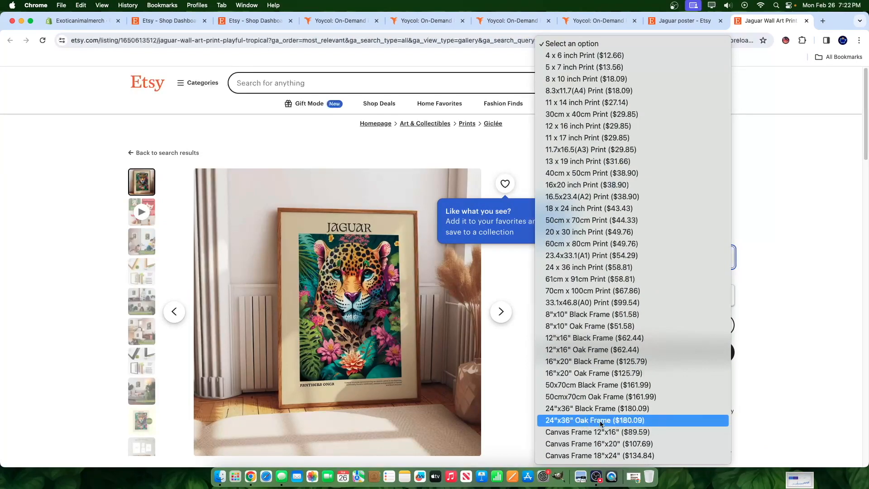
mouse_move(575, 396)
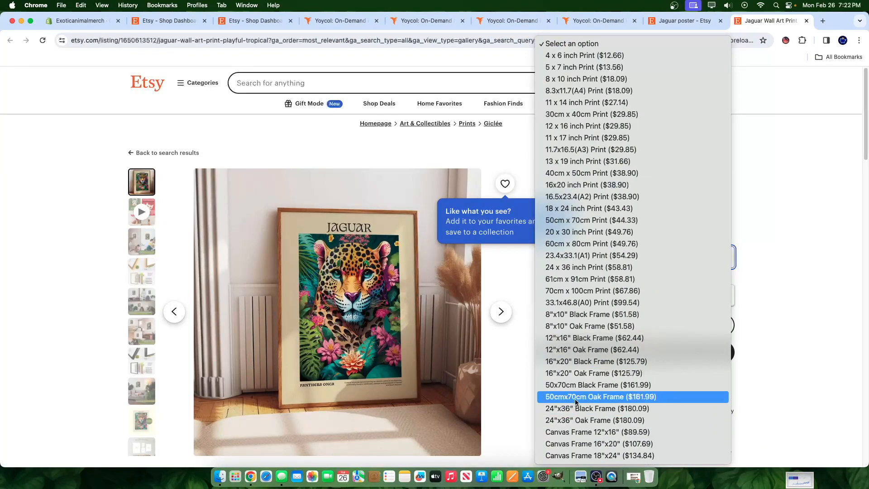
mouse_move(595, 408)
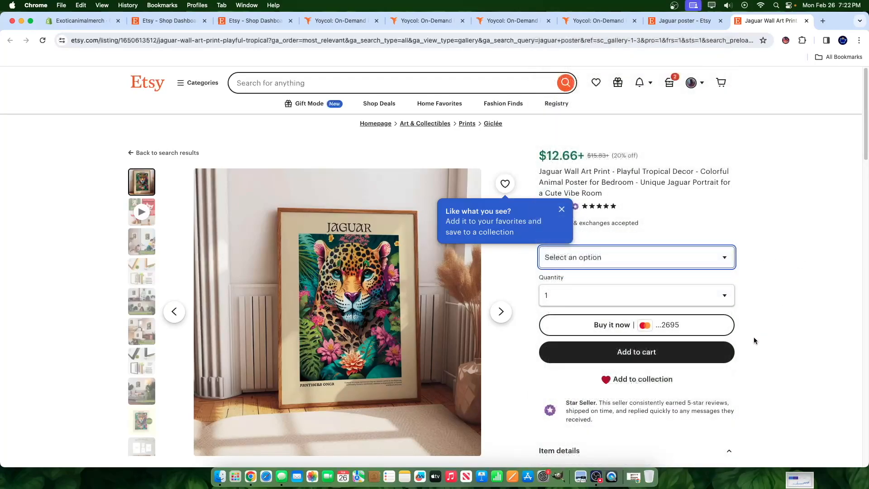
scroll(down, 3)
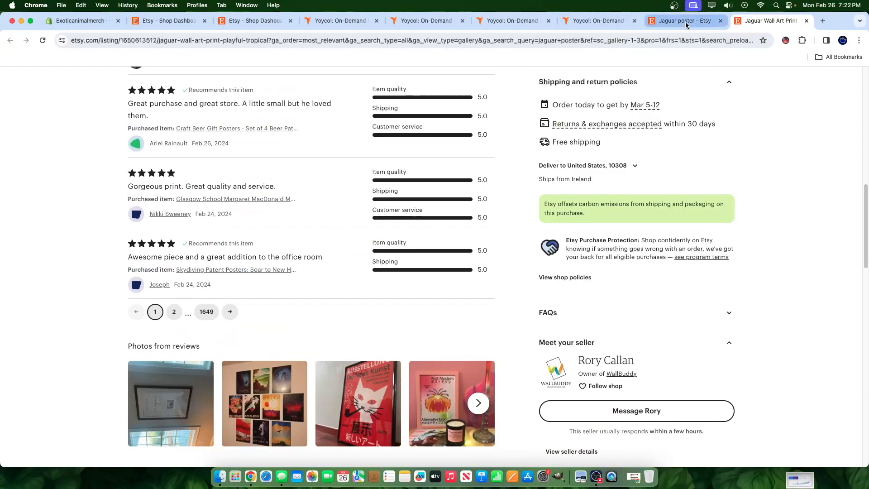
click(512, 20)
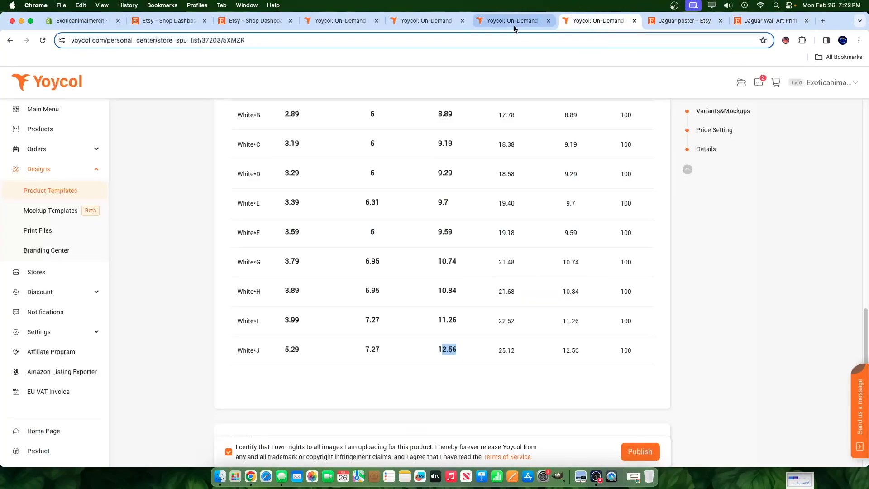
click(506, 350)
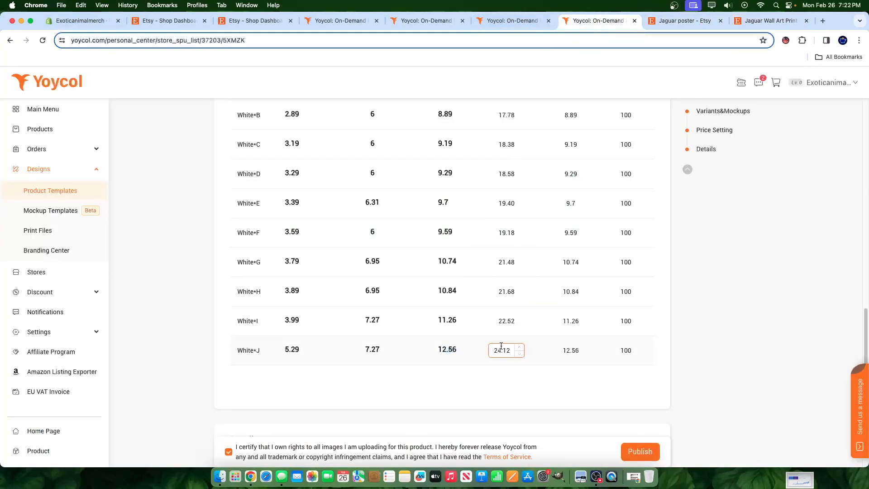
text(29.99)
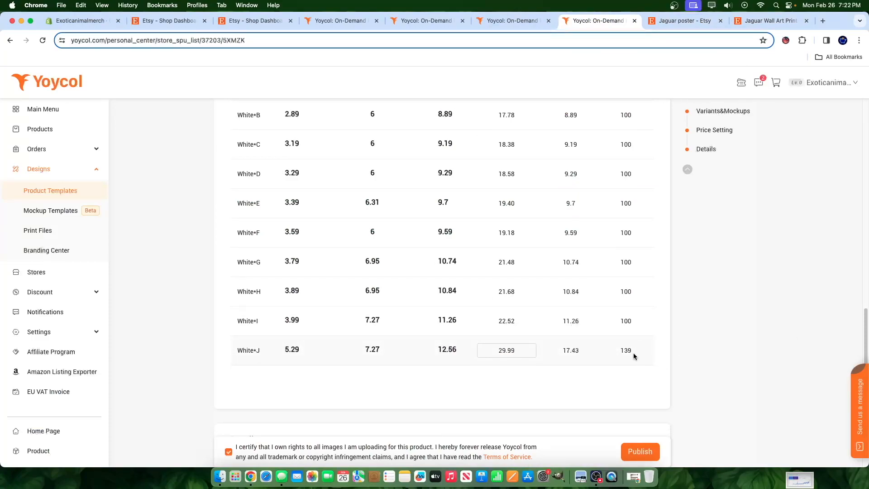
click(505, 321)
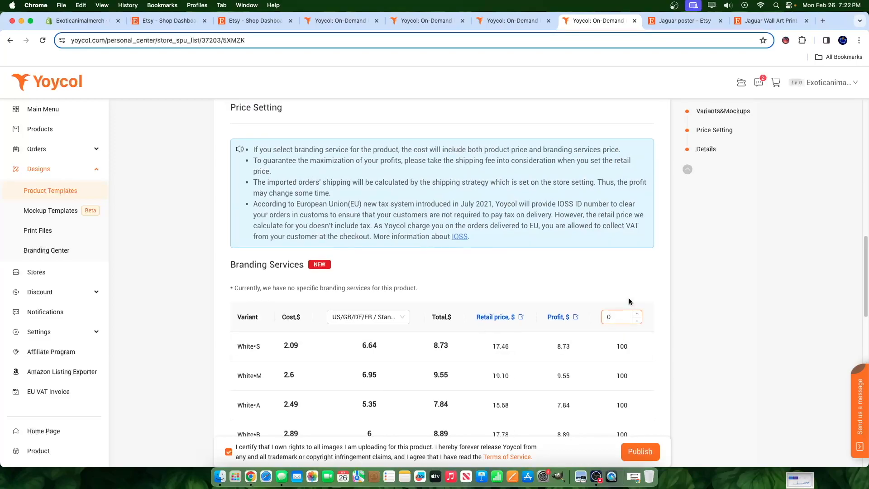
text(139)
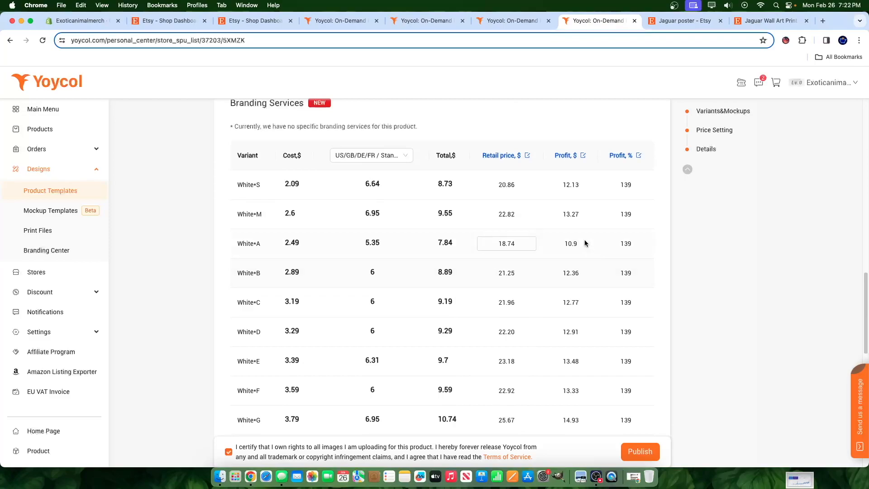
scroll(down, 3)
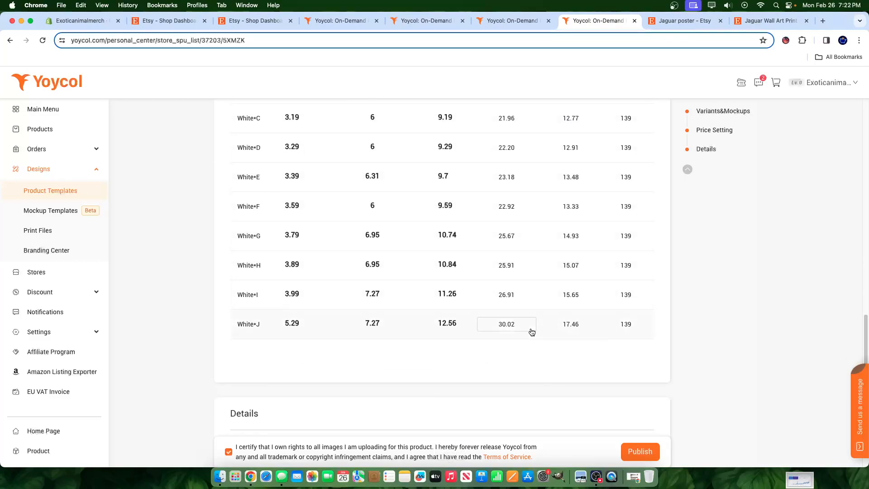
scroll(down, 3)
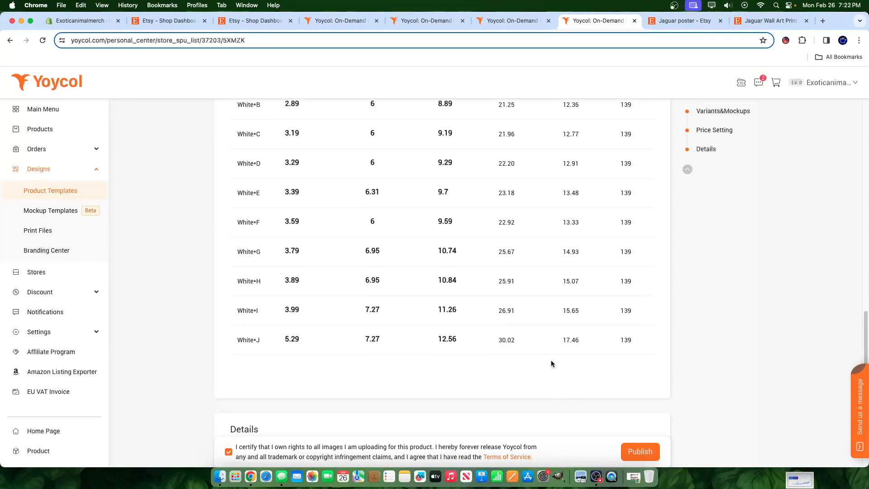
click(505, 311)
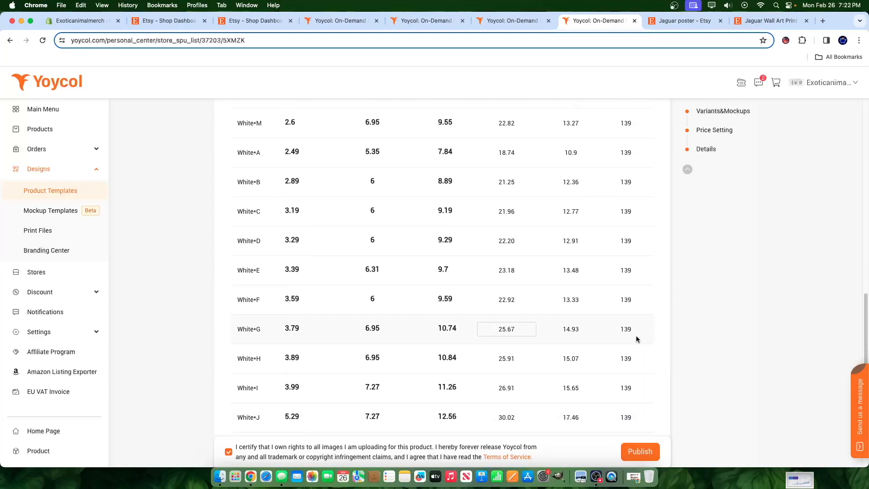
scroll(down, 3)
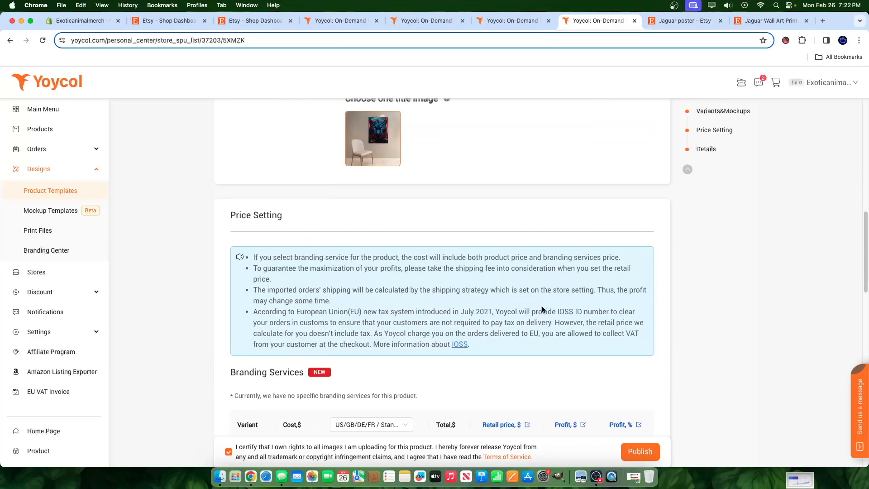
- Try publishing the poster, then scroll the Category list toward Home & Living
click(639, 451)
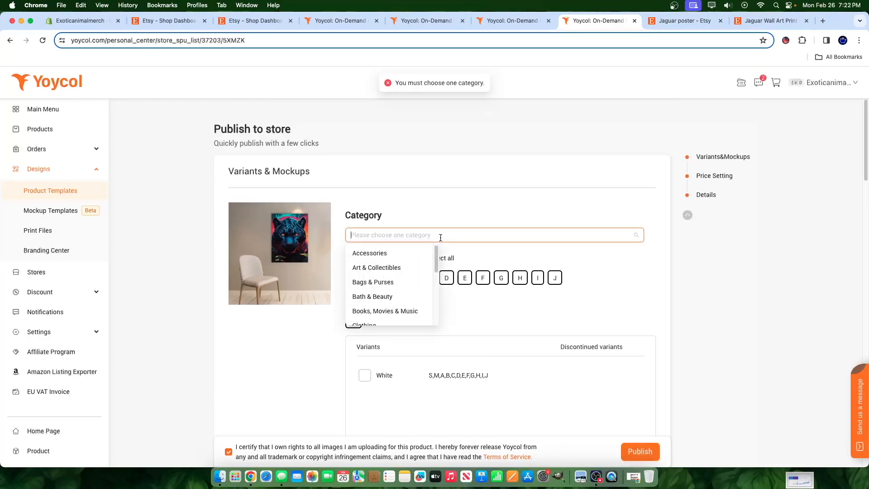
scroll(down, 3)
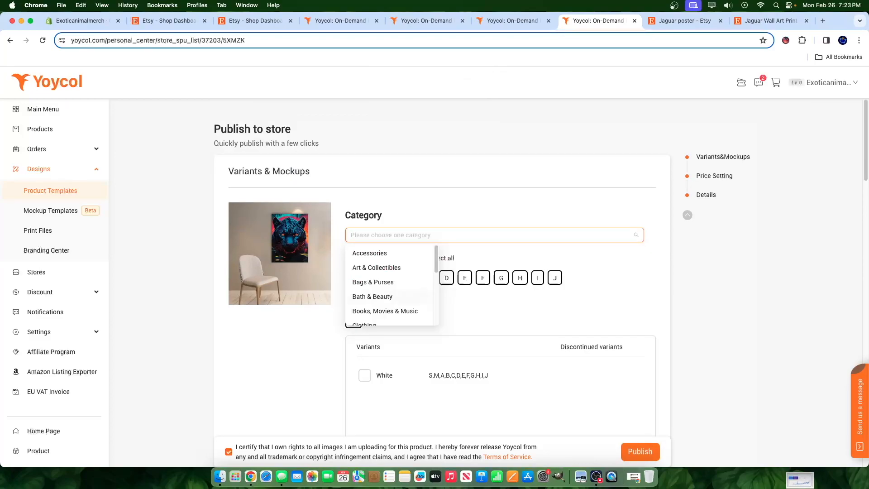
mouse_move(369, 254)
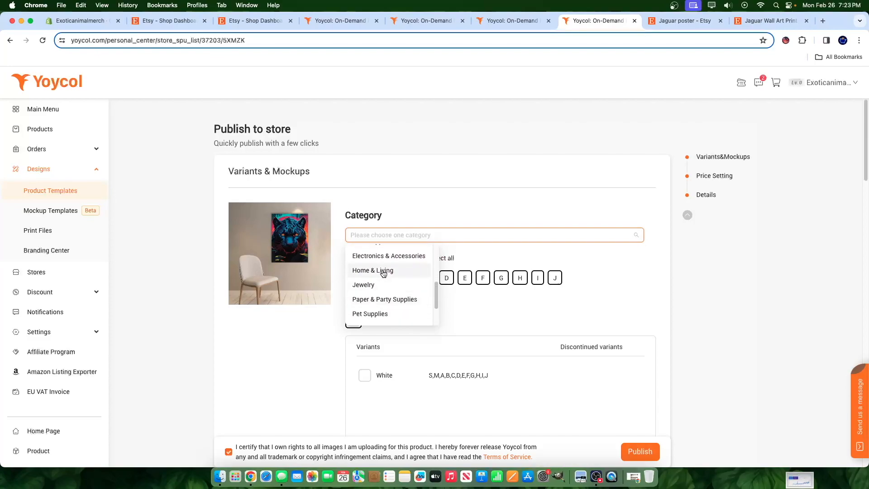
scroll(down, 3)
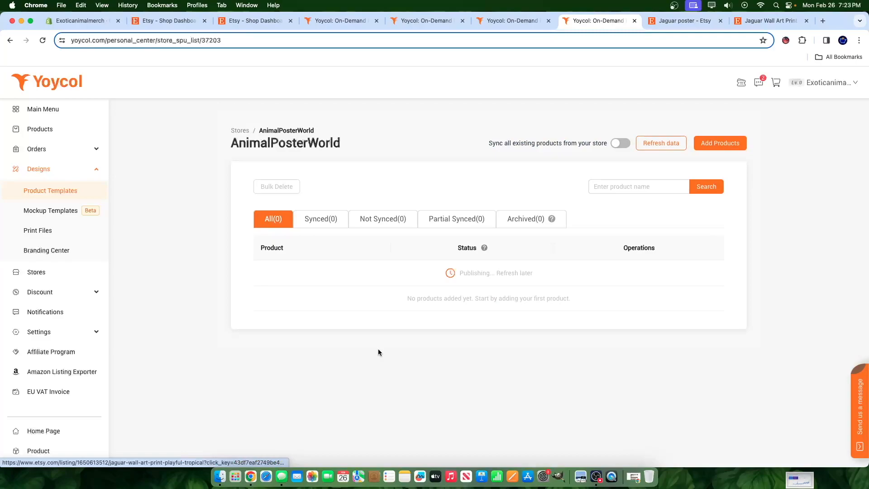
mouse_move(456, 273)
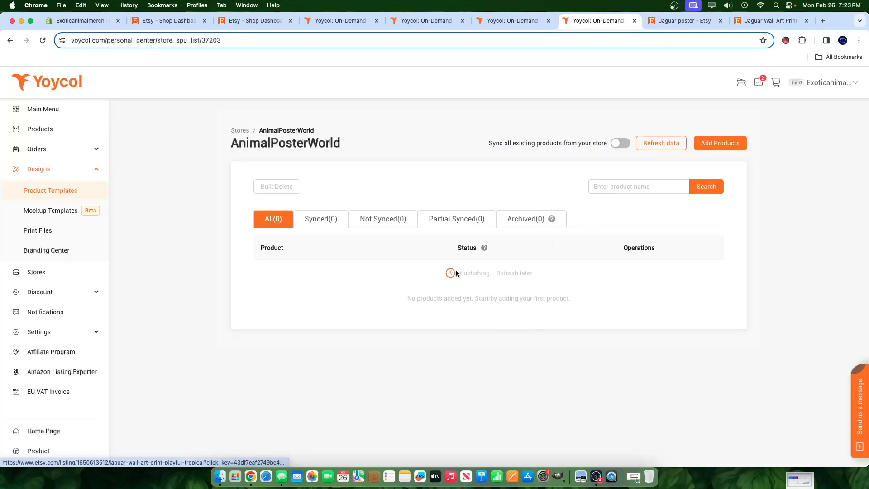
mouse_move(514, 259)
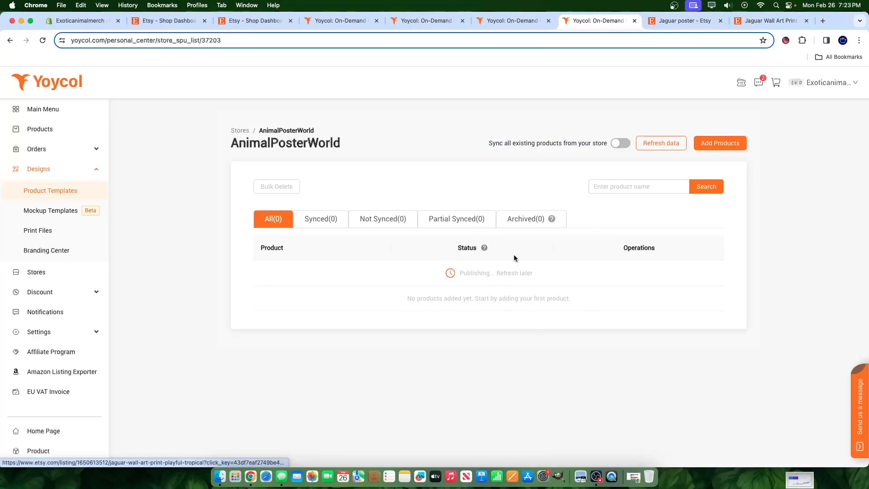
mouse_move(513, 287)
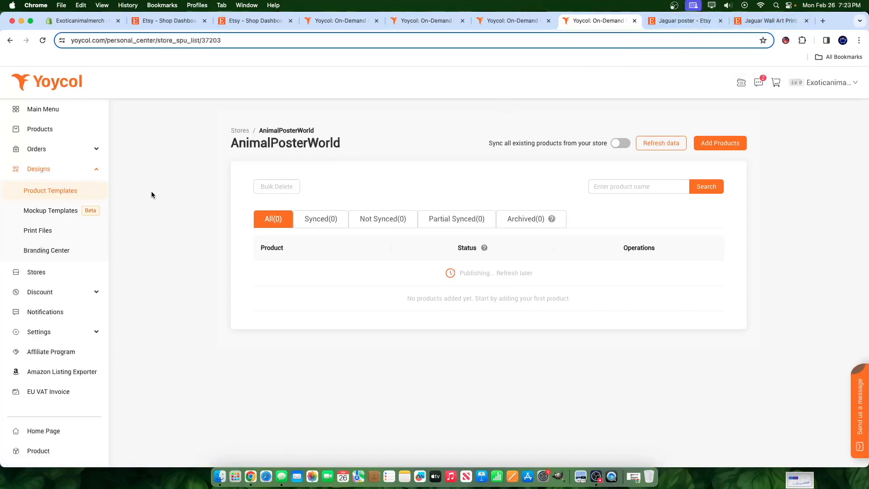
mouse_move(161, 181)
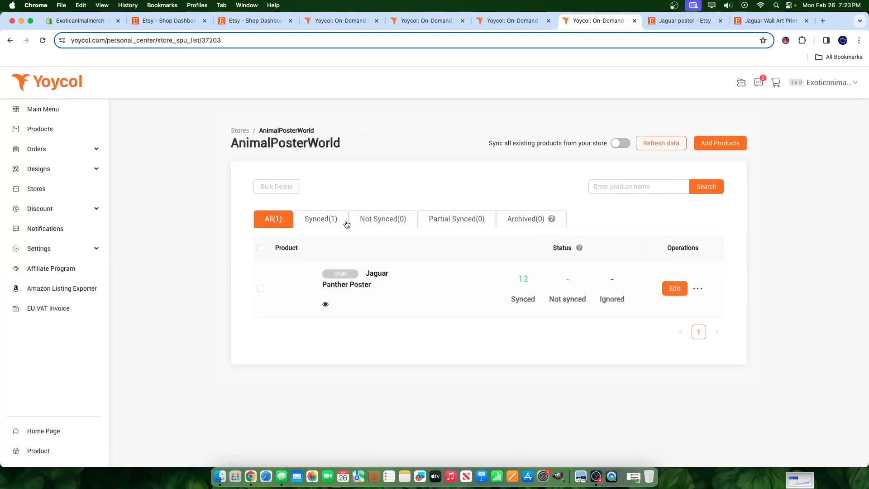
- Show the Synced(1) tab listing the Jaguar Panther Poster draft with 12 variants
click(321, 218)
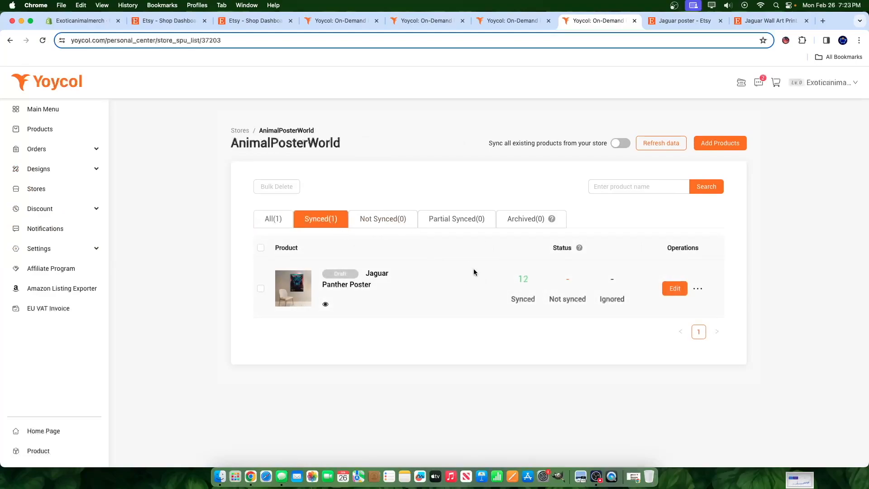
- Open the Jaguar Panther Poster from Etsy Shop Manager's draft listings
click(169, 20)
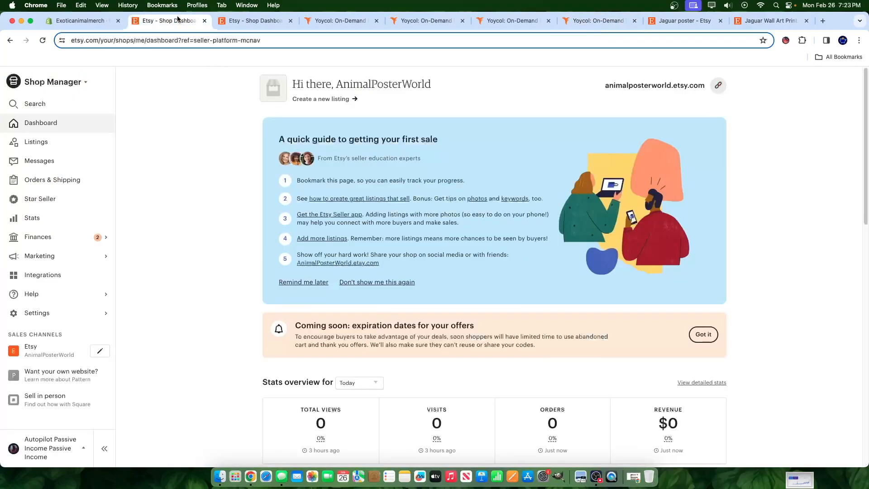
click(36, 141)
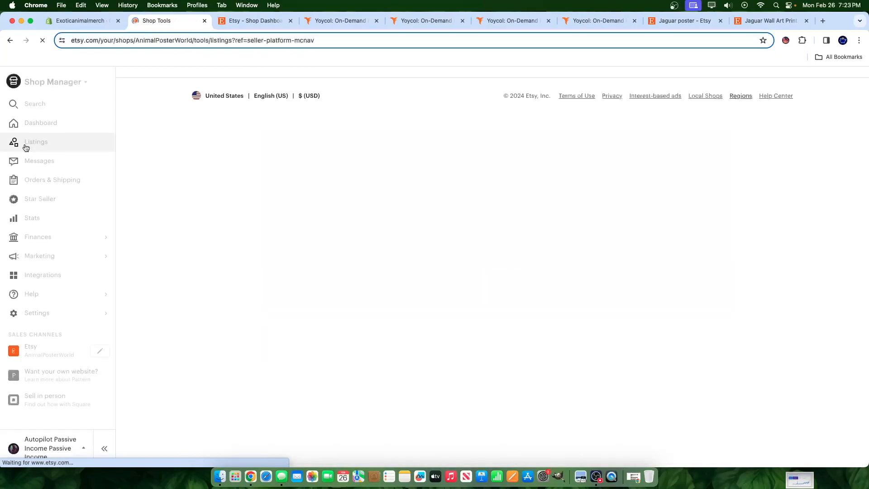
click(35, 141)
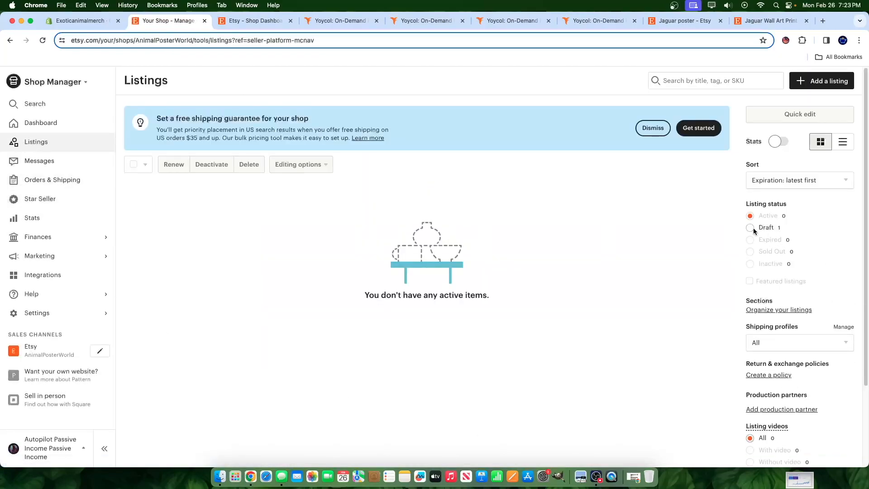
click(750, 227)
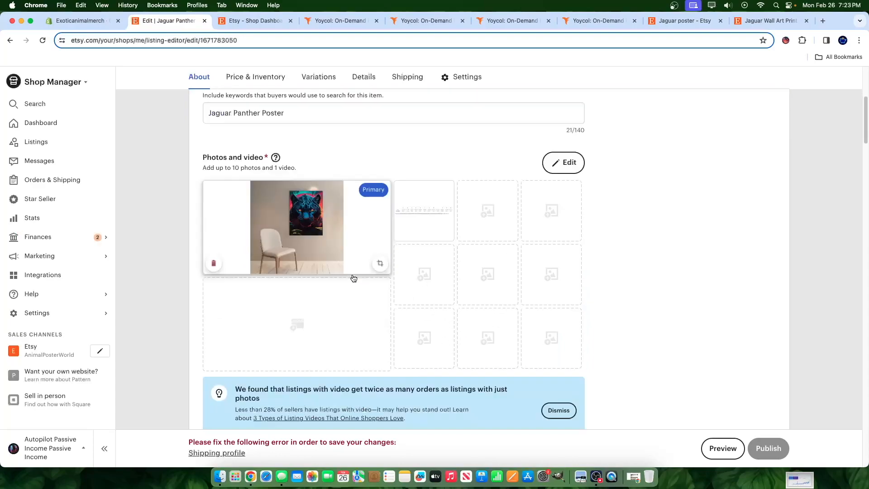
- Review the draft's photo, About description and Home & Living category details
scroll(down, 3)
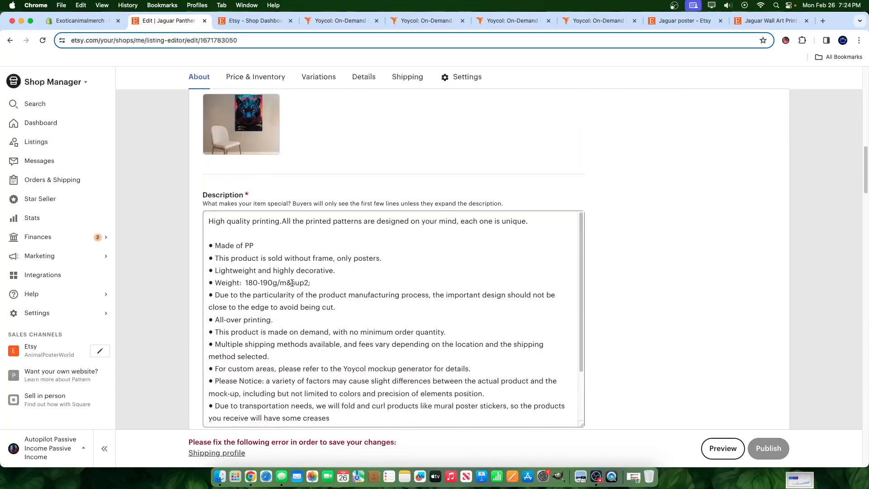
click(318, 77)
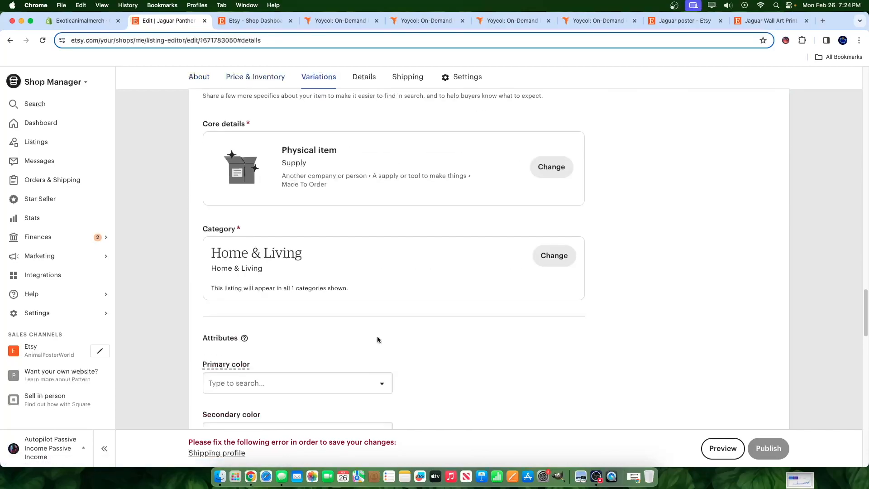
click(364, 77)
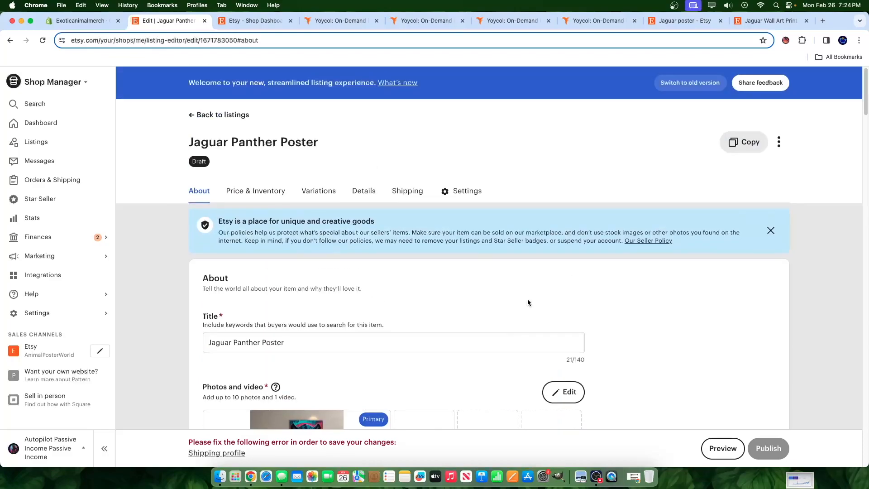
scroll(down, 3)
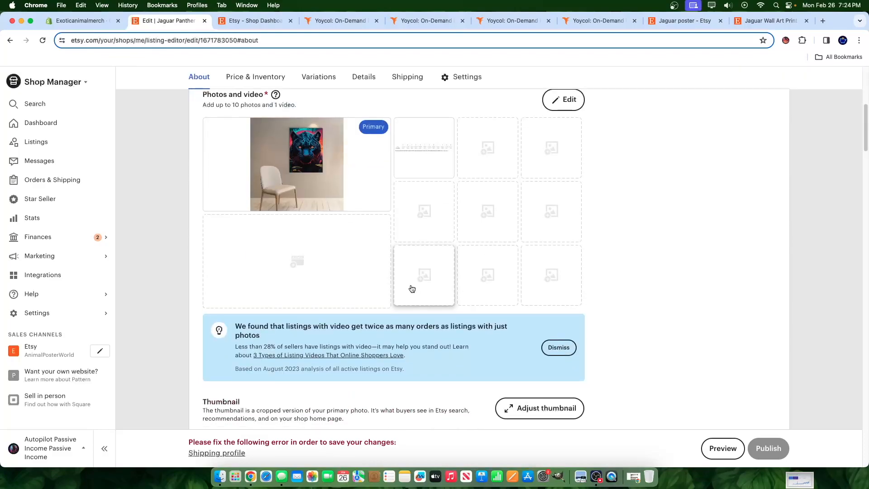
mouse_move(414, 275)
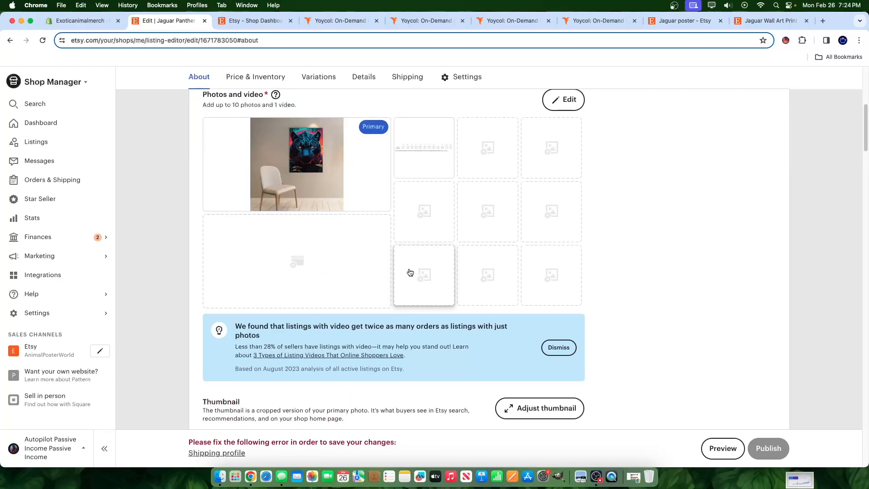
mouse_move(404, 290)
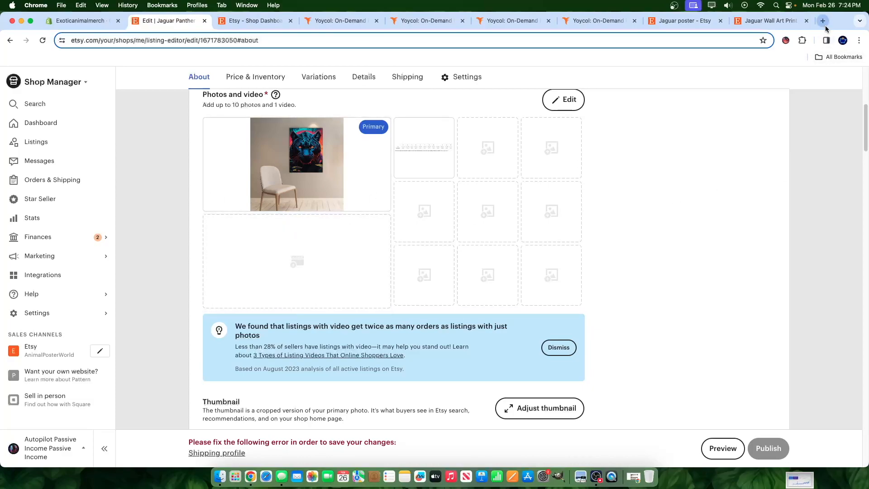
- Go through For You to My Placeit, showing edited art print mockups and recent downloads
click(822, 21)
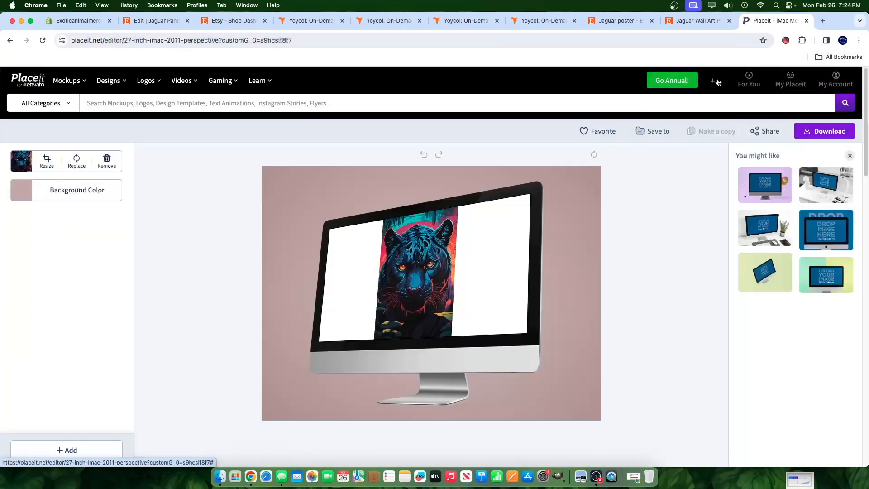
click(749, 81)
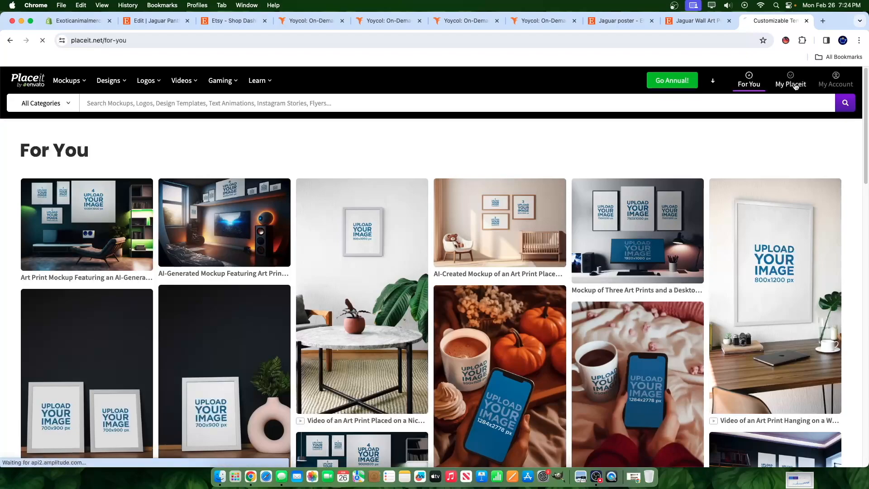
click(789, 83)
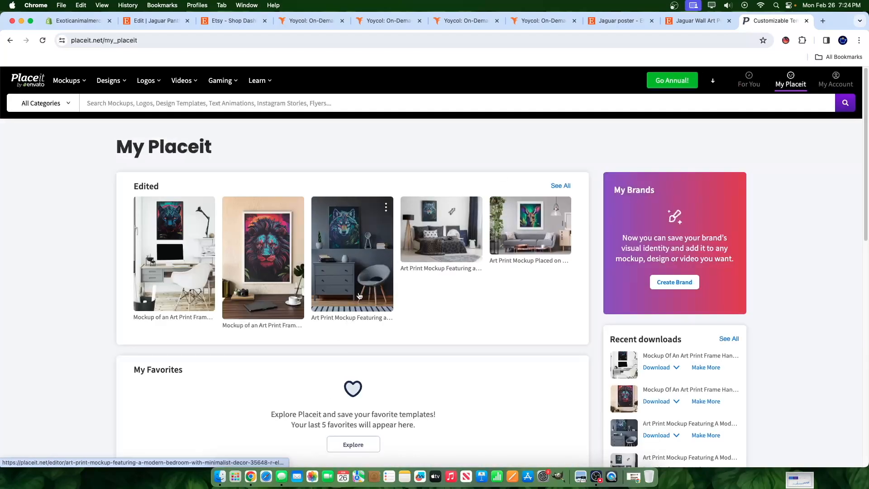
mouse_move(566, 173)
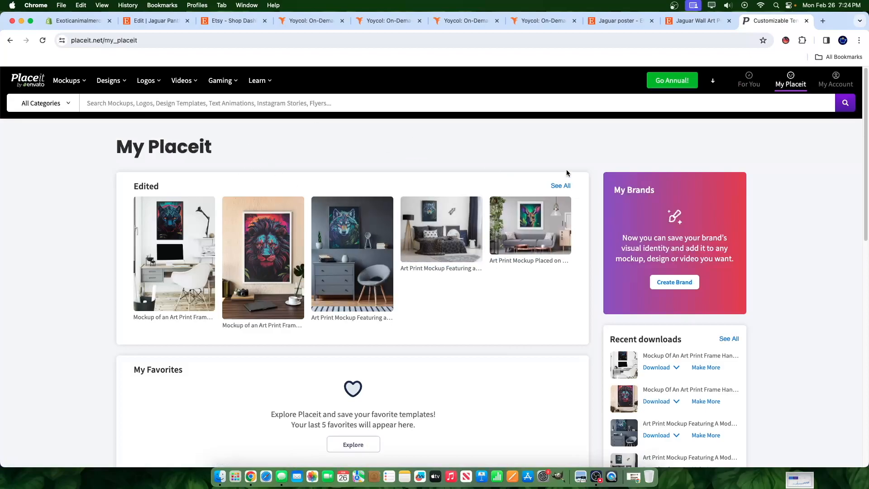
- Scroll the Exoticanimalmerch home page preview to review poster collections and new arrivals
click(78, 20)
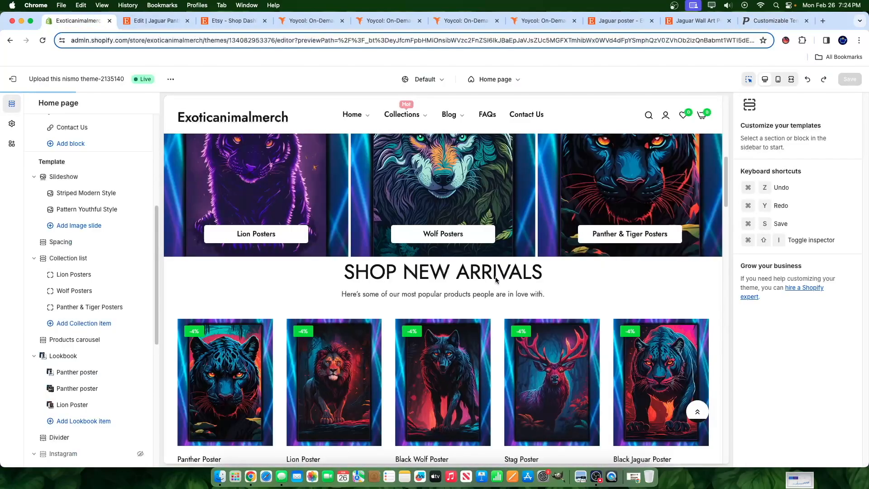
scroll(down, 3)
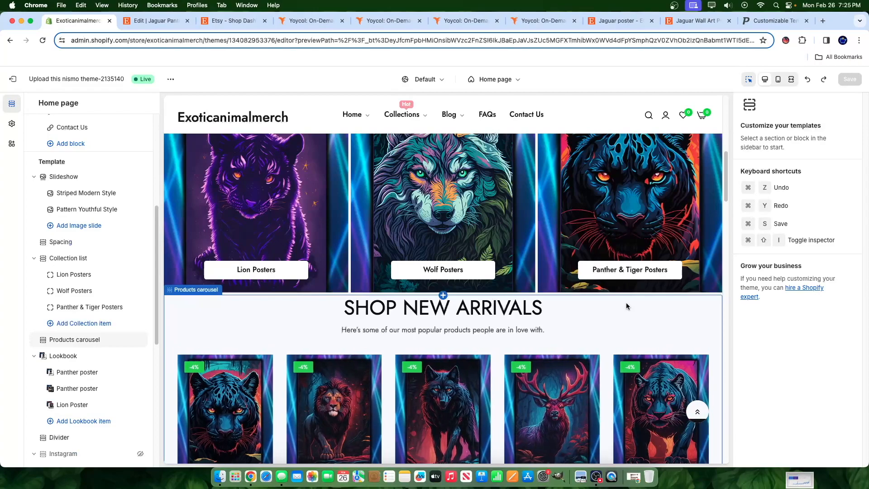
scroll(right, 3)
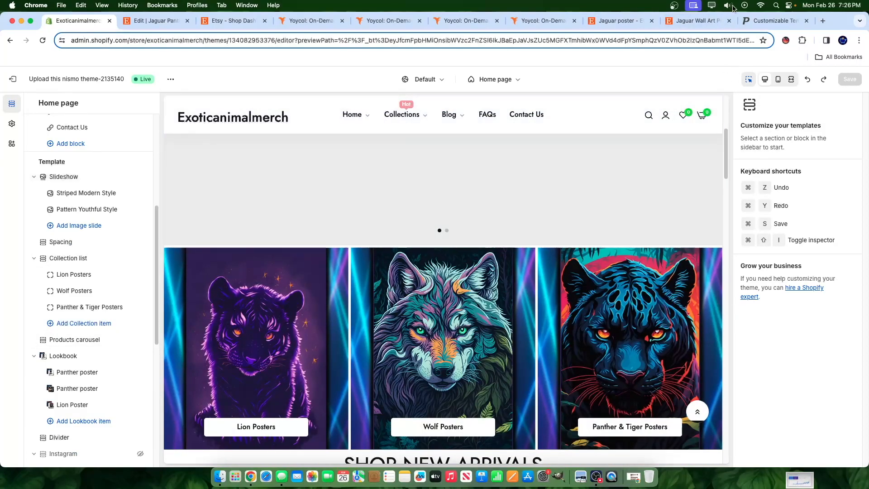
- Bring up the competitor's Etsy jaguar wall art listing with its reviews and shipping policies
click(726, 5)
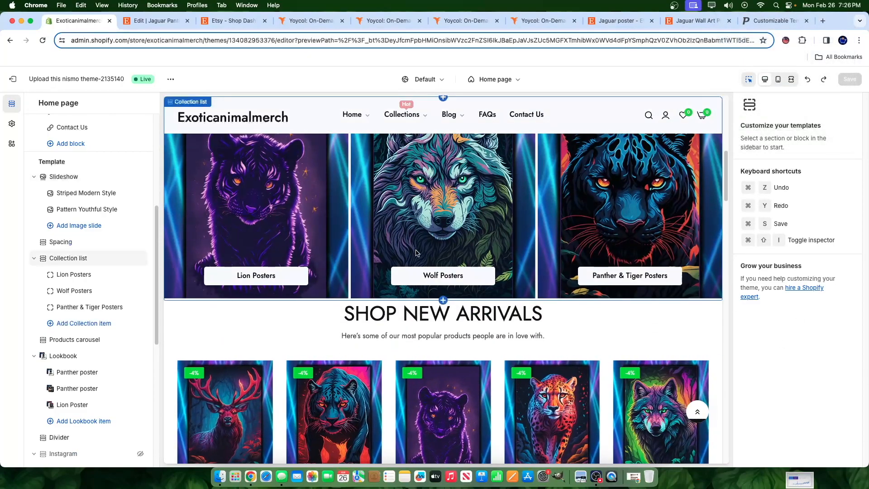
click(74, 339)
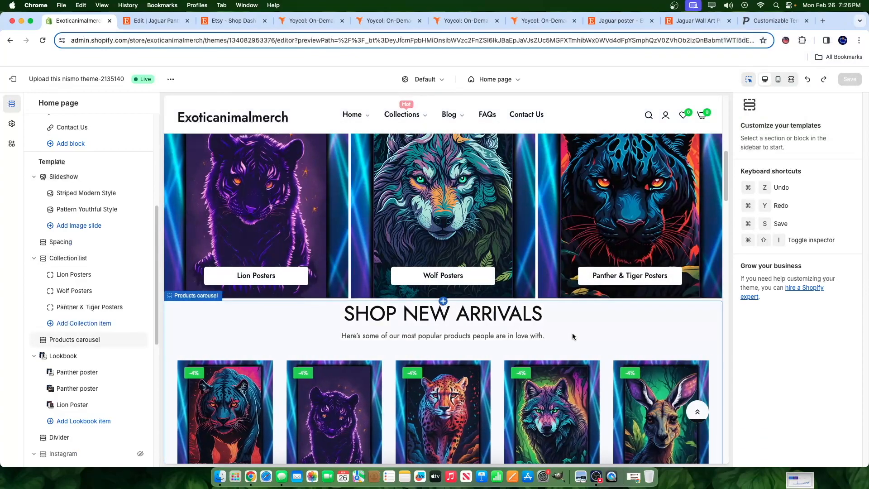
click(68, 257)
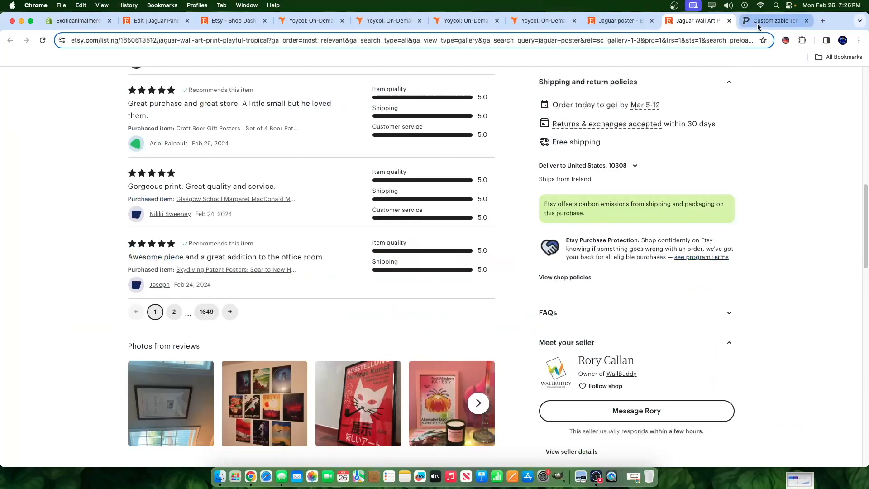
- Browse all edited mockup drafts on My Placeit: lion, wolf, deer and panther posters
click(772, 20)
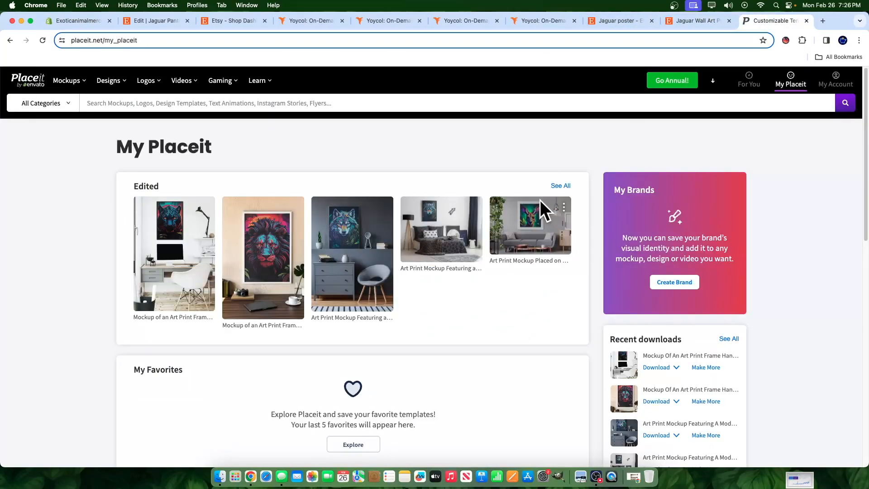
mouse_move(160, 187)
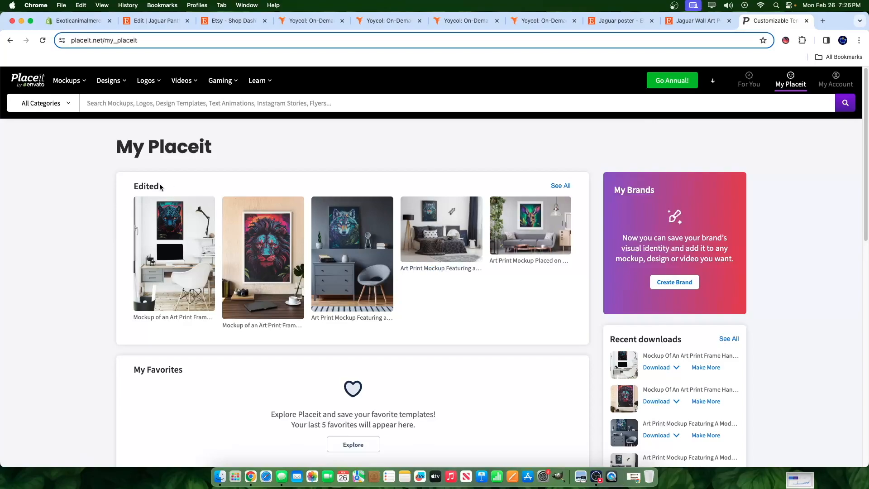
click(559, 185)
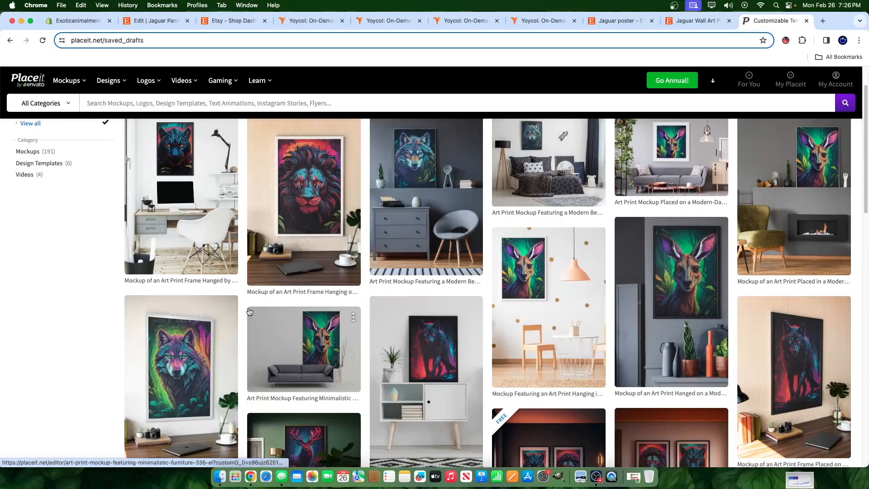
scroll(down, 3)
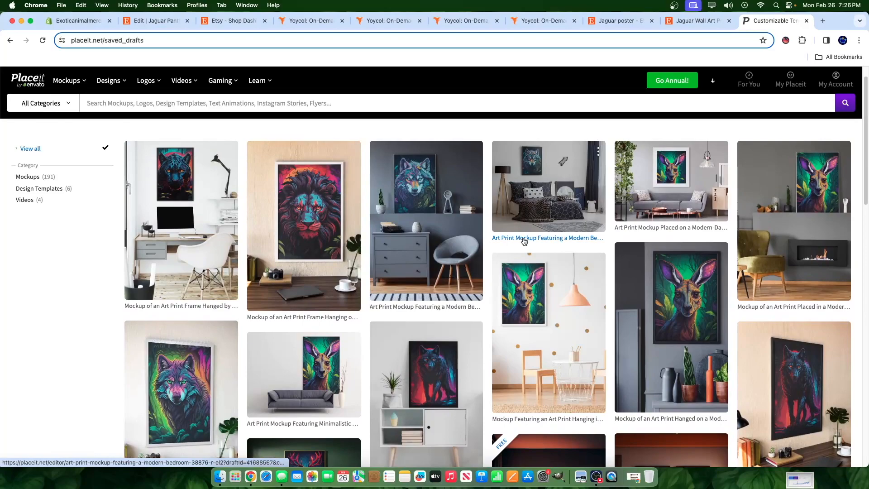
mouse_move(524, 241)
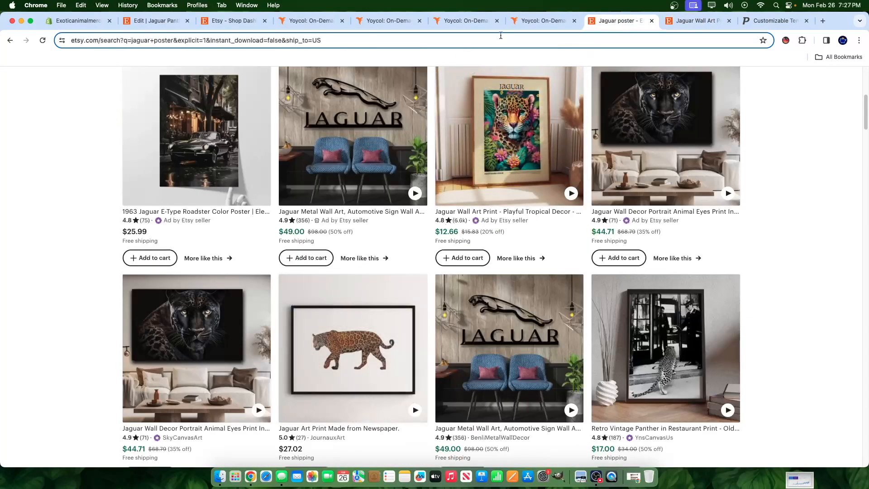
- Return to the Exoticanimalmerch theme editor preview showing Cheetah, Wolf and Kangaroo arrivals at $24
click(540, 21)
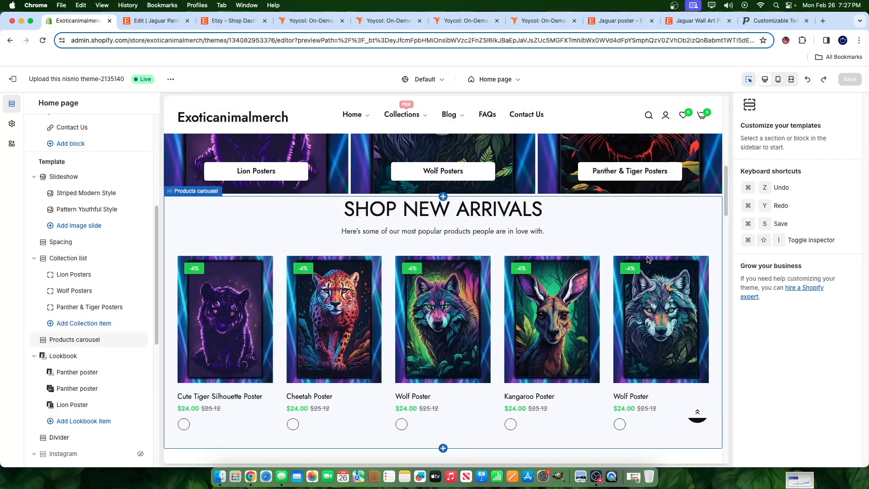
mouse_move(624, 253)
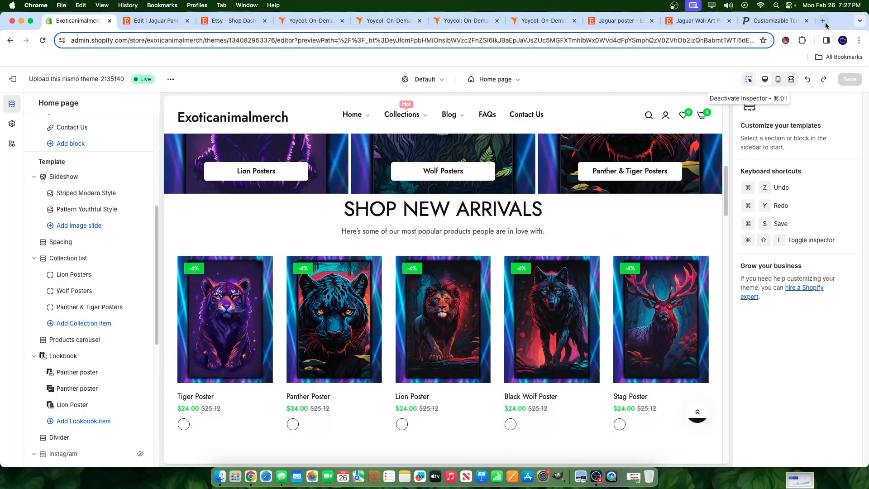
- Go to poddegree.com in a new tab and scroll through its course and ebook listings
click(824, 25)
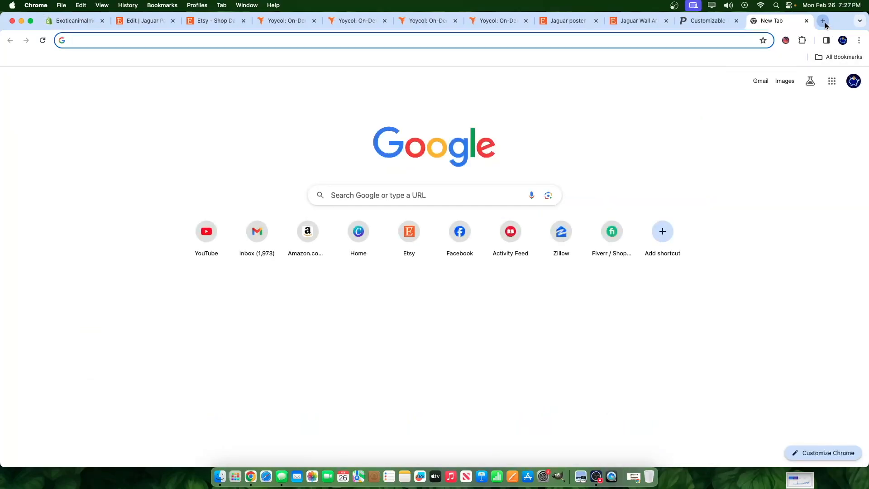
text(poddegree.com)
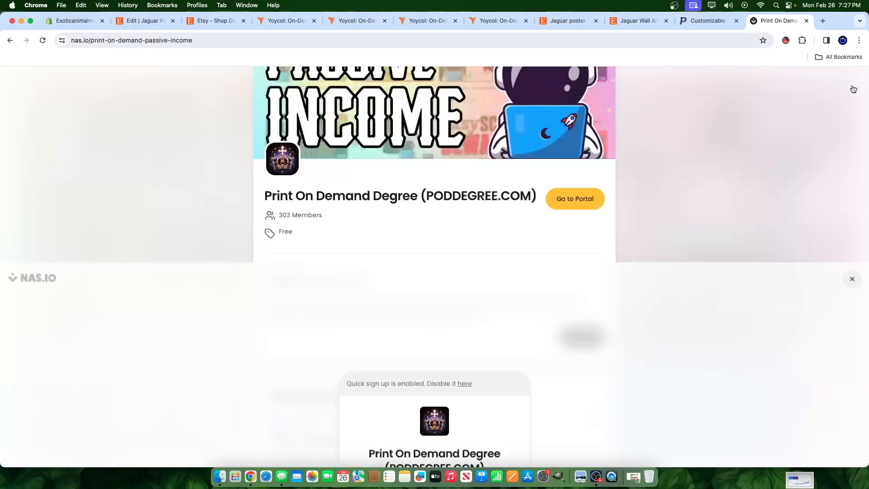
scroll(down, 3)
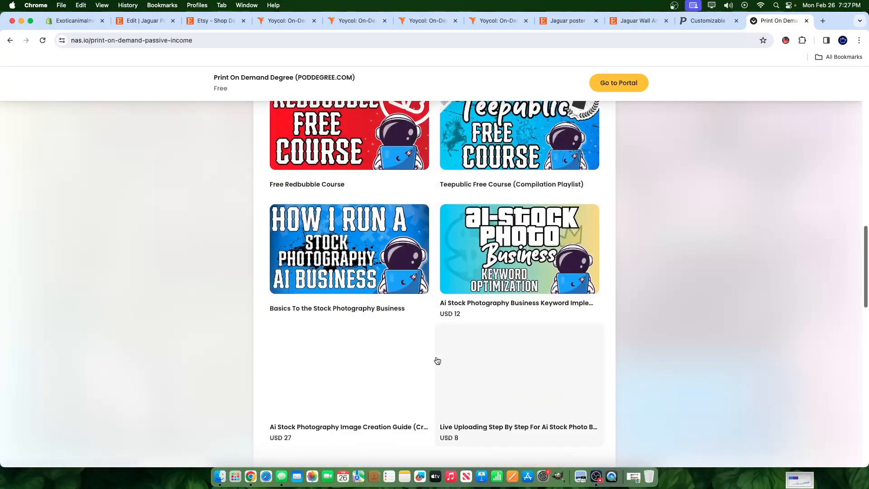
scroll(down, 3)
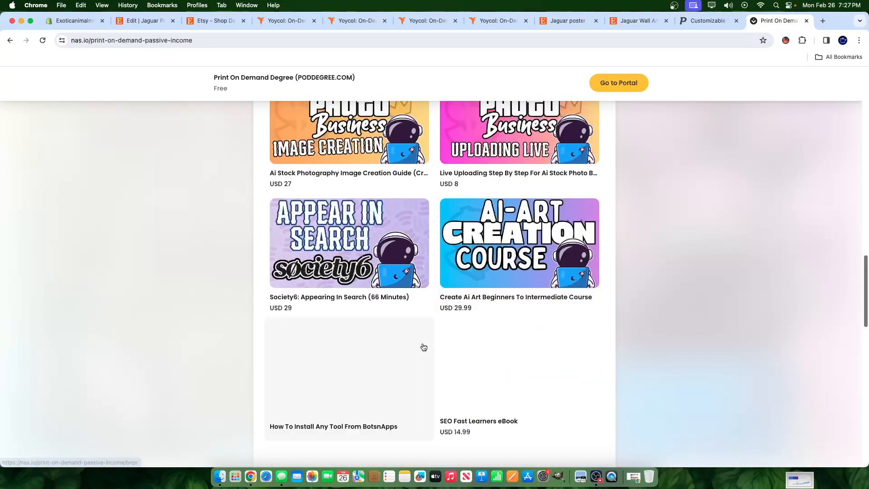
scroll(down, 3)
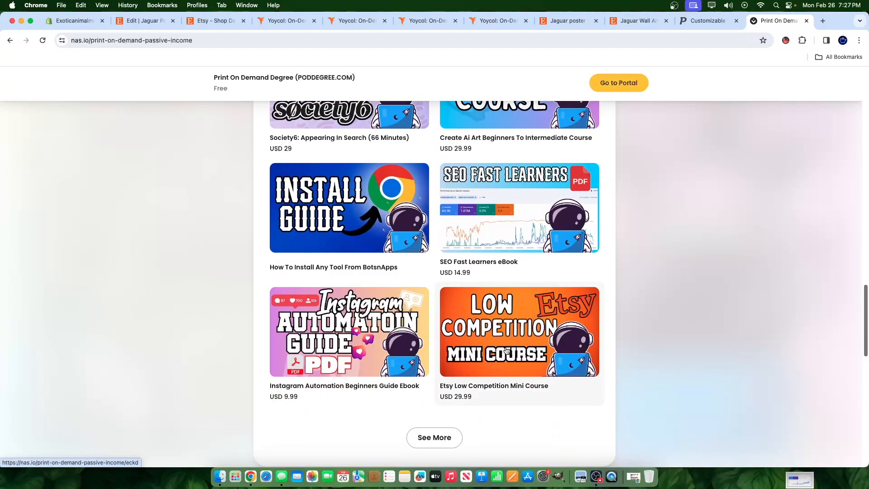
- Review the Etsy Low Competition Mini Course's ten locked lessons and $29.99 price, then return to the catalogue
click(519, 331)
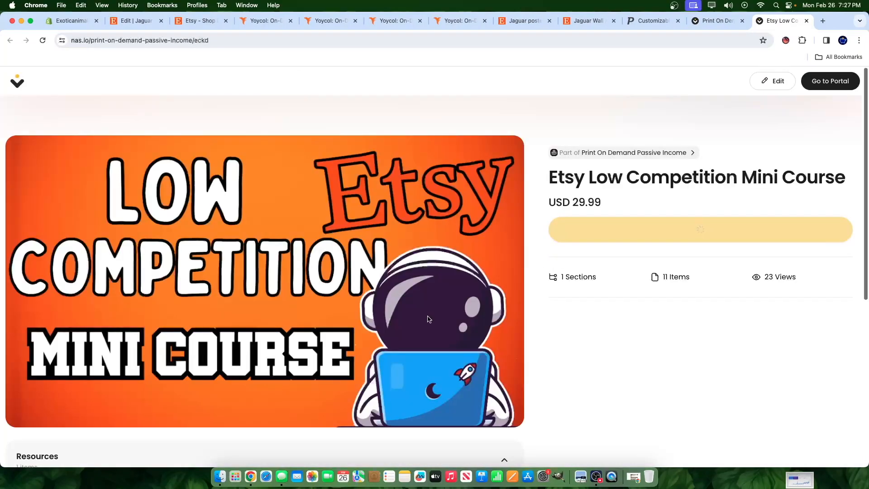
scroll(down, 3)
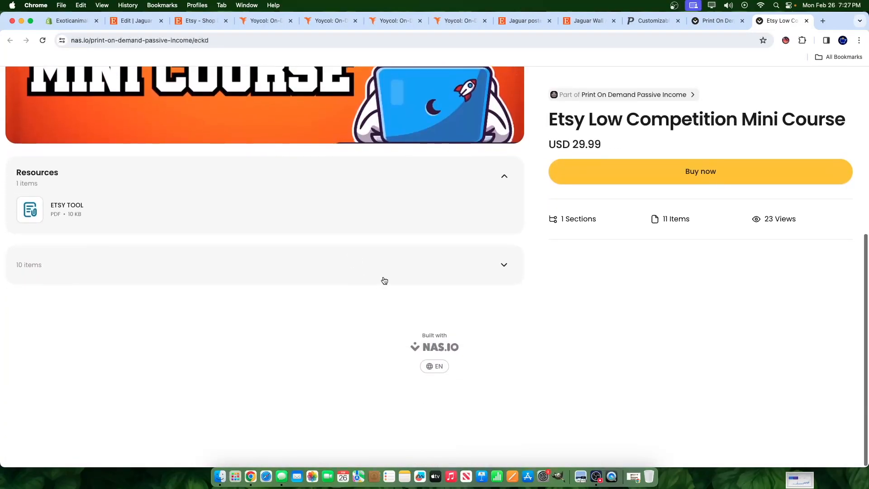
click(264, 264)
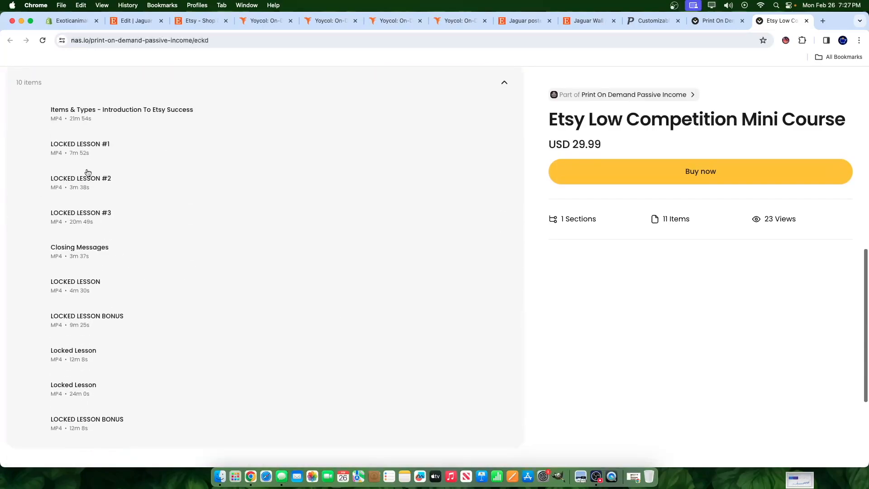
scroll(down, 3)
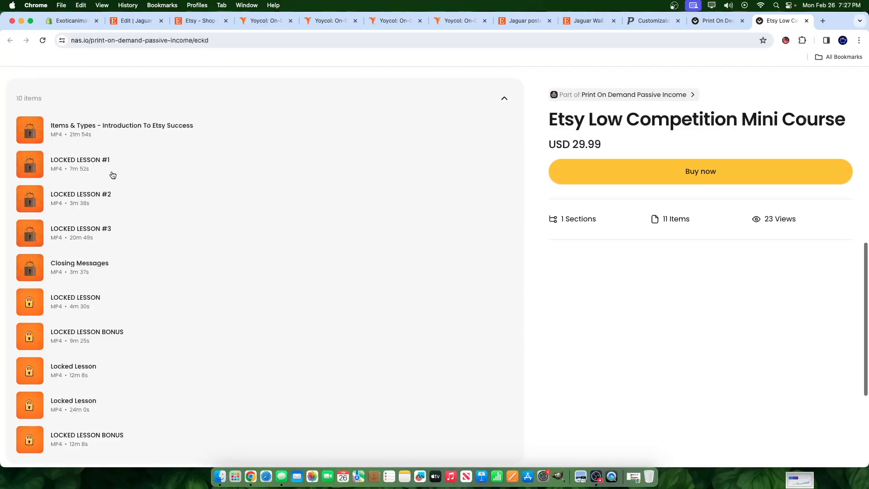
mouse_move(59, 311)
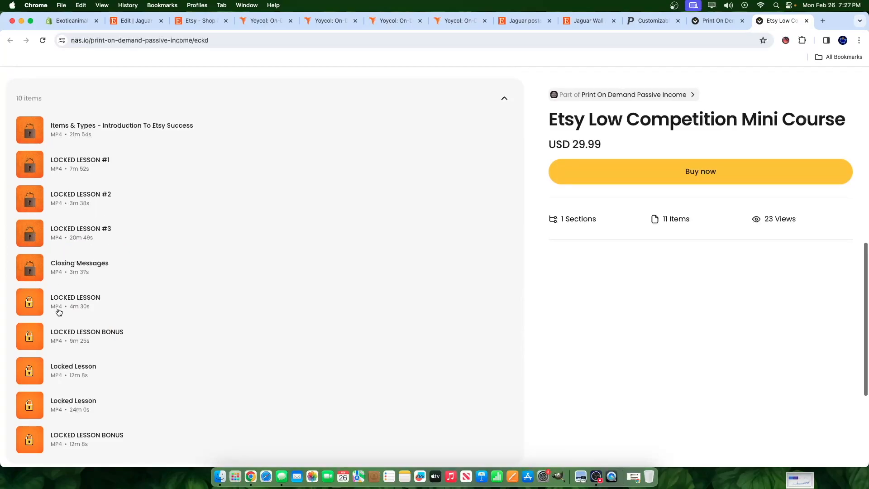
mouse_move(64, 316)
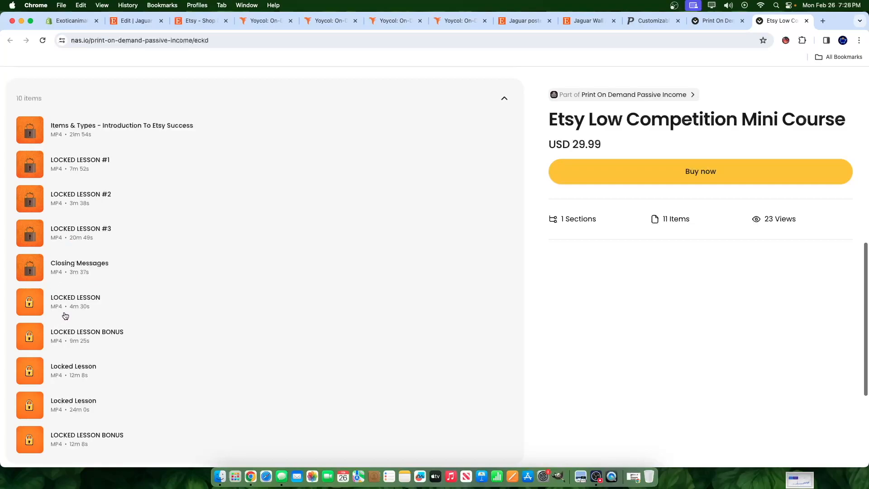
mouse_move(58, 341)
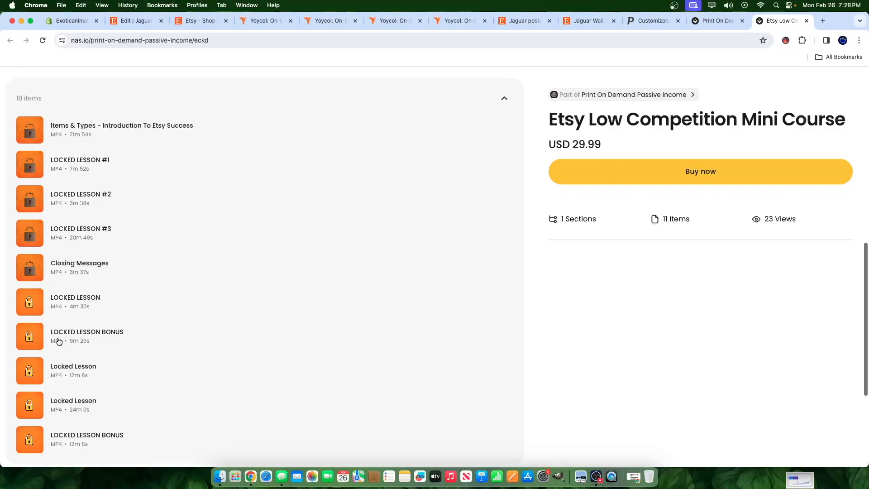
mouse_move(122, 397)
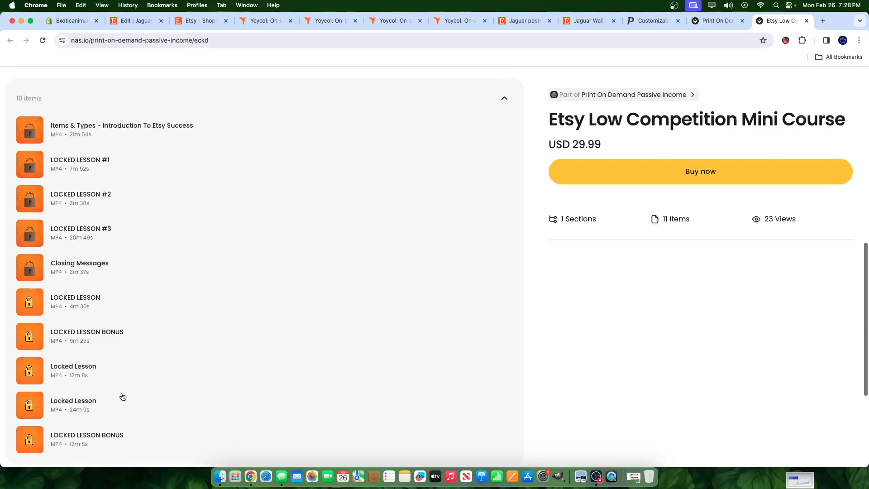
scroll(down, 3)
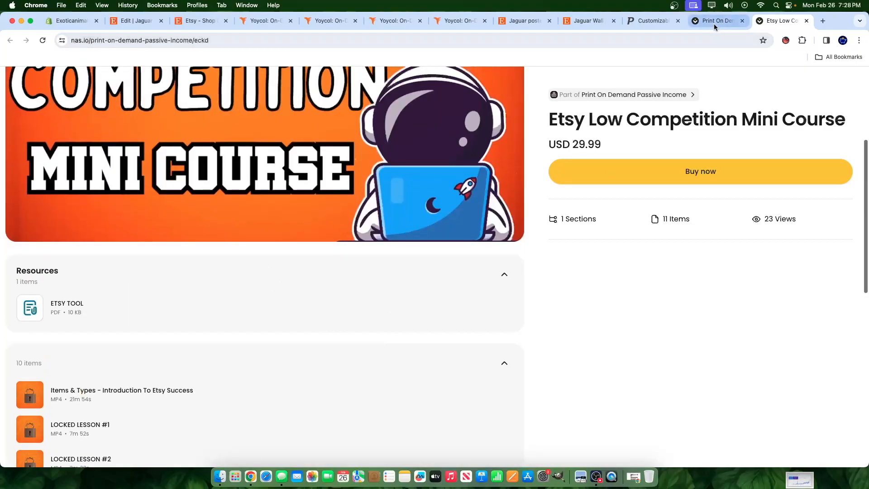
click(633, 94)
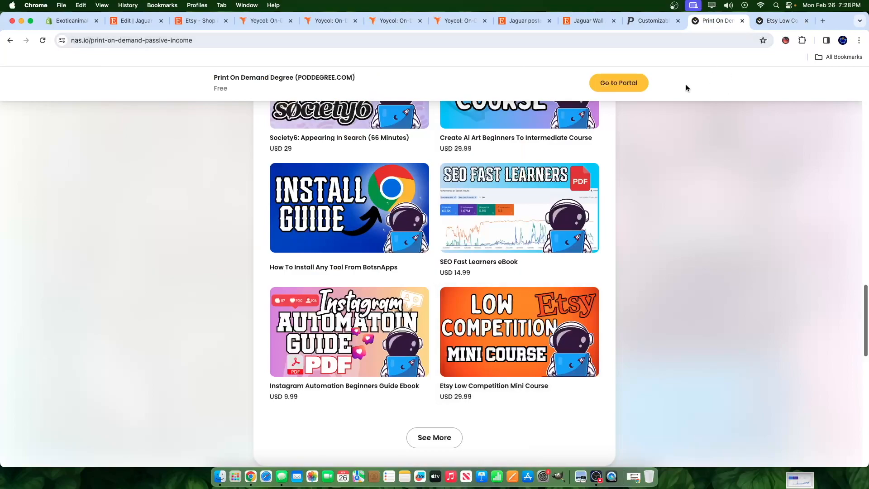
mouse_move(559, 278)
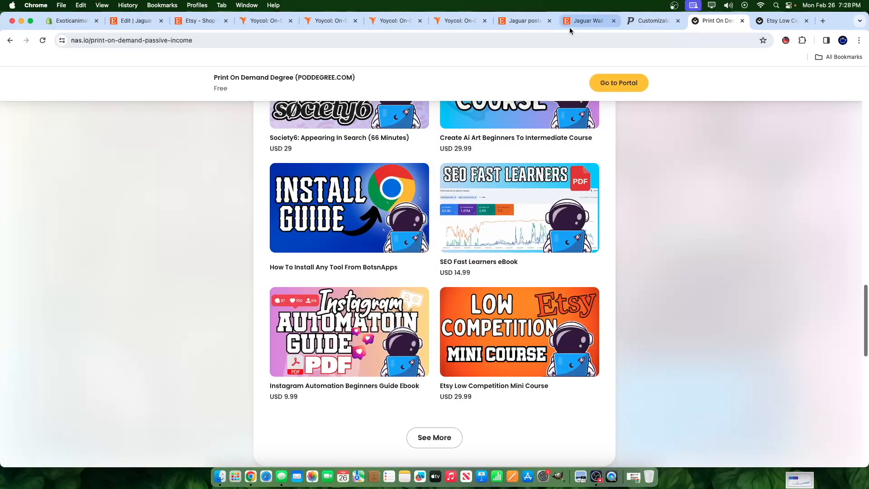
- Scroll the Etsy 'Jaguar poster' results, with metal wall art and panther prints from $12.66 to $49
click(587, 20)
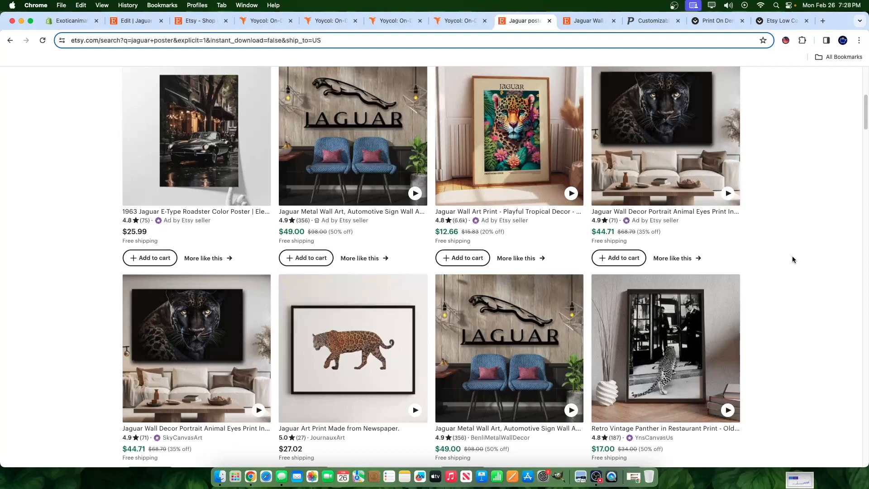
scroll(down, 3)
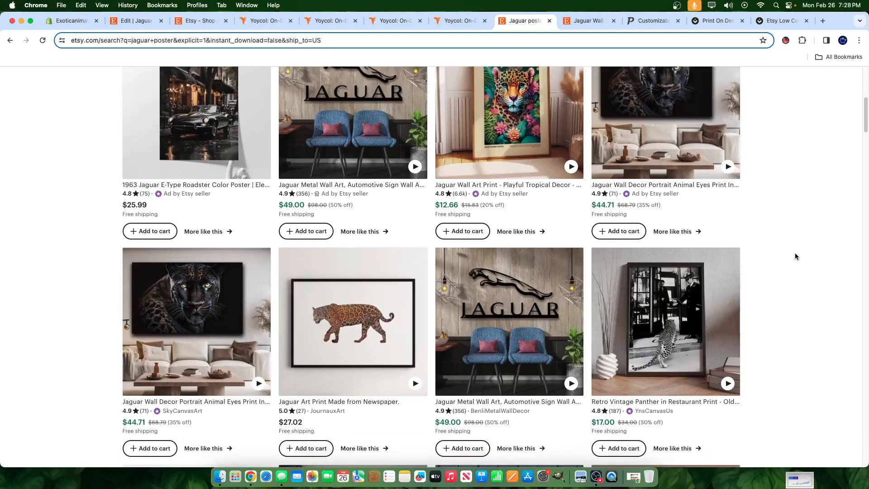
- Check AnimalPosterWorld's synced list shows Jaguar Panther Poster as a draft with 12 variants
click(457, 20)
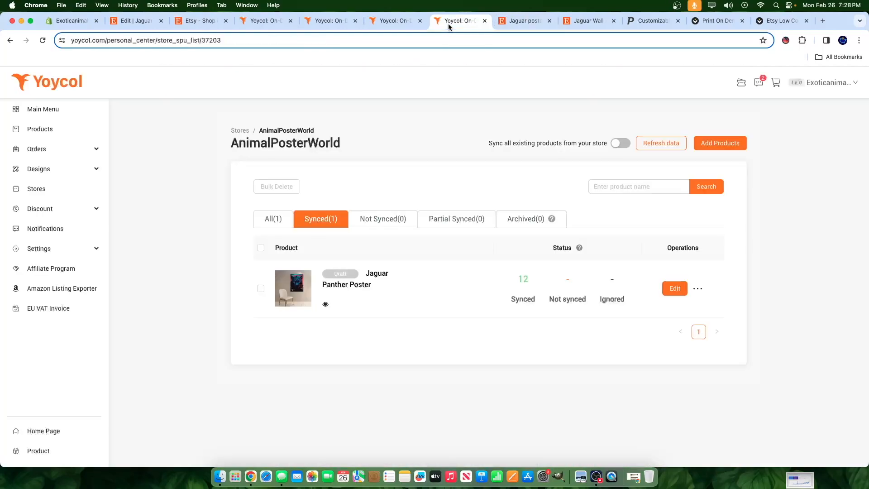
mouse_move(400, 300)
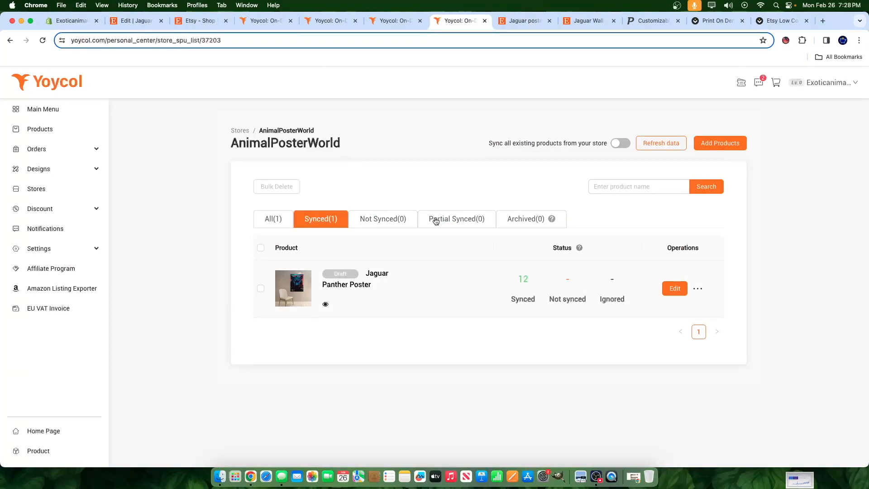
click(459, 20)
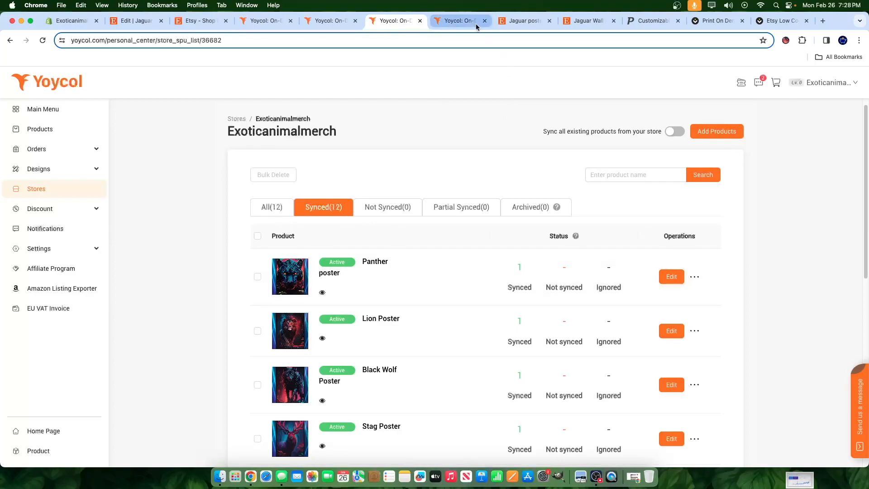
click(458, 21)
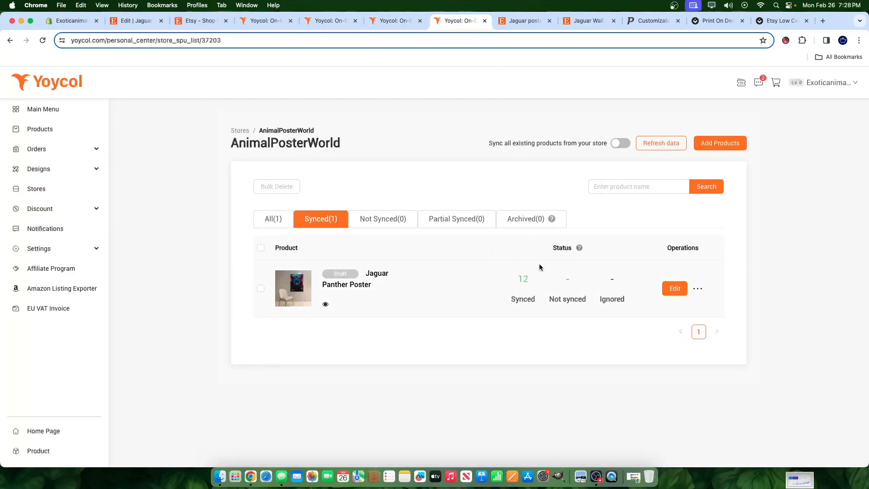
mouse_move(543, 281)
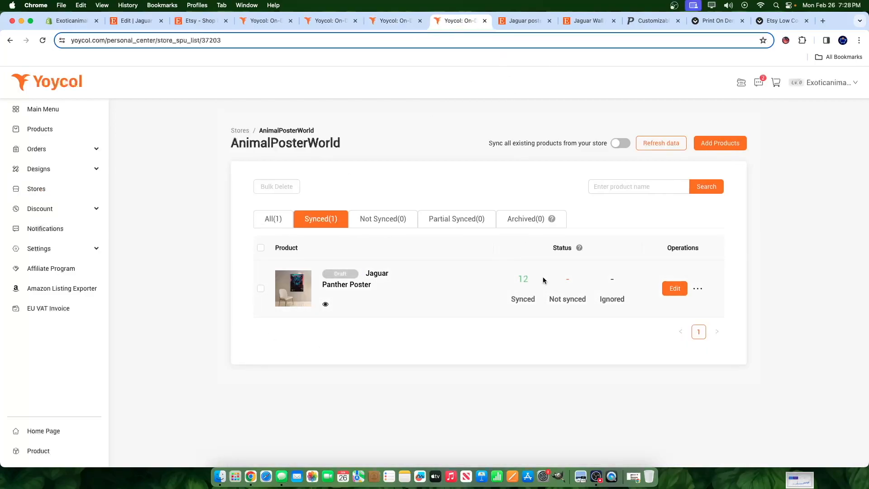
mouse_move(593, 412)
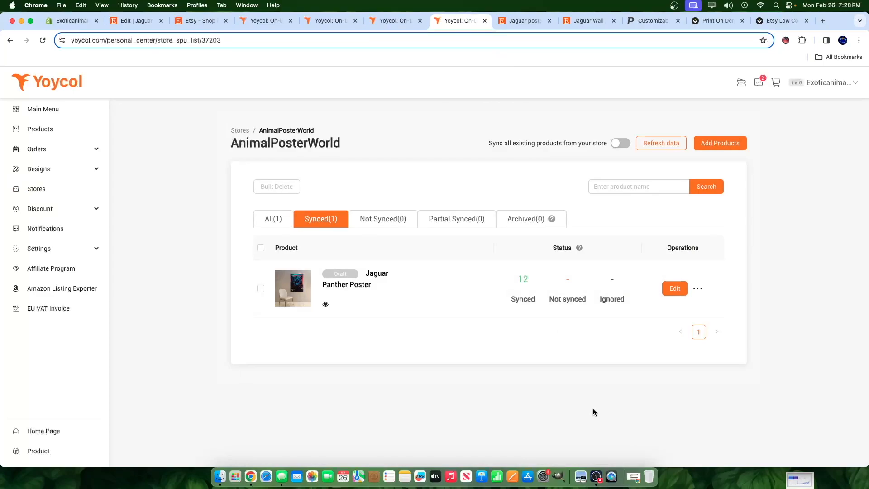